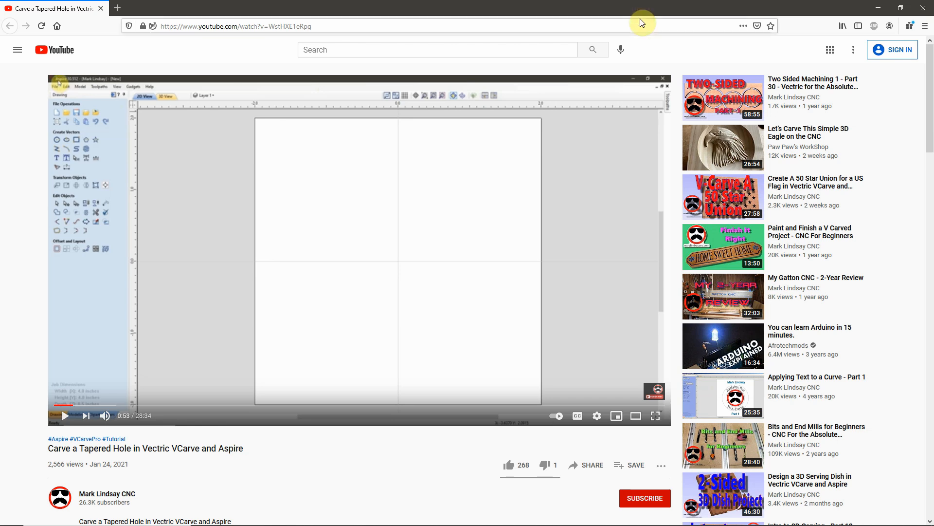
mouse_move(638, 8)
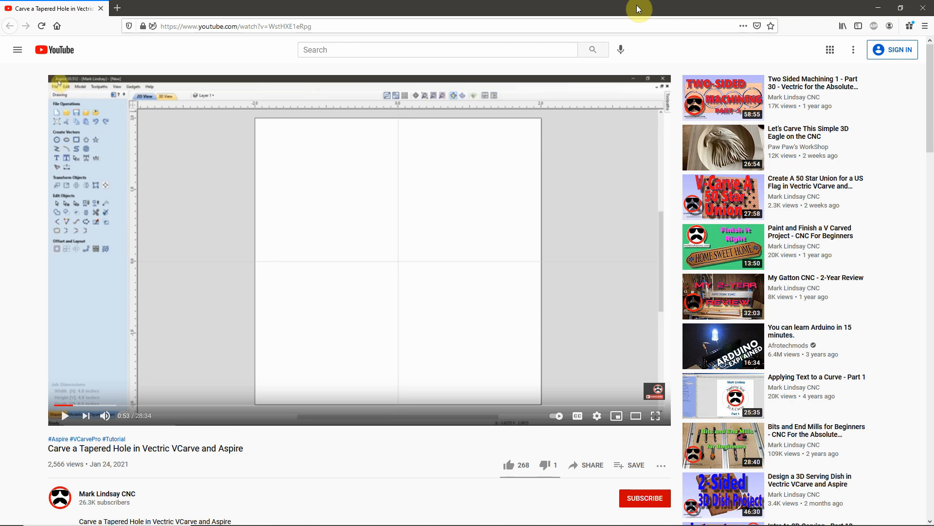
mouse_move(636, 5)
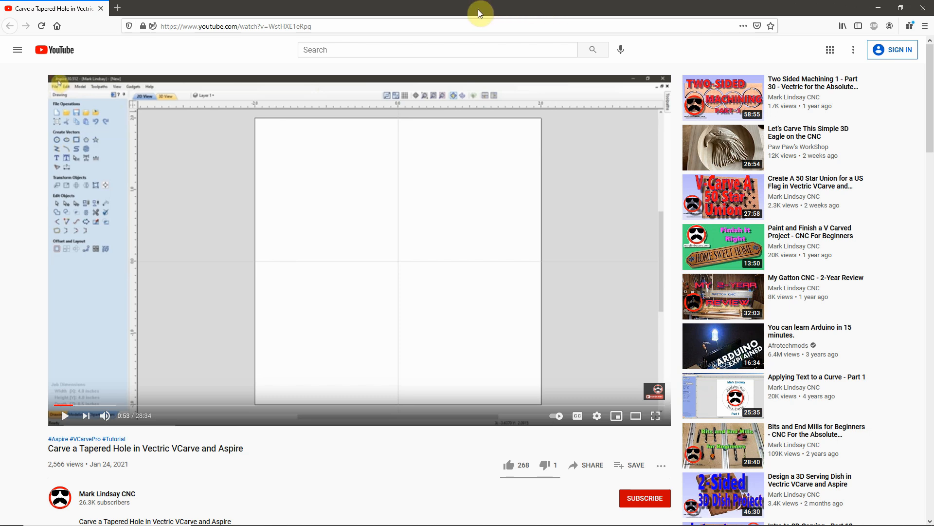
mouse_move(470, 178)
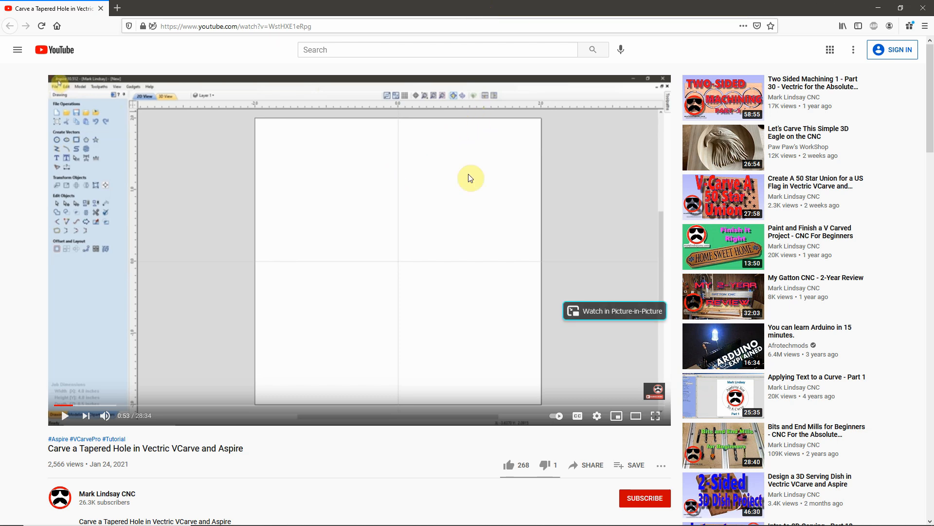
mouse_move(905, 266)
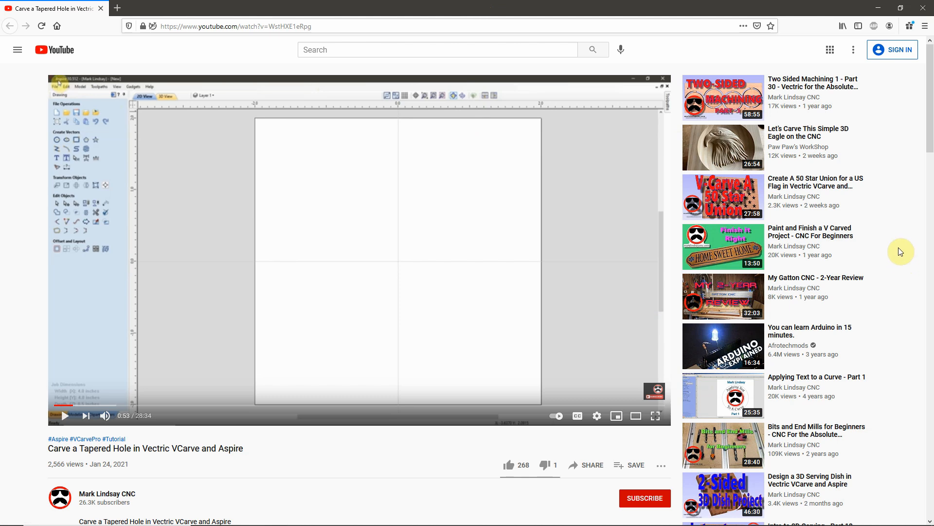
mouse_move(489, 6)
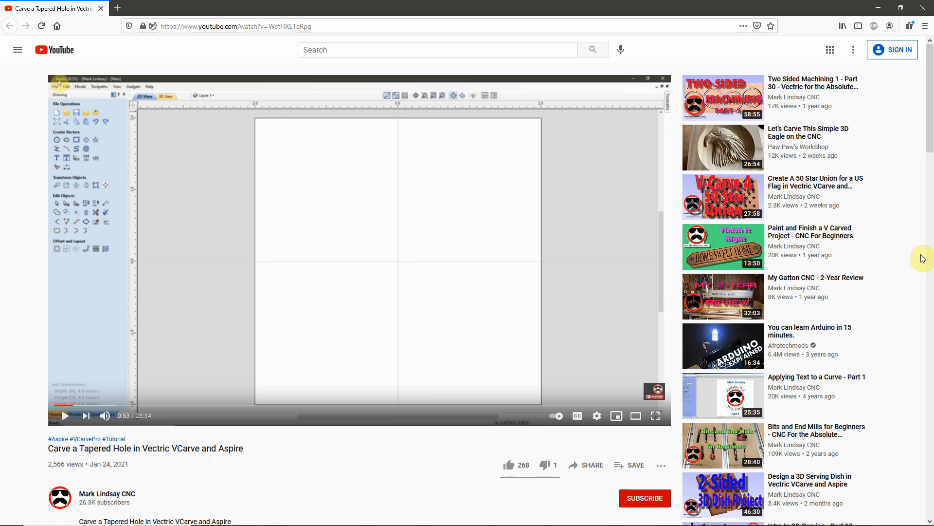
mouse_move(672, 11)
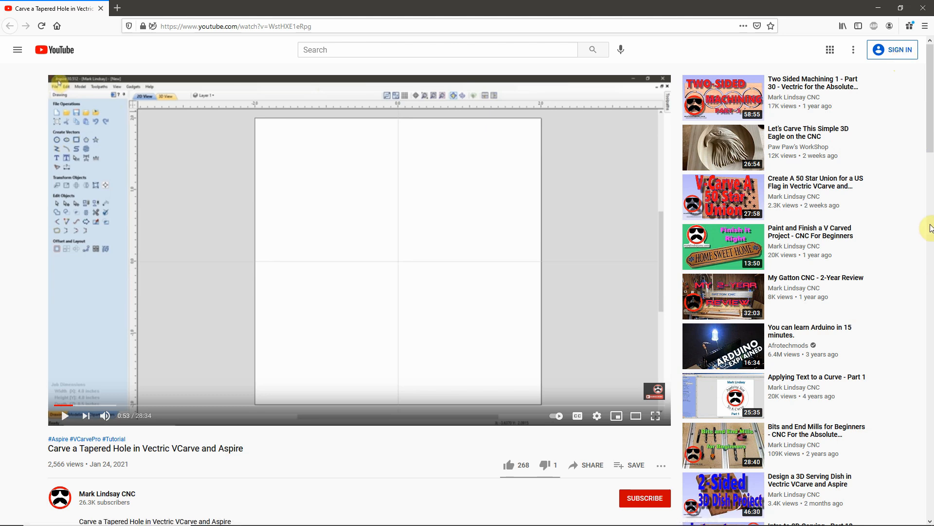
mouse_move(916, 214)
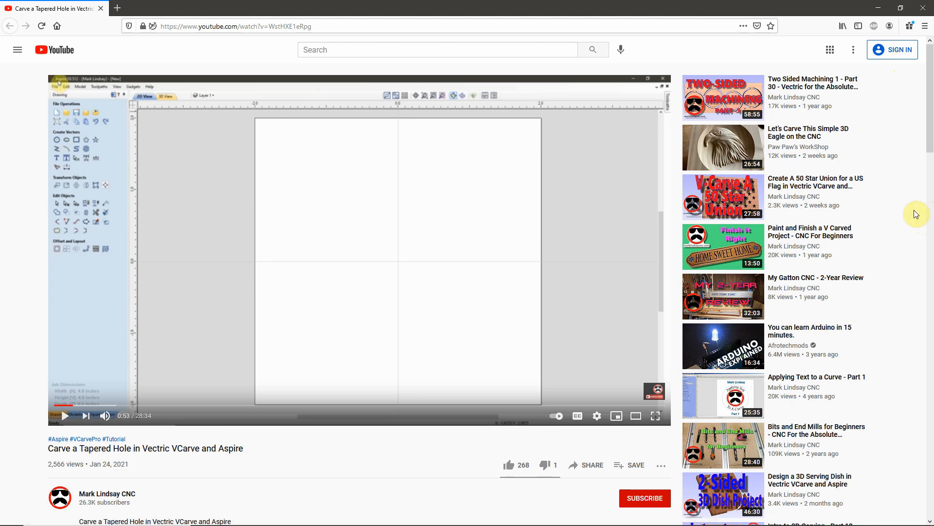
mouse_move(879, 46)
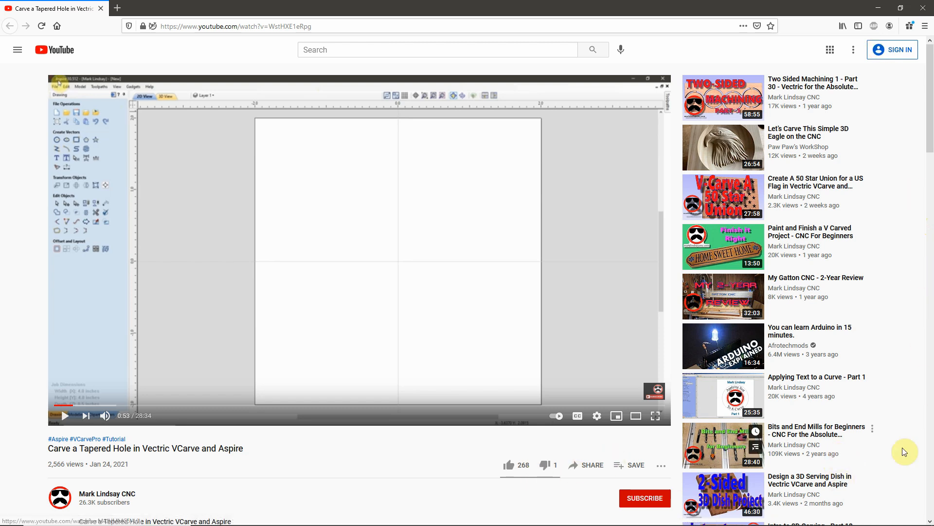
mouse_move(919, 291)
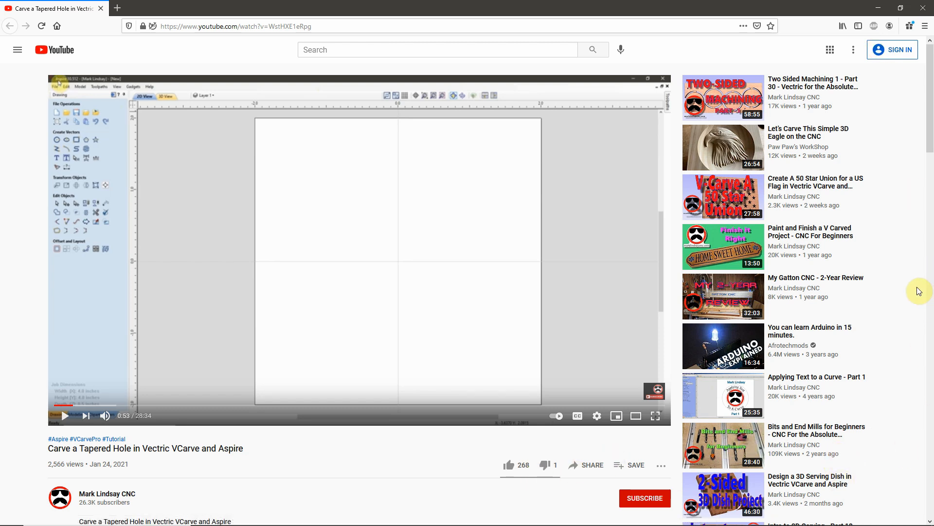
- Scroll down to show the channel name, Subscribe button and opening description lines
scroll(down, 3)
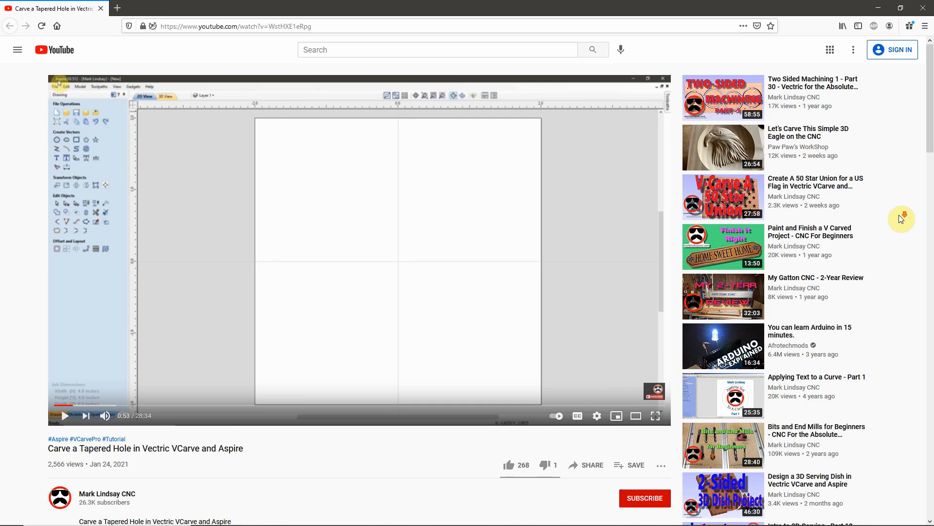
scroll(down, 3)
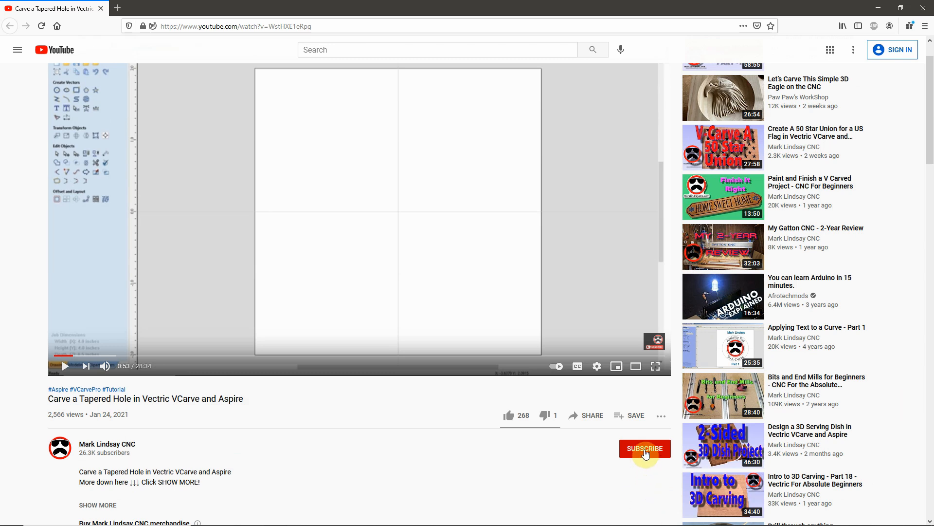
mouse_move(930, 337)
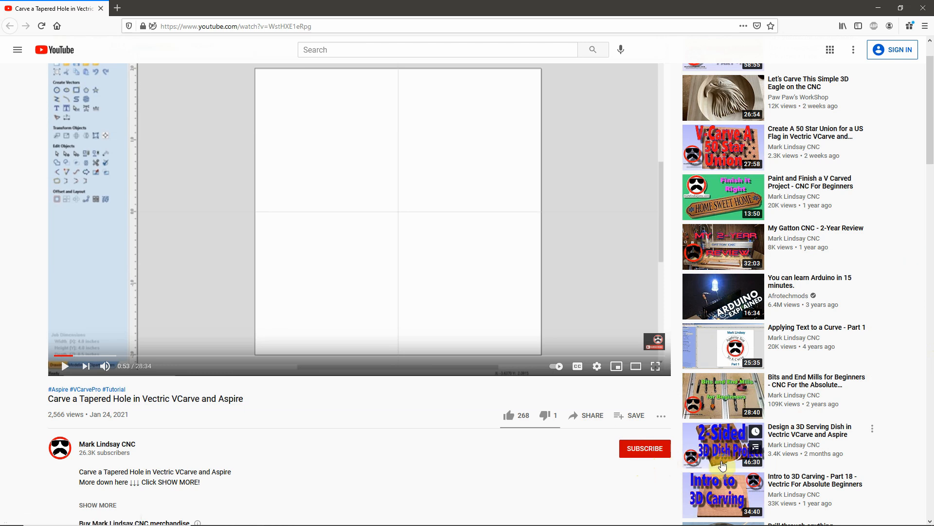
mouse_move(912, 329)
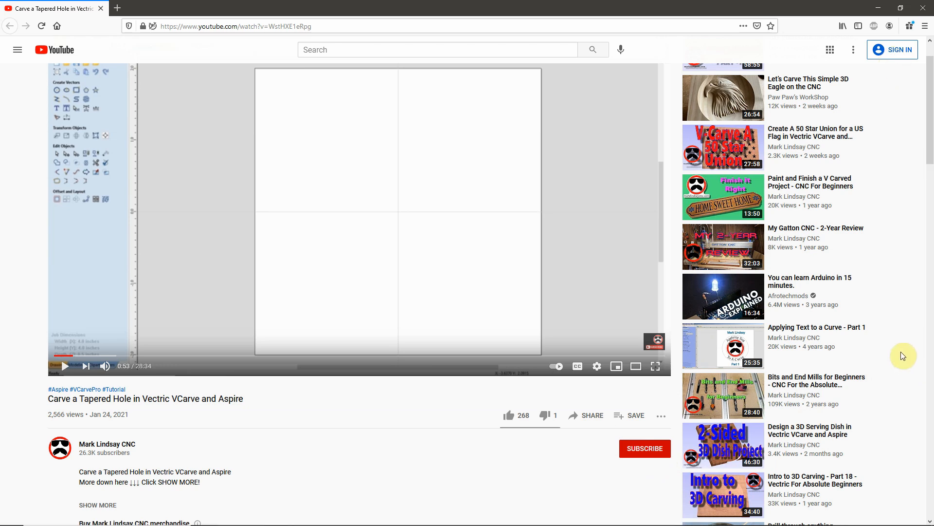
mouse_move(574, 489)
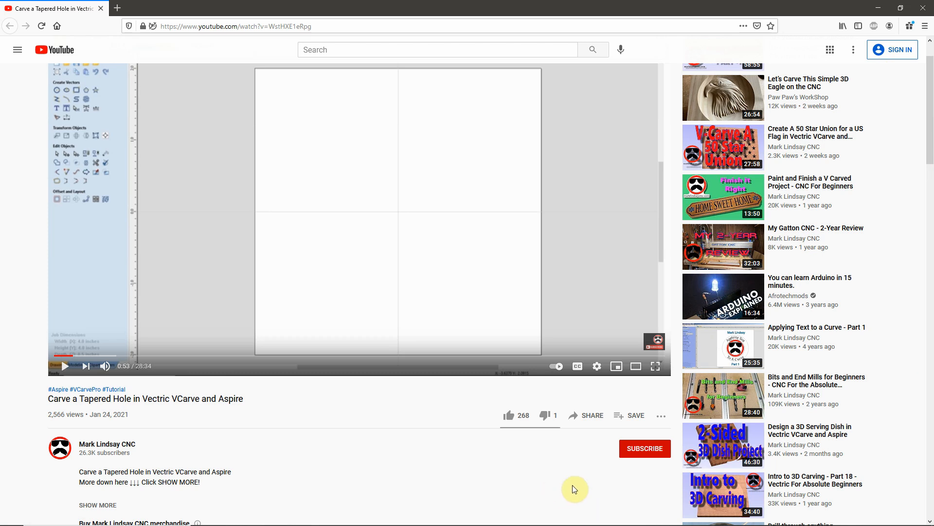
mouse_move(645, 448)
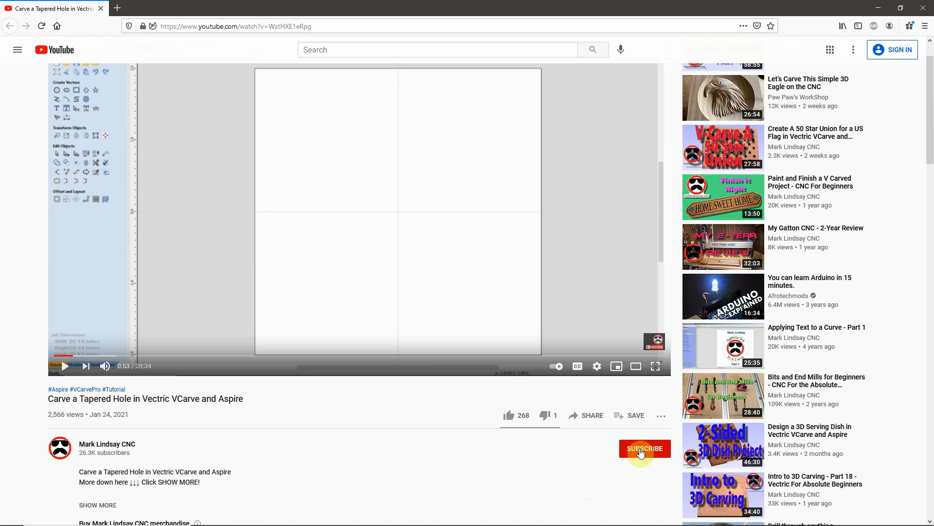
mouse_move(623, 485)
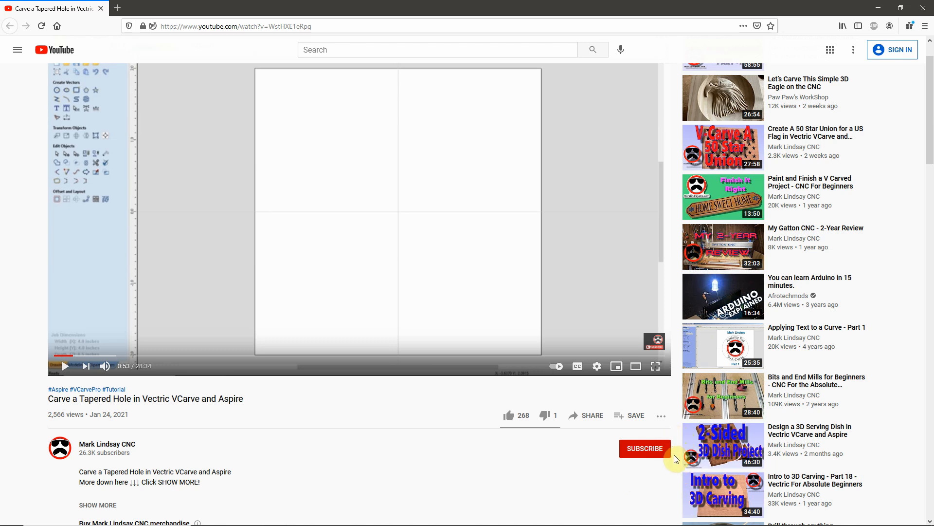
mouse_move(571, 485)
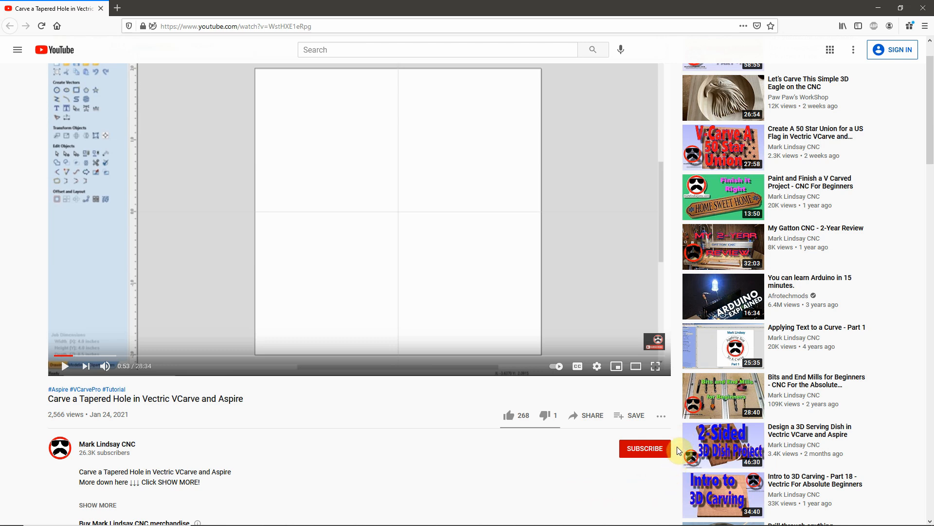
mouse_move(679, 478)
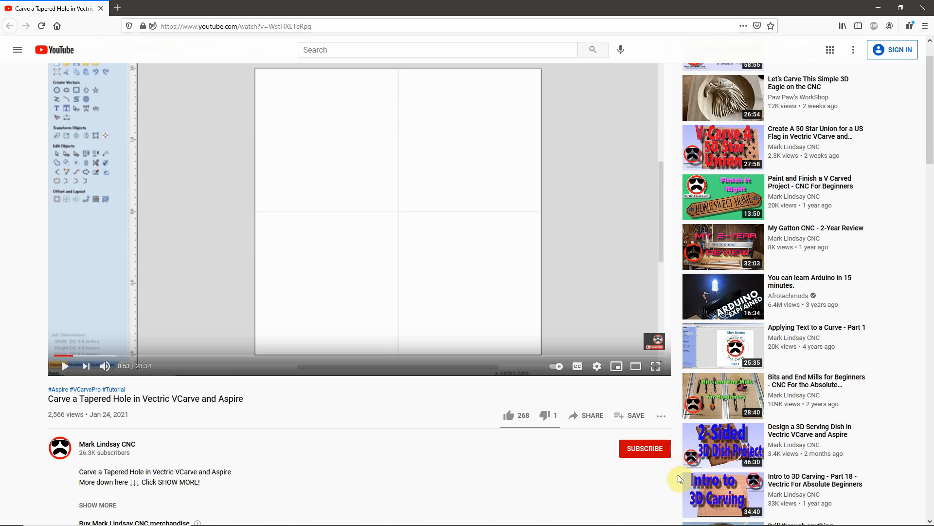
mouse_move(680, 484)
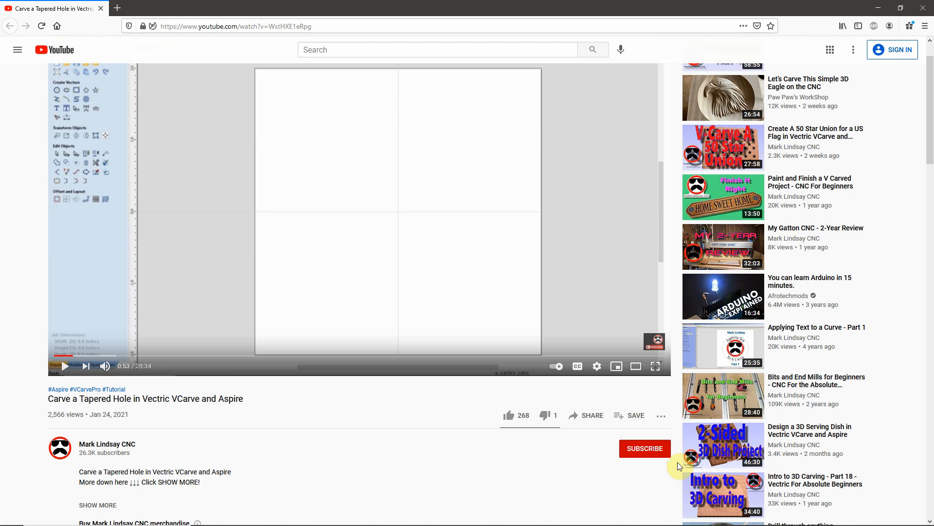
mouse_move(679, 448)
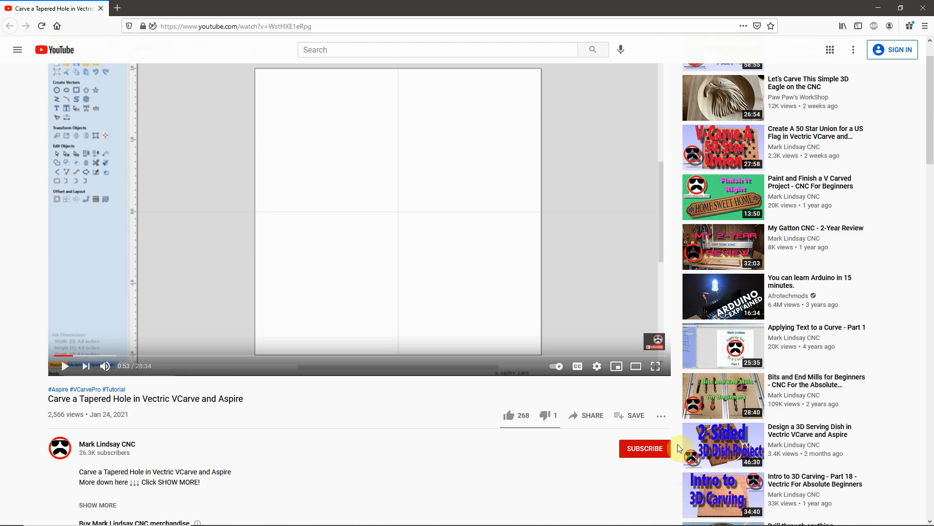
mouse_move(537, 472)
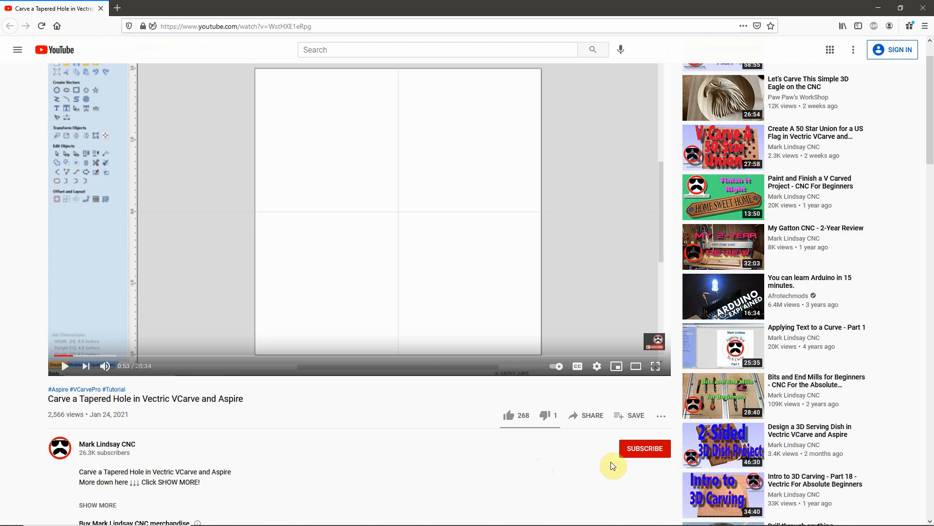
mouse_move(498, 484)
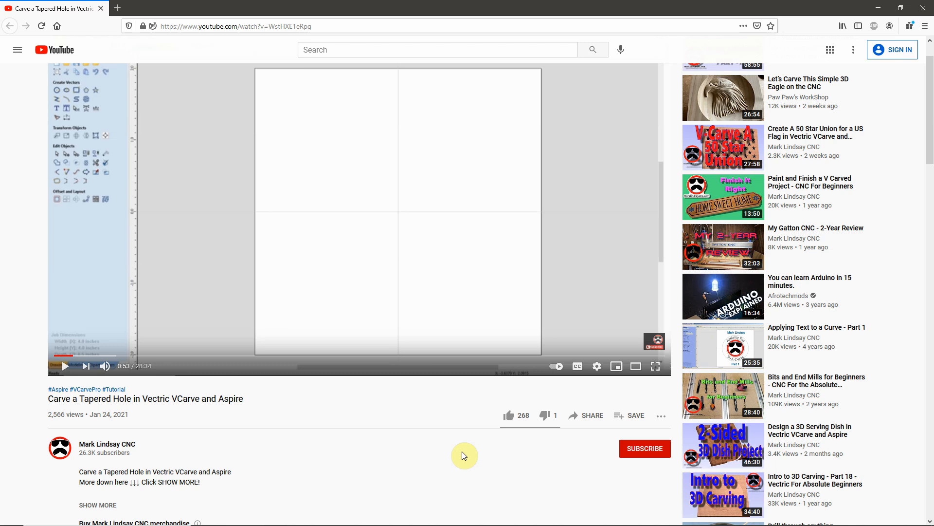
mouse_move(426, 445)
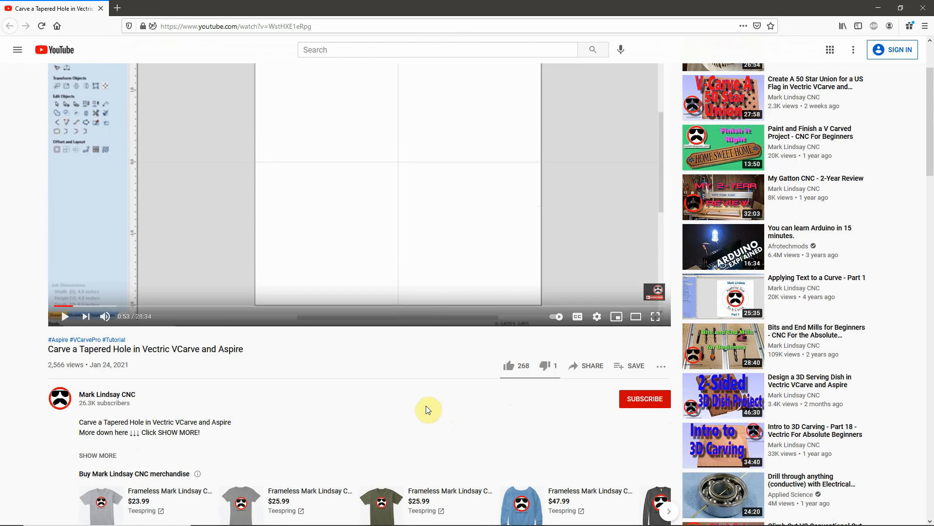
mouse_move(417, 400)
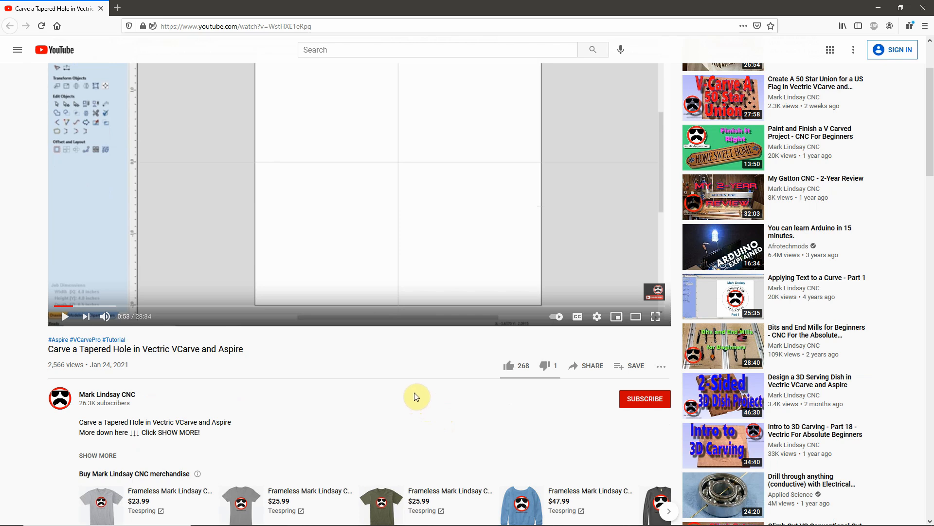
- Scroll down to reveal the merchandise shelf and the 36-comment header
scroll(down, 3)
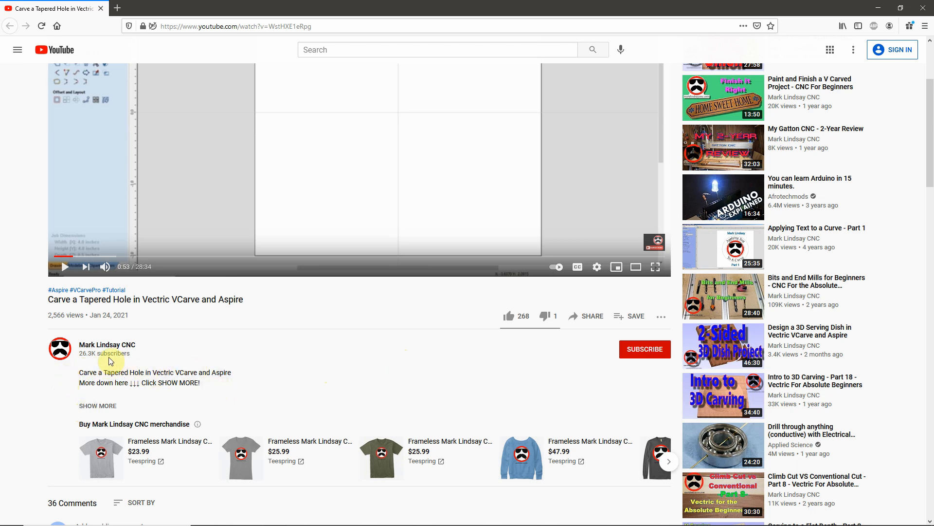
mouse_move(109, 366)
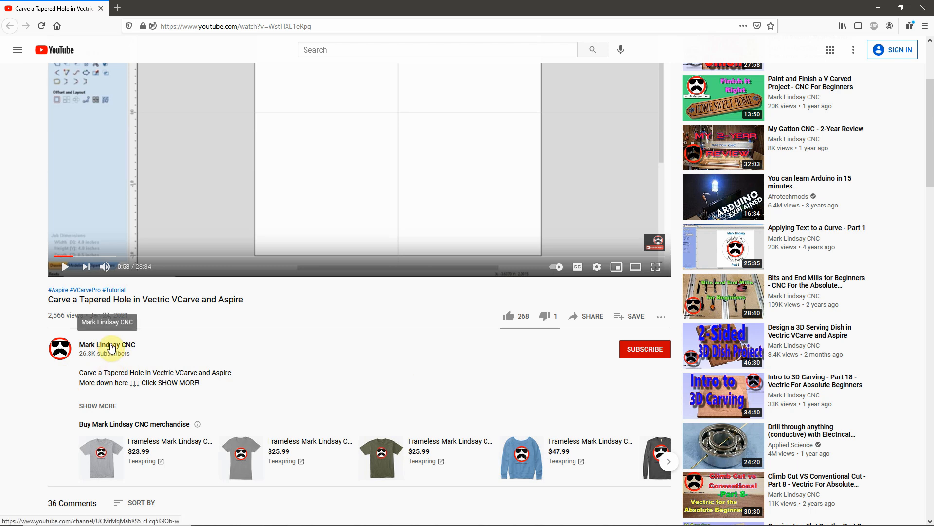
mouse_move(182, 356)
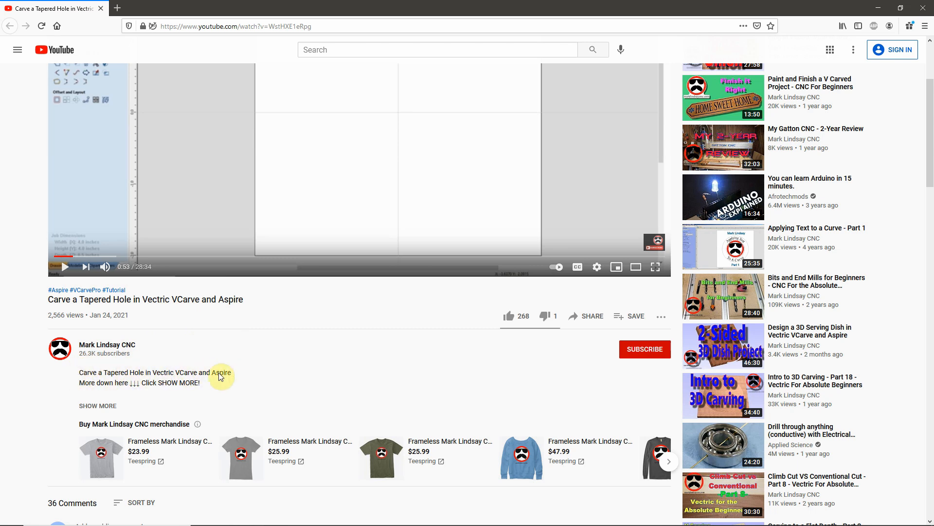
mouse_move(128, 382)
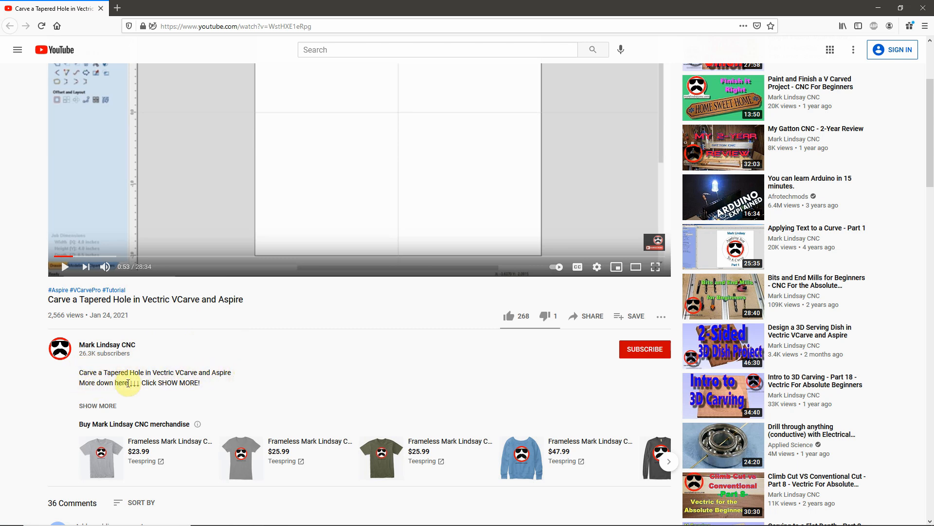
mouse_move(190, 383)
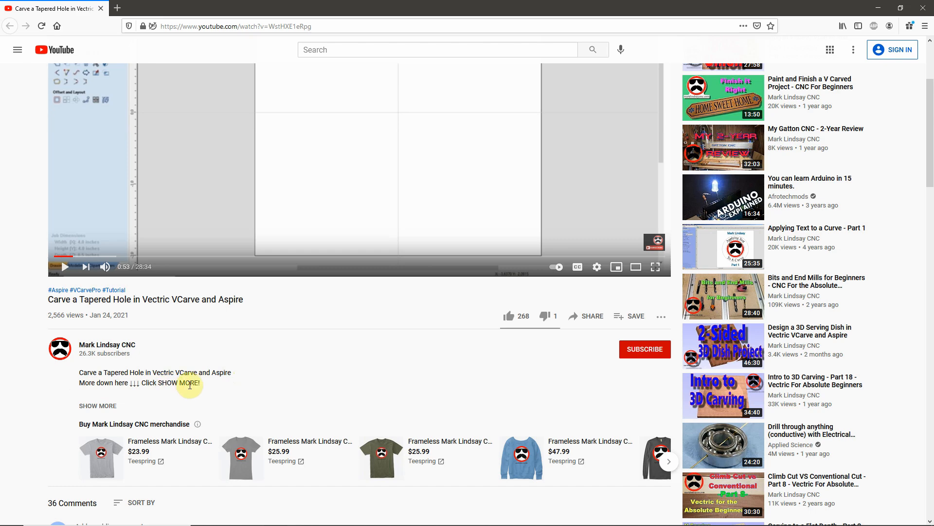
mouse_move(101, 409)
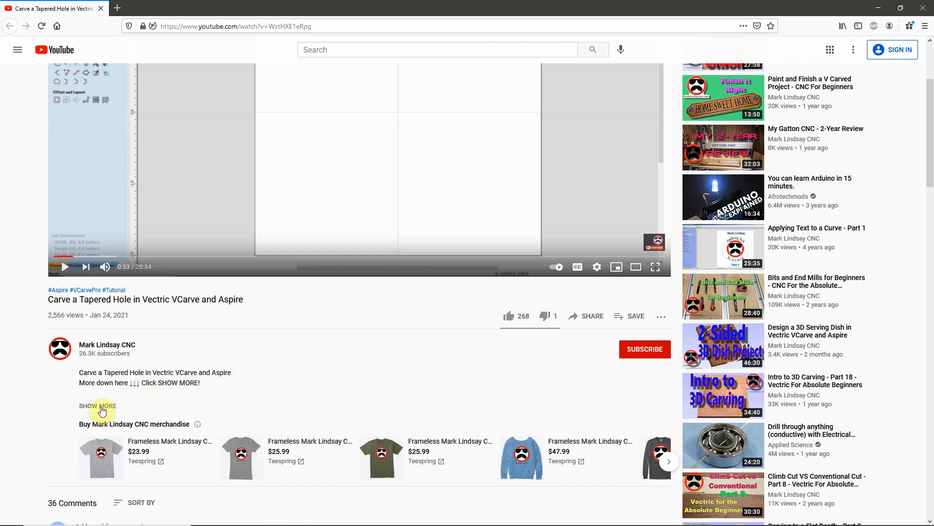
click(97, 406)
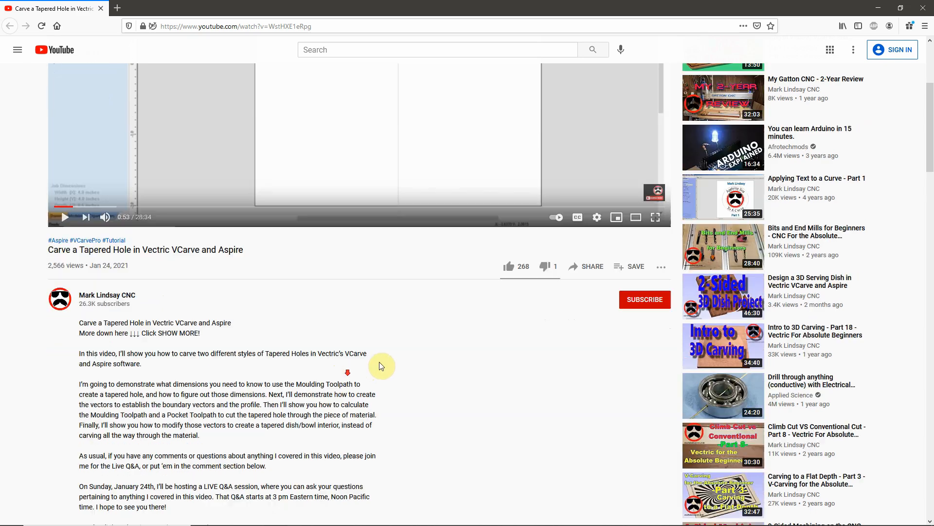
scroll(down, 3)
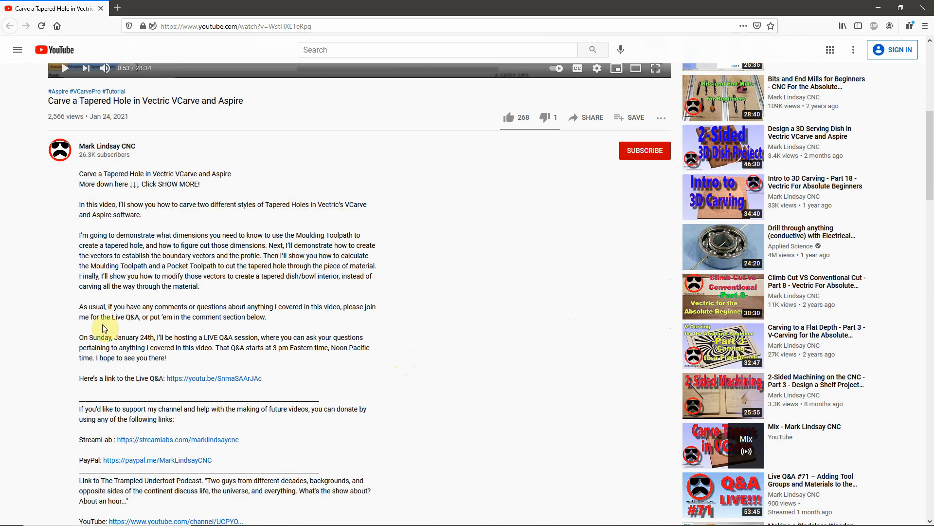
mouse_move(162, 285)
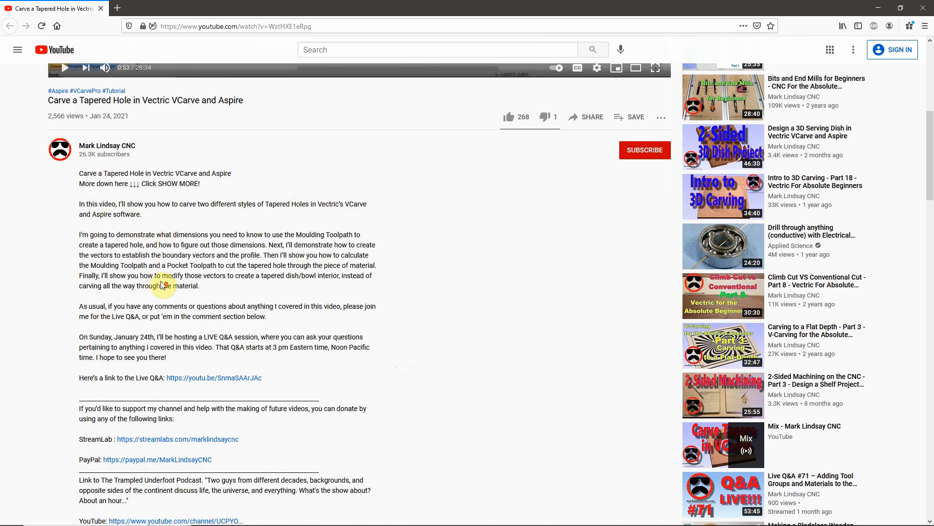
scroll(down, 3)
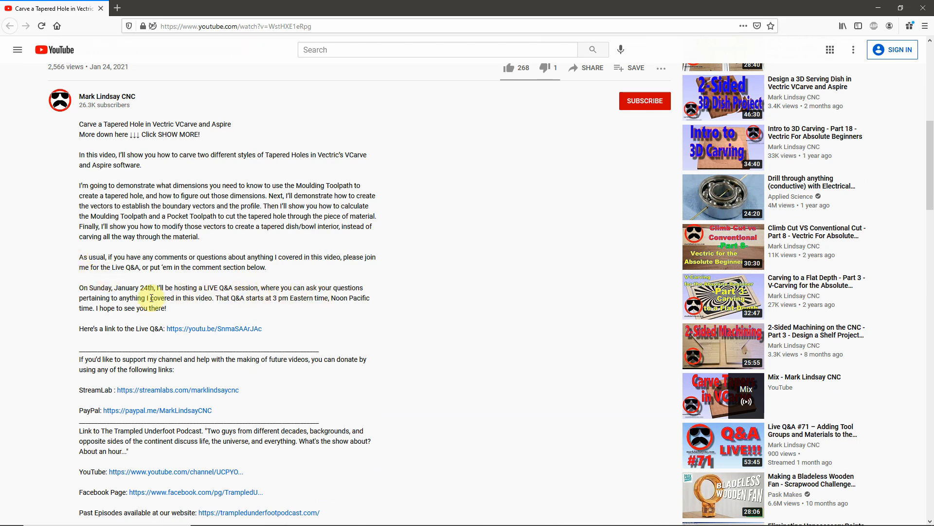
mouse_move(209, 333)
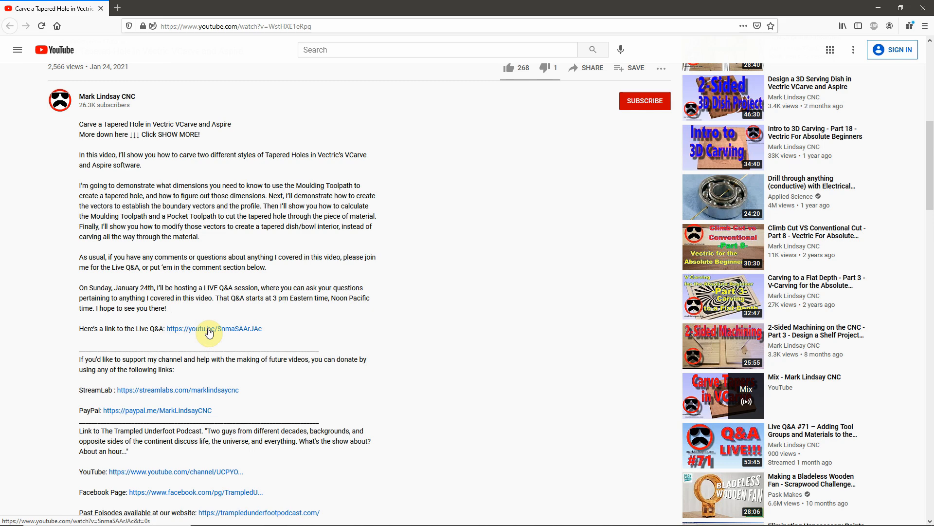
mouse_move(194, 334)
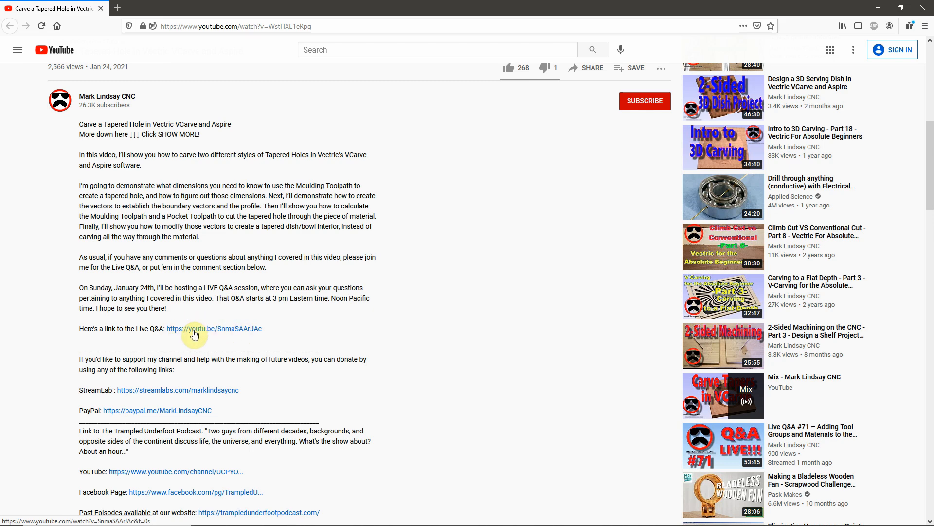
mouse_move(370, 326)
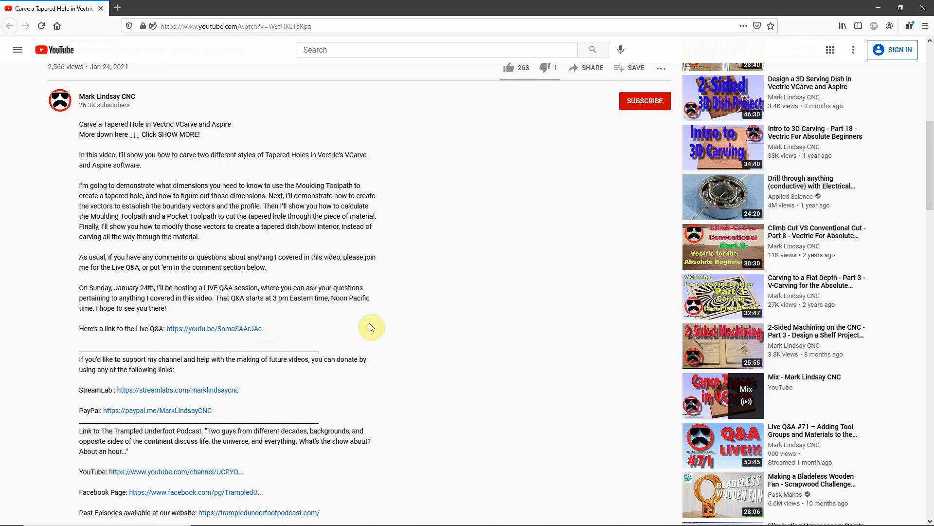
mouse_move(318, 324)
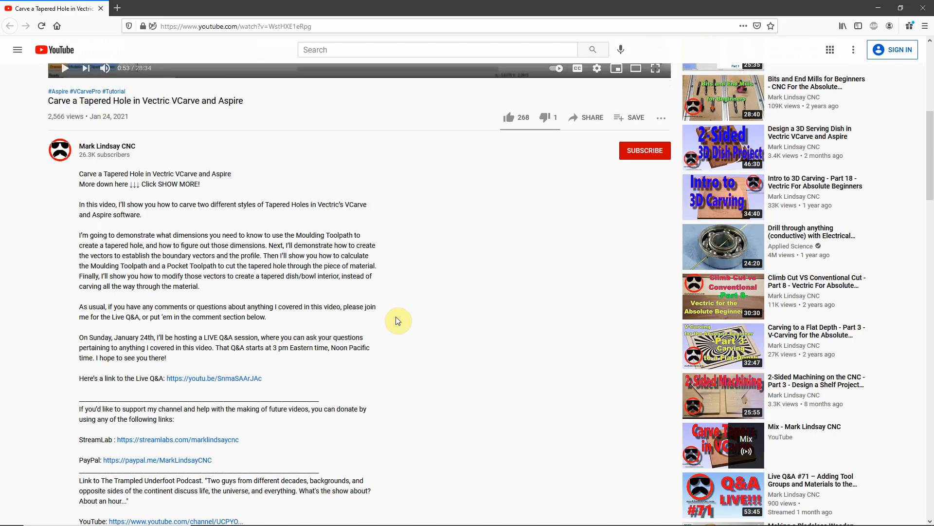
scroll(down, 3)
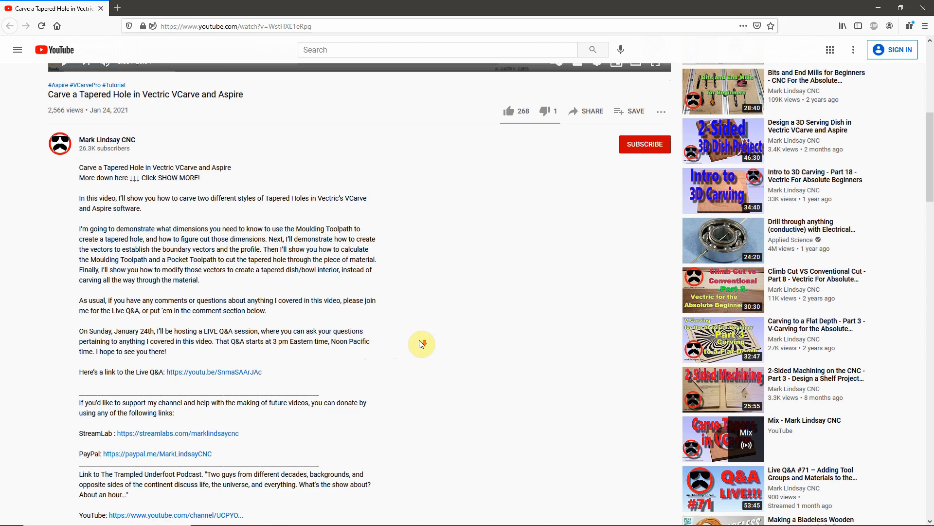
scroll(down, 3)
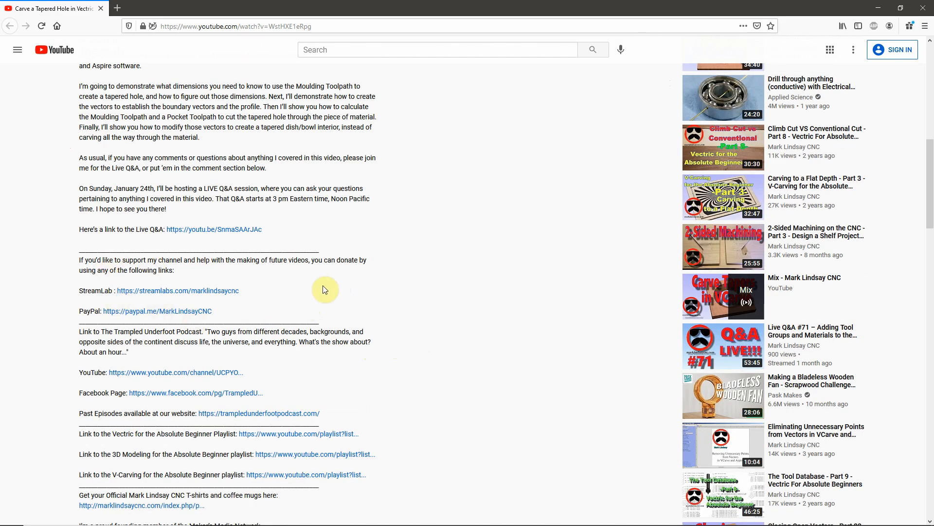
mouse_move(448, 321)
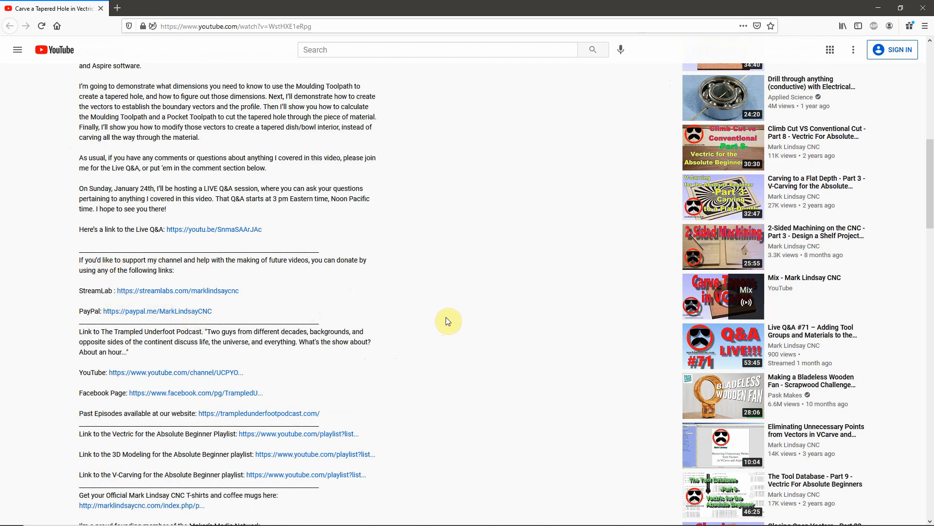
scroll(down, 3)
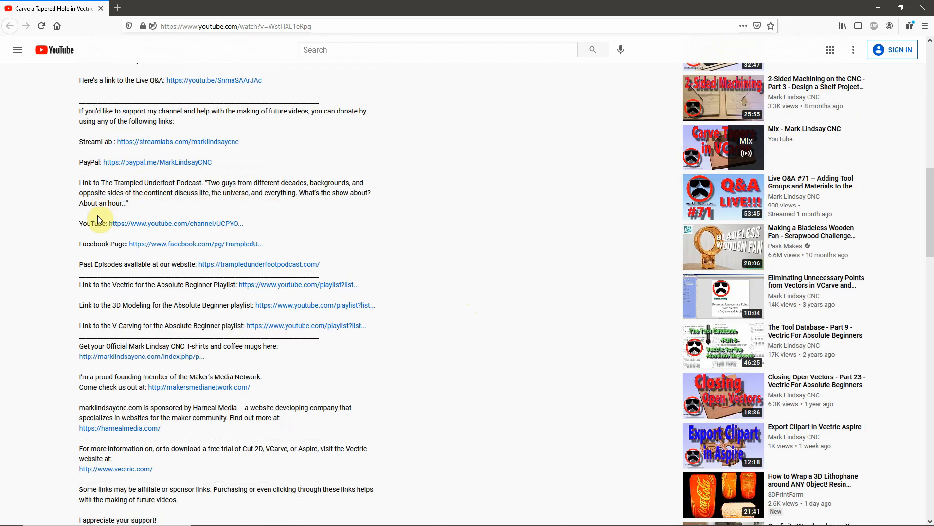
mouse_move(438, 249)
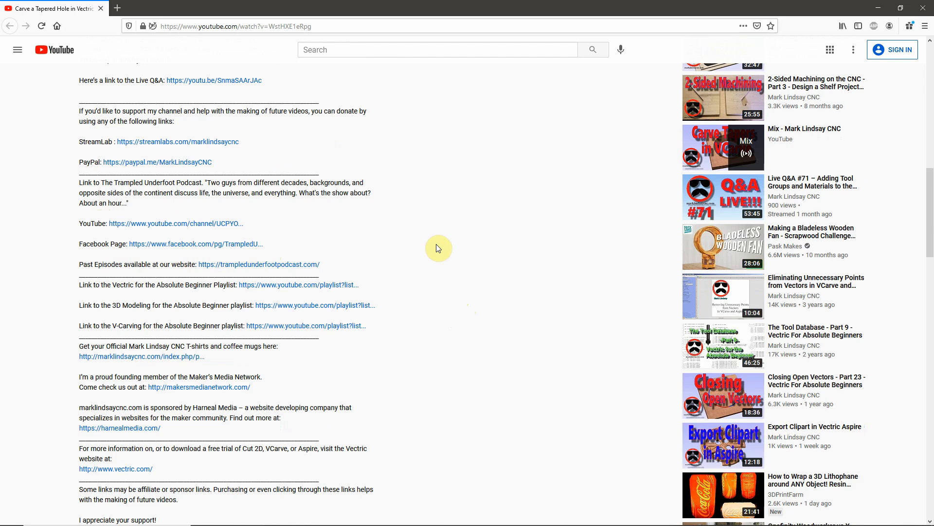
mouse_move(368, 241)
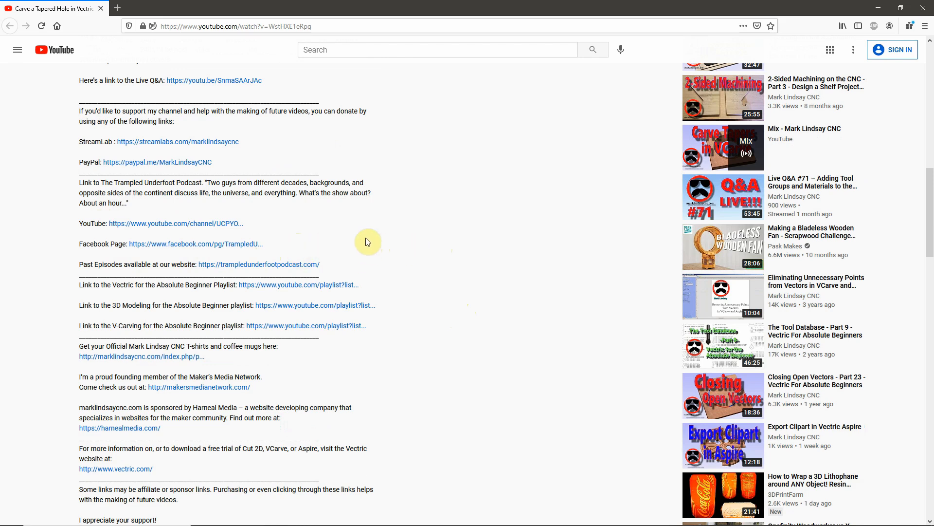
scroll(down, 3)
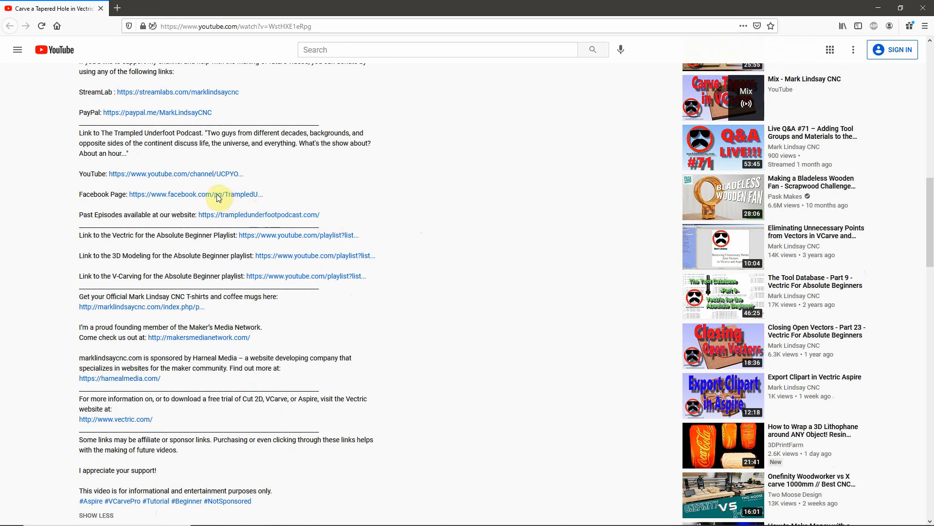
scroll(down, 3)
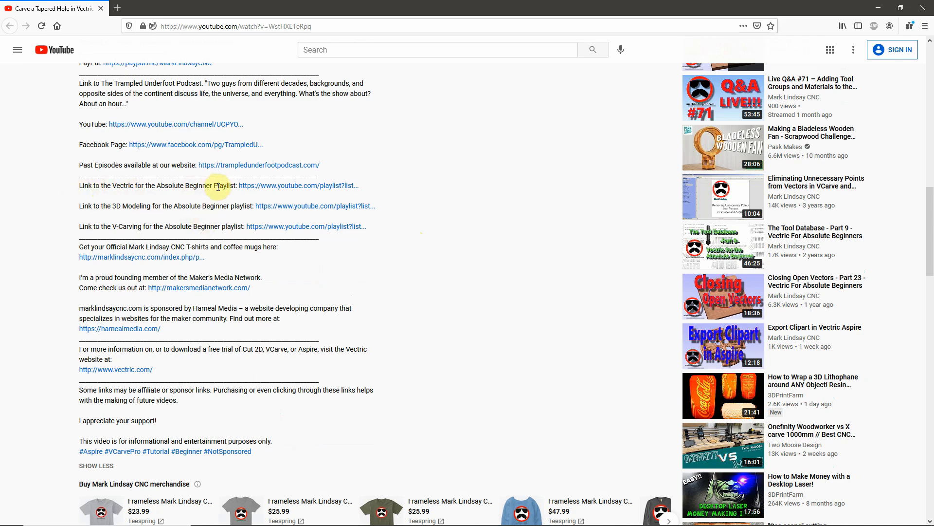
mouse_move(131, 207)
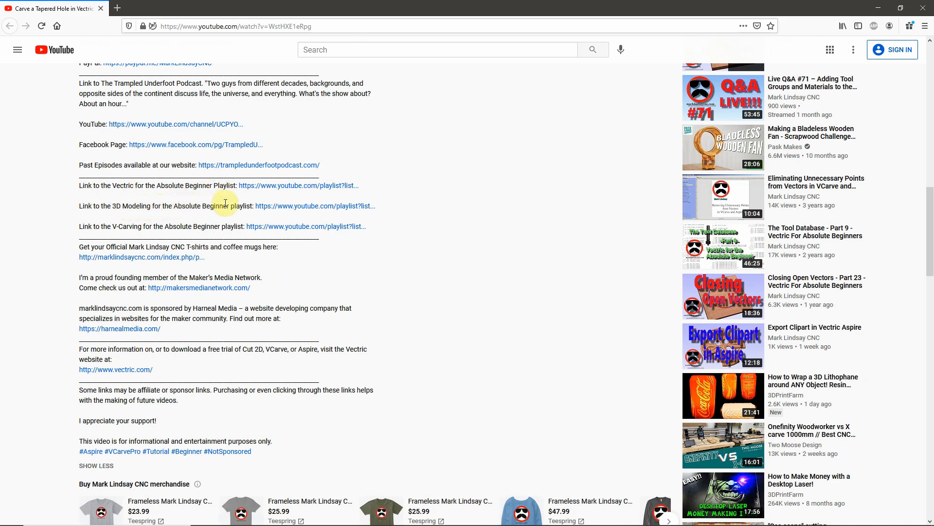
mouse_move(119, 223)
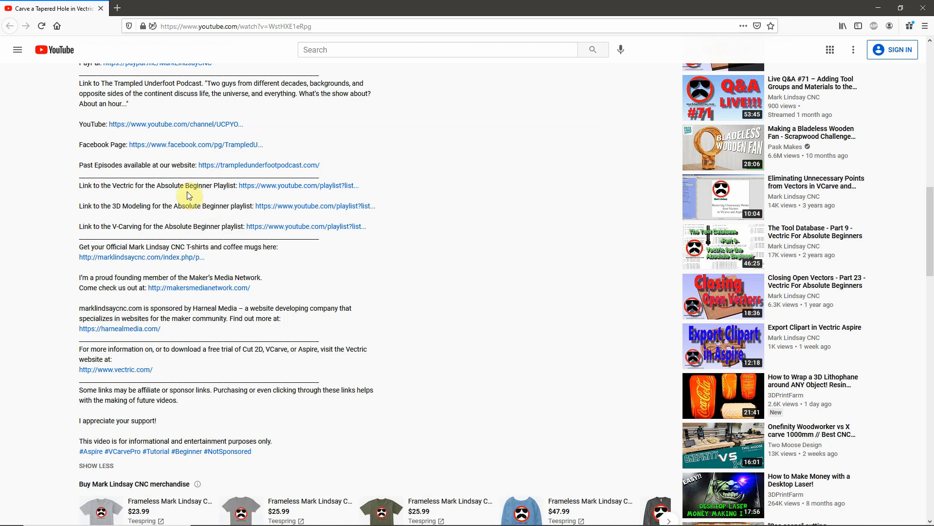
mouse_move(301, 185)
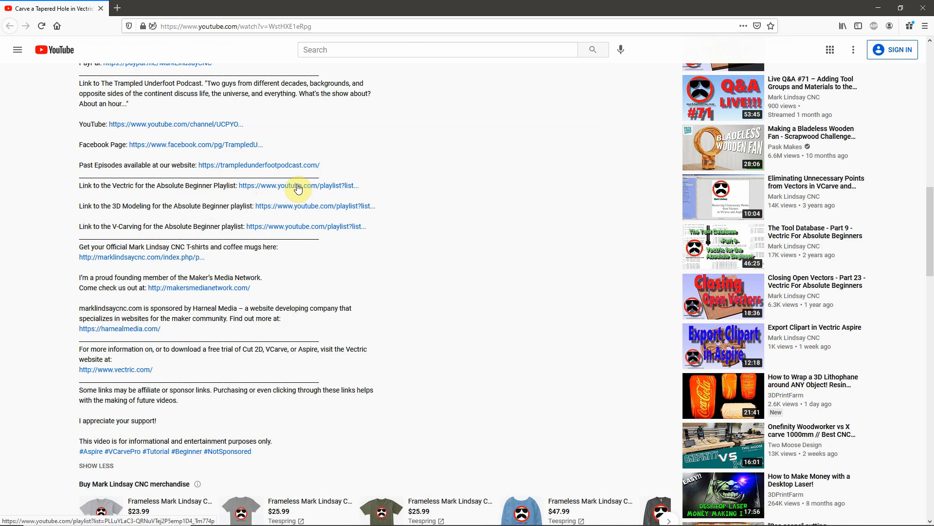
- Open the 50-video 'Vectric for the Absolute Beginner' playlist in a new tab and view it
right_click(298, 186)
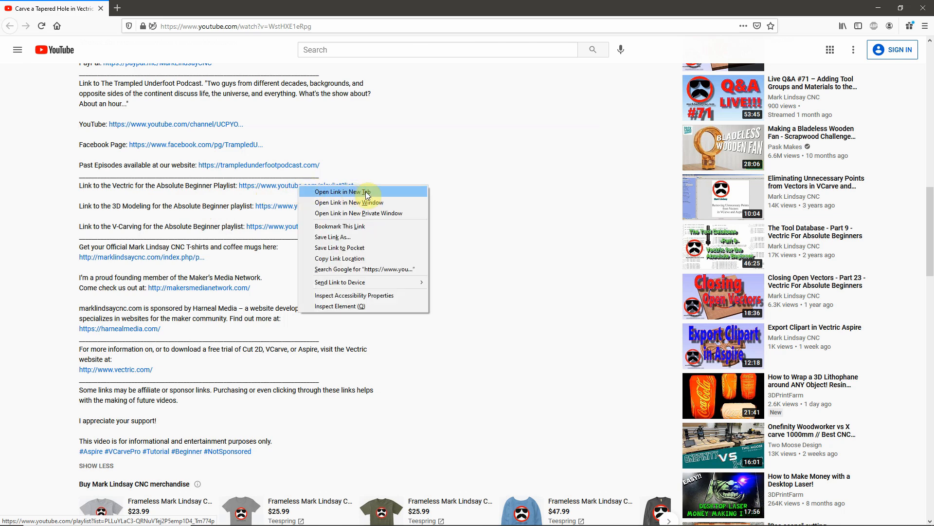
click(337, 192)
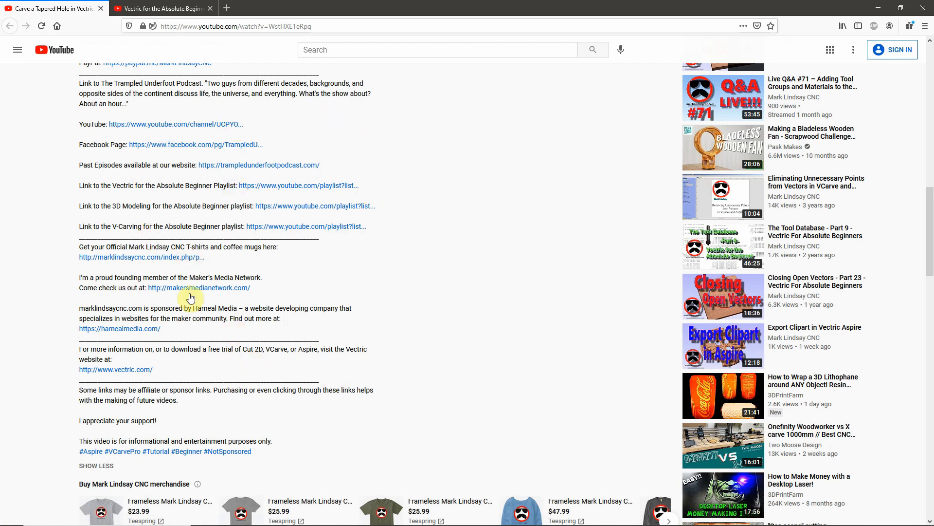
click(162, 8)
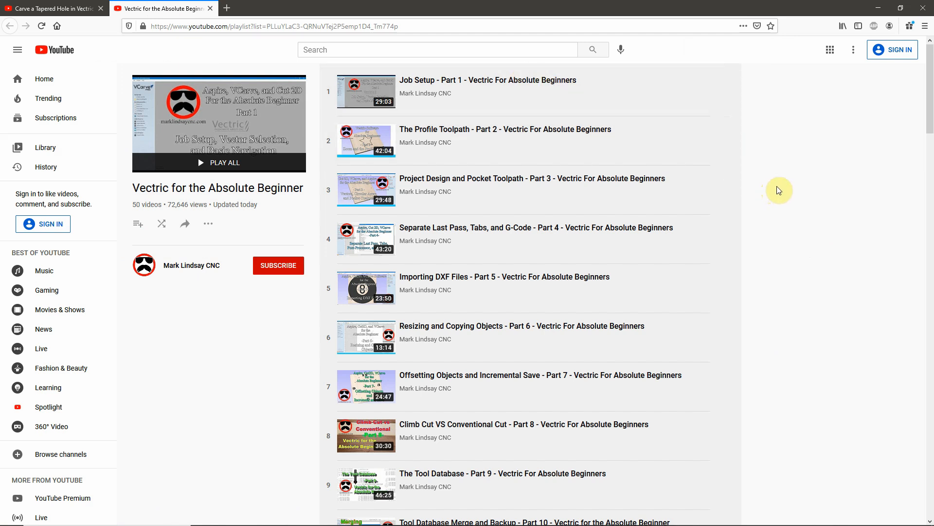
mouse_move(536, 91)
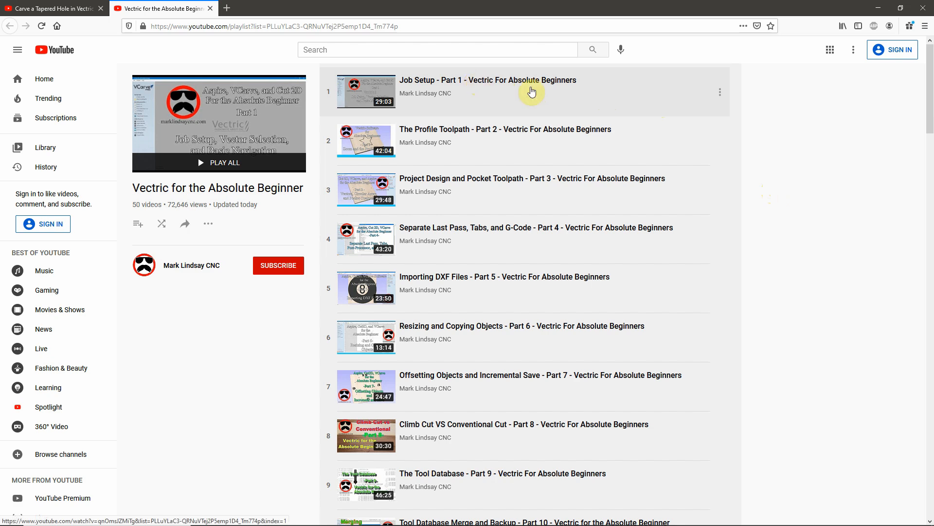
scroll(down, 3)
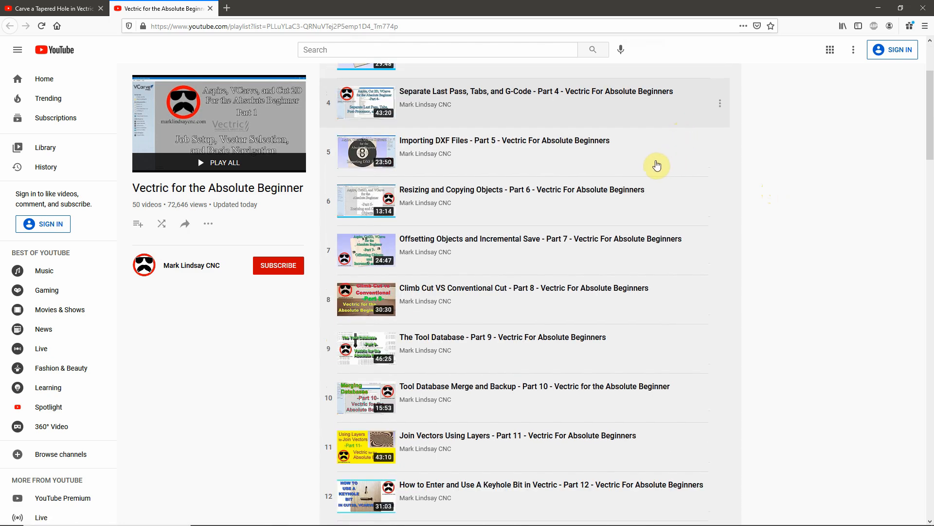
scroll(down, 3)
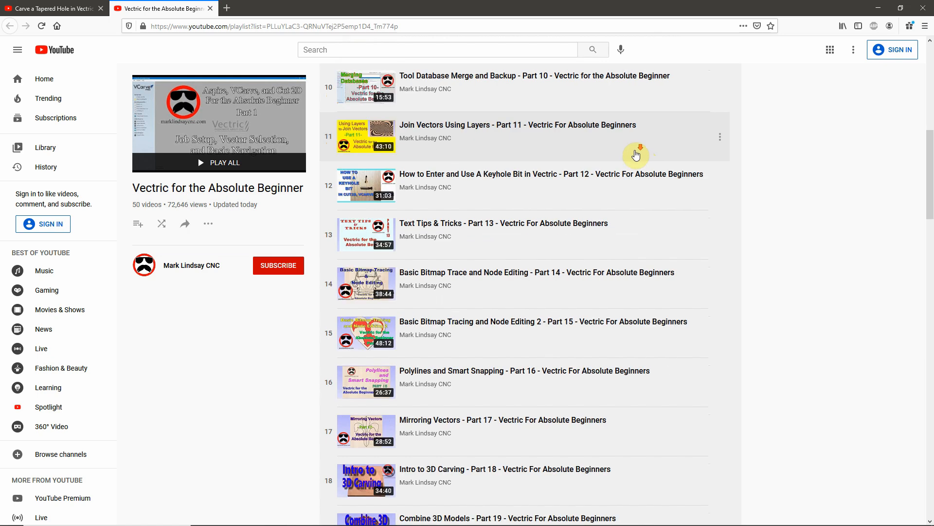
scroll(down, 3)
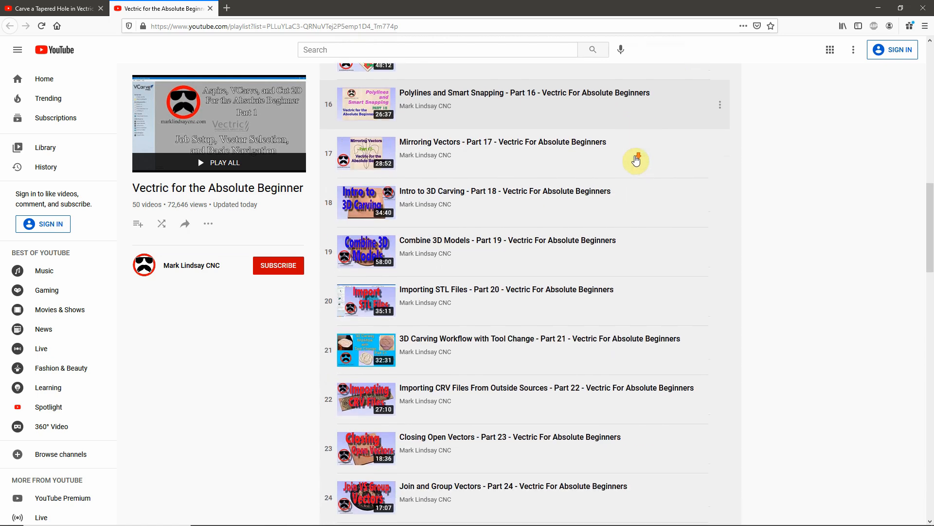
scroll(down, 3)
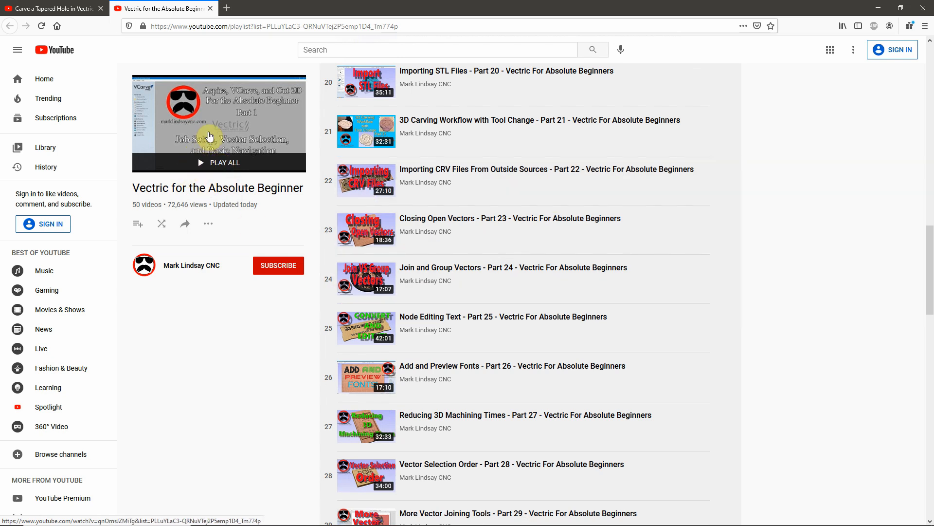
mouse_move(775, 231)
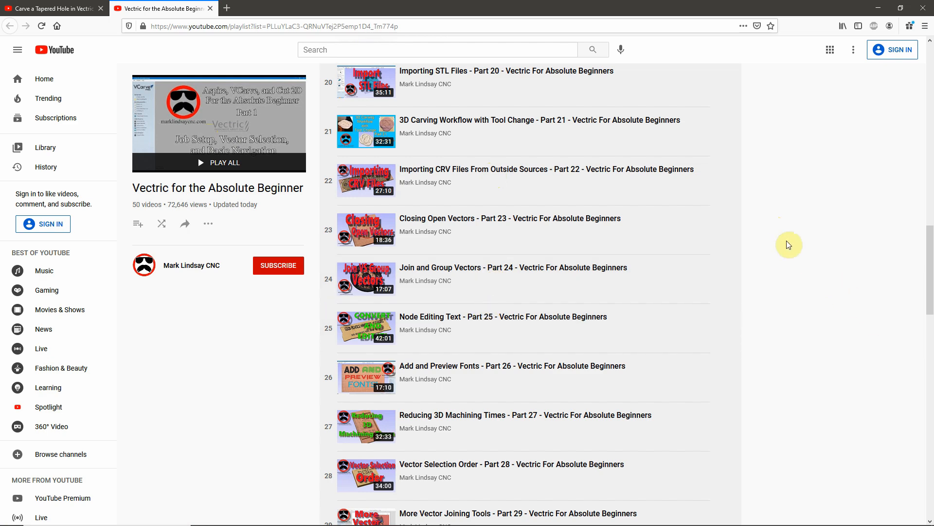
scroll(up, 3)
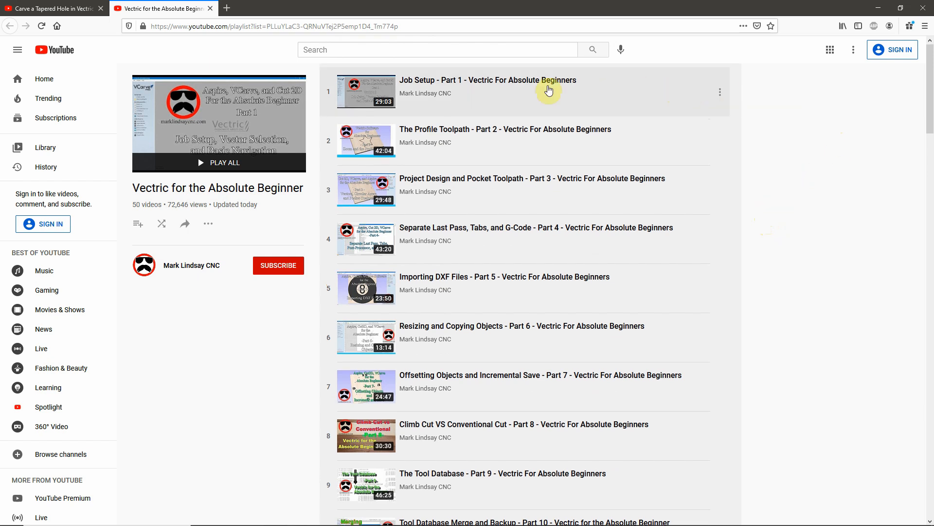
mouse_move(520, 83)
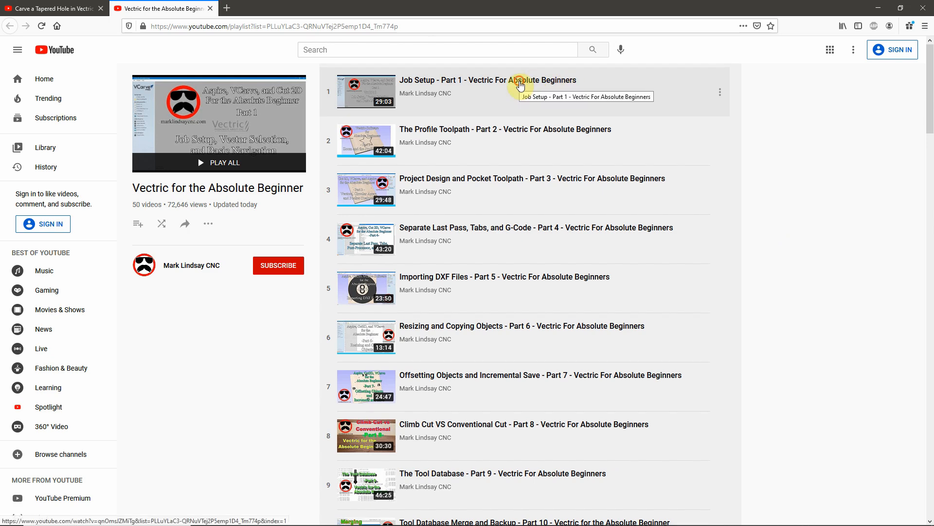
- Play Job Setup Part 1 and scroll through the beginner playlist's videos
click(486, 80)
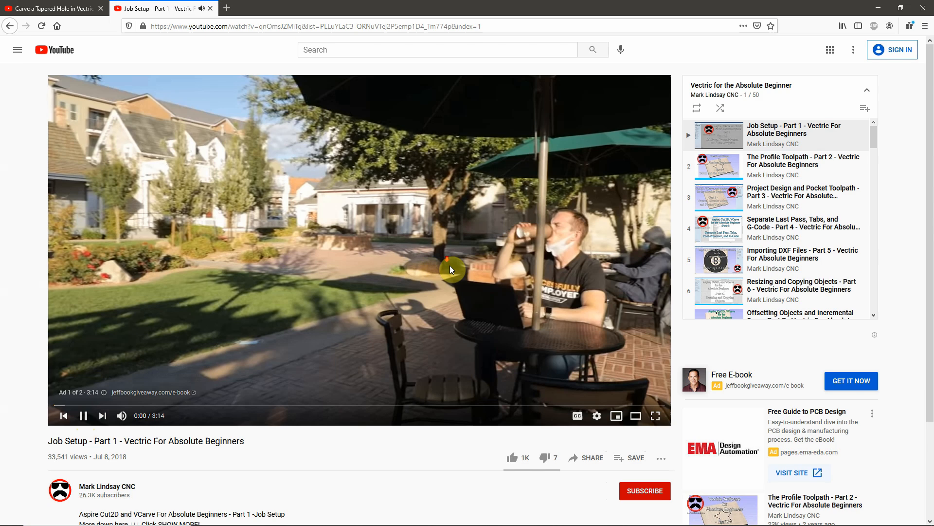
scroll(down, 3)
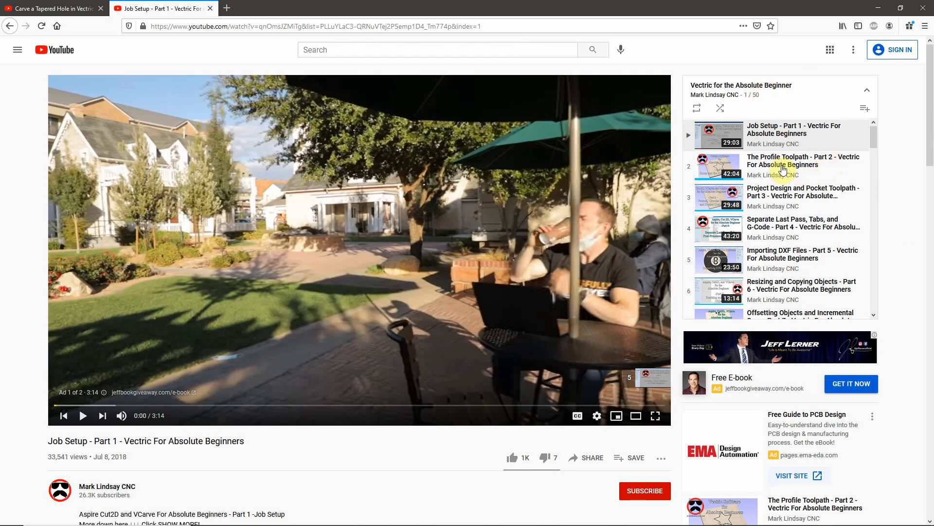
mouse_move(801, 167)
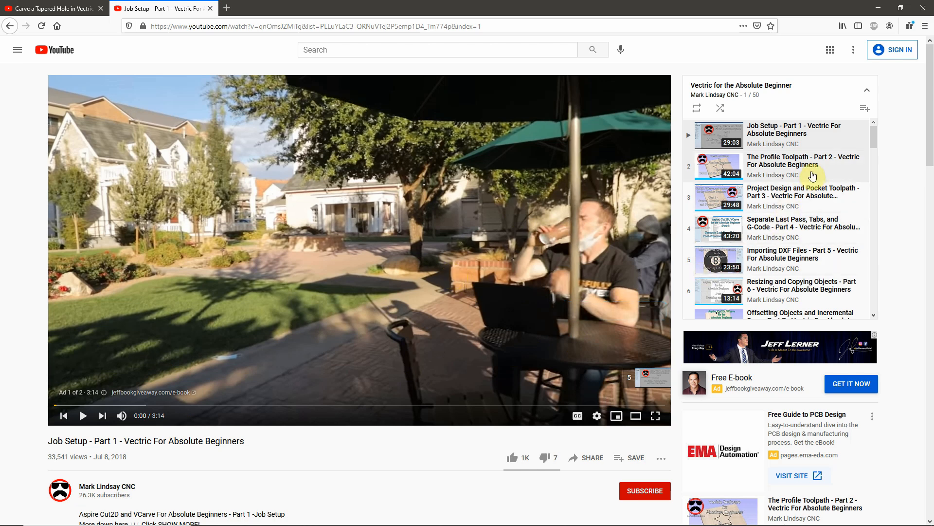
scroll(down, 3)
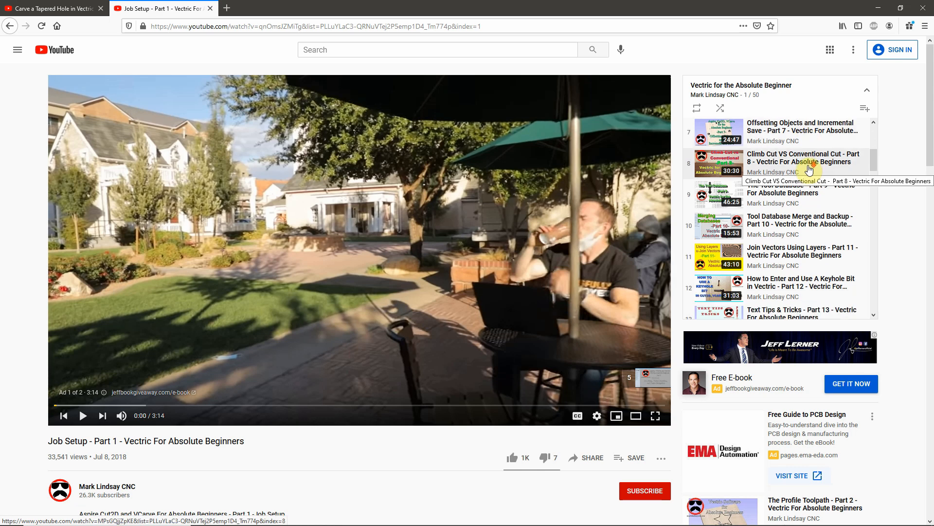
scroll(down, 3)
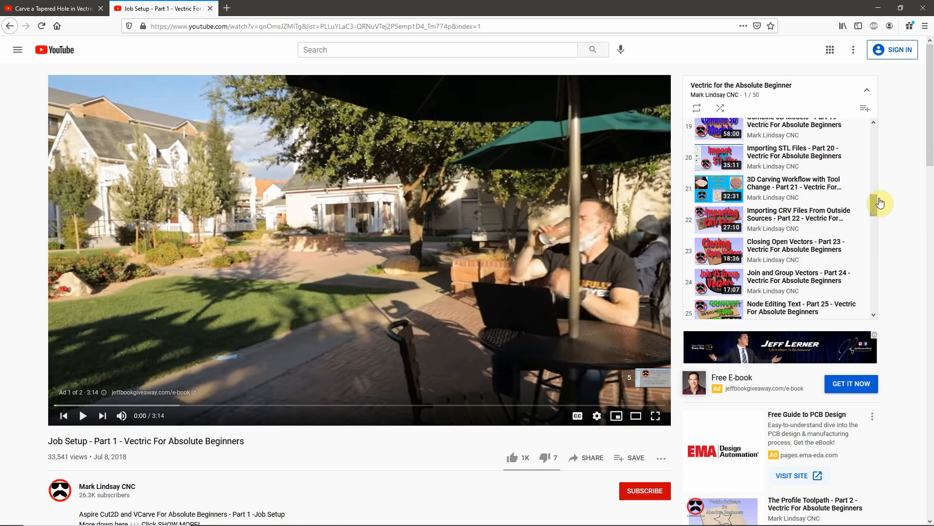
scroll(down, 3)
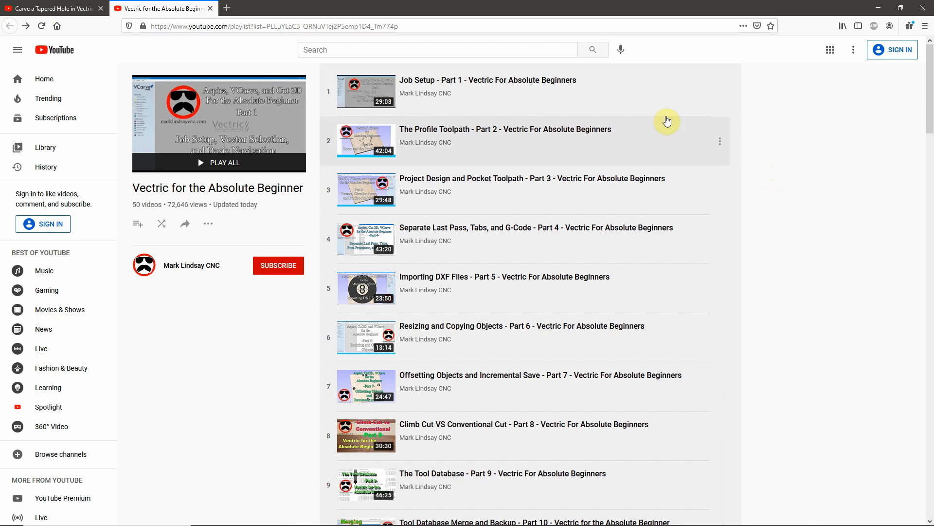
- Scroll the beginner playlist down through its later entries to parts 40-48
scroll(down, 3)
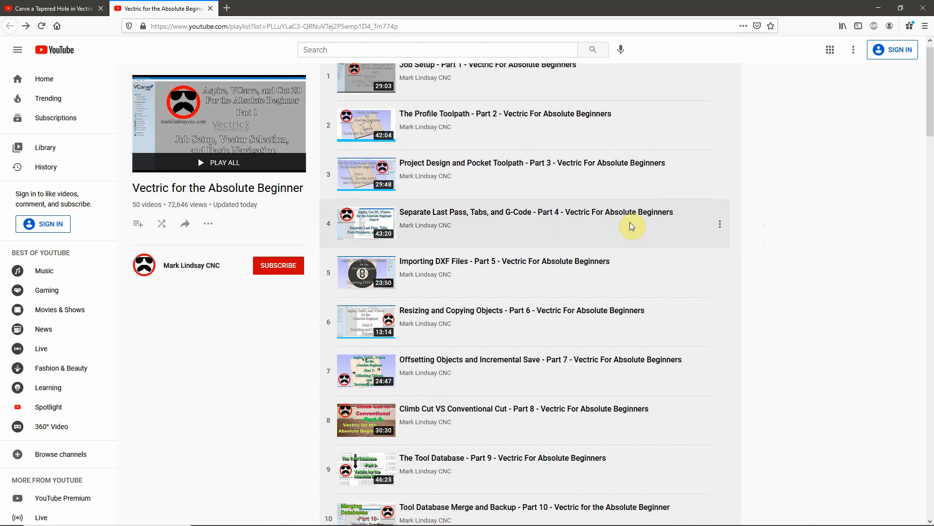
scroll(down, 3)
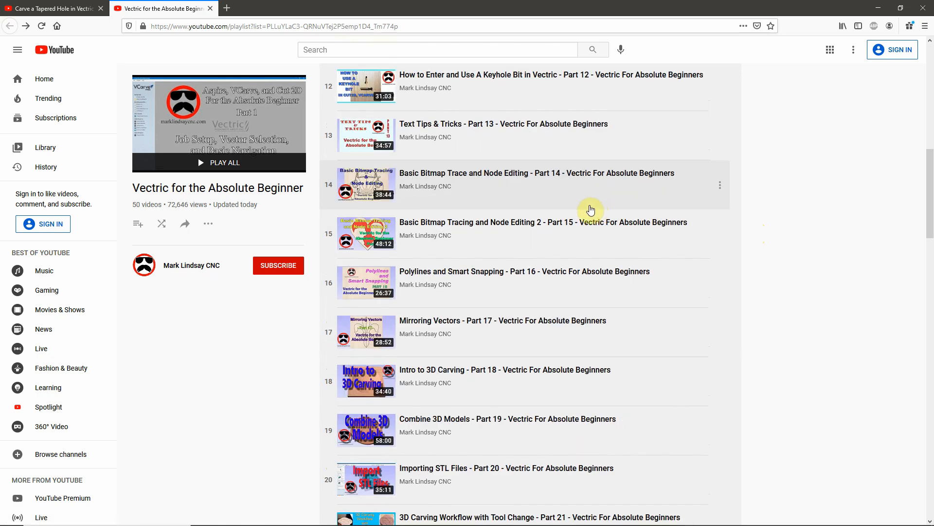
scroll(down, 3)
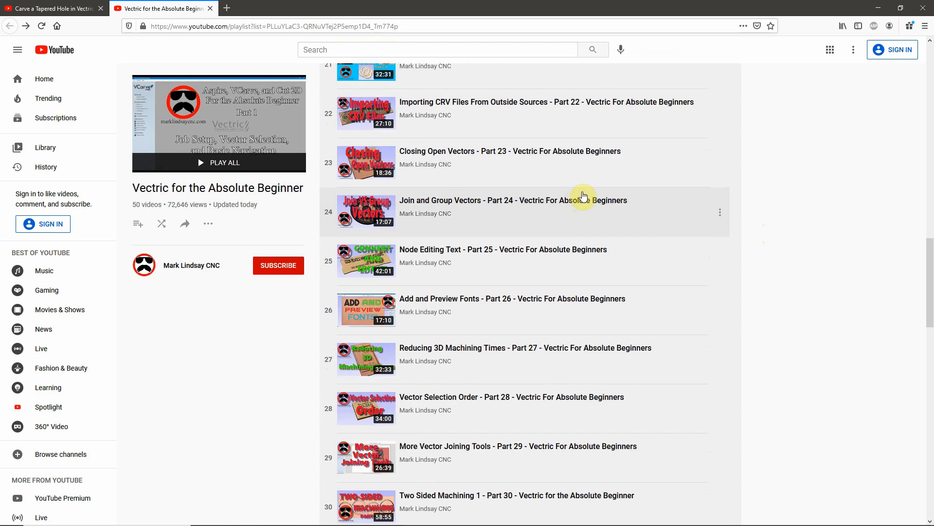
scroll(down, 3)
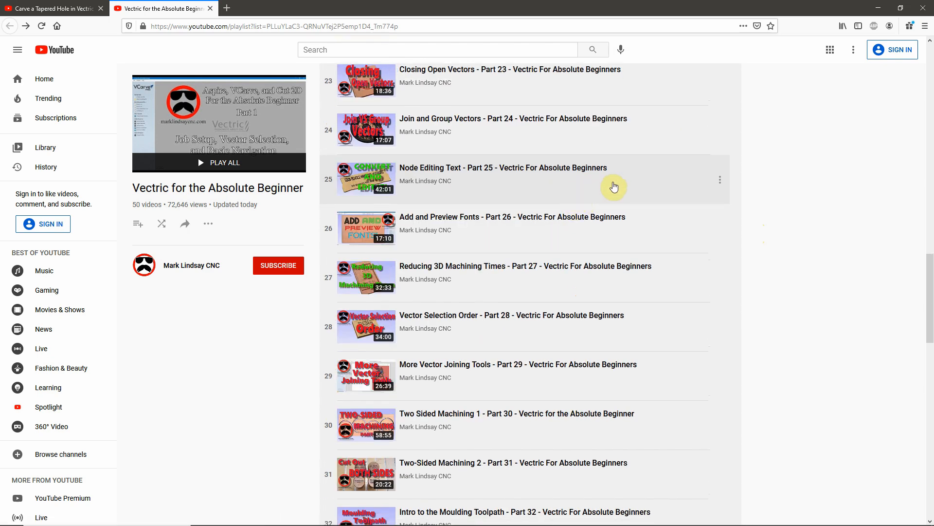
scroll(down, 3)
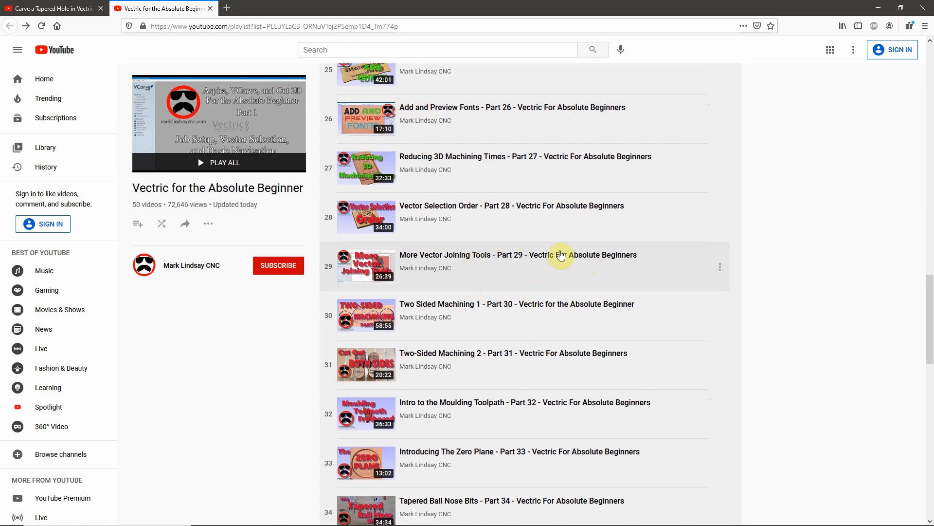
scroll(down, 3)
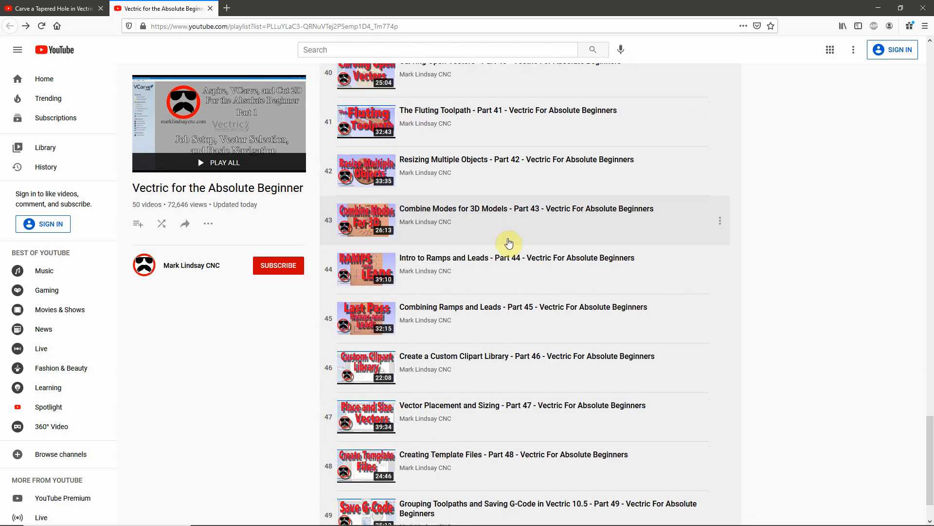
scroll(down, 3)
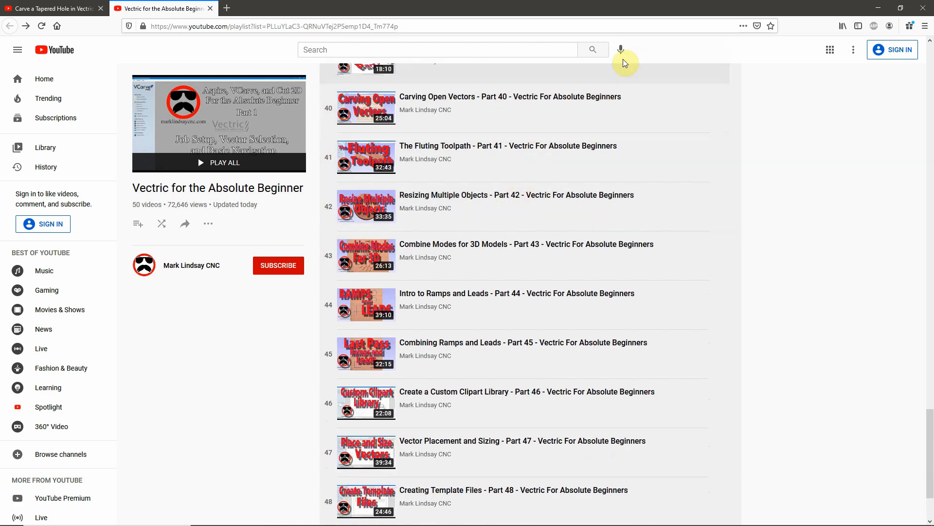
mouse_move(558, 211)
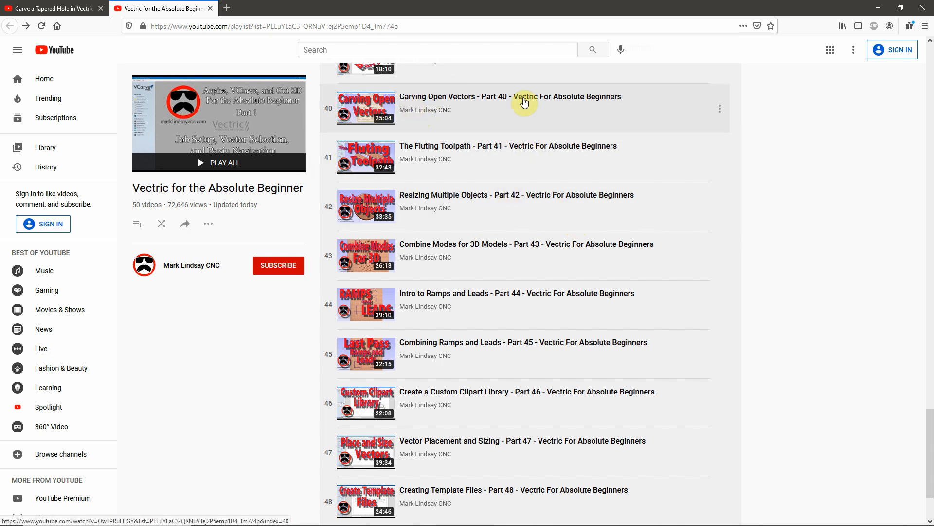
mouse_move(499, 106)
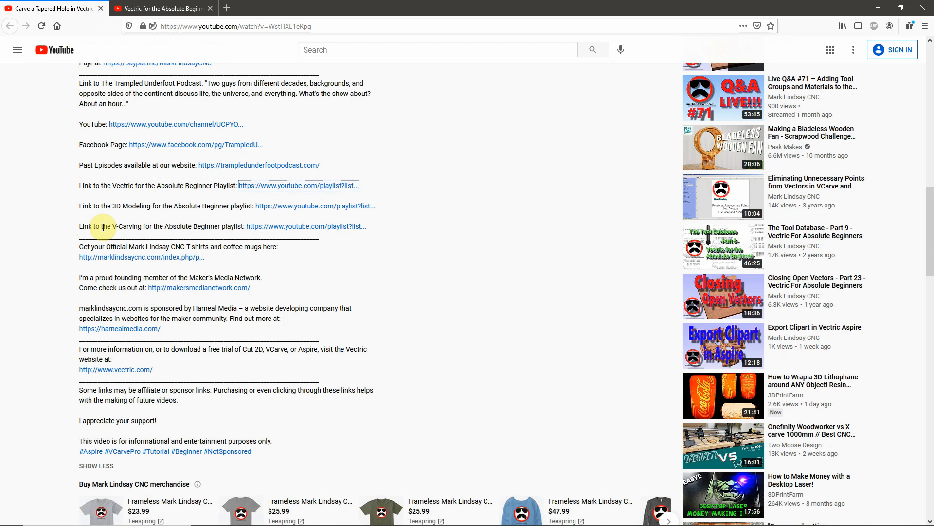
mouse_move(217, 226)
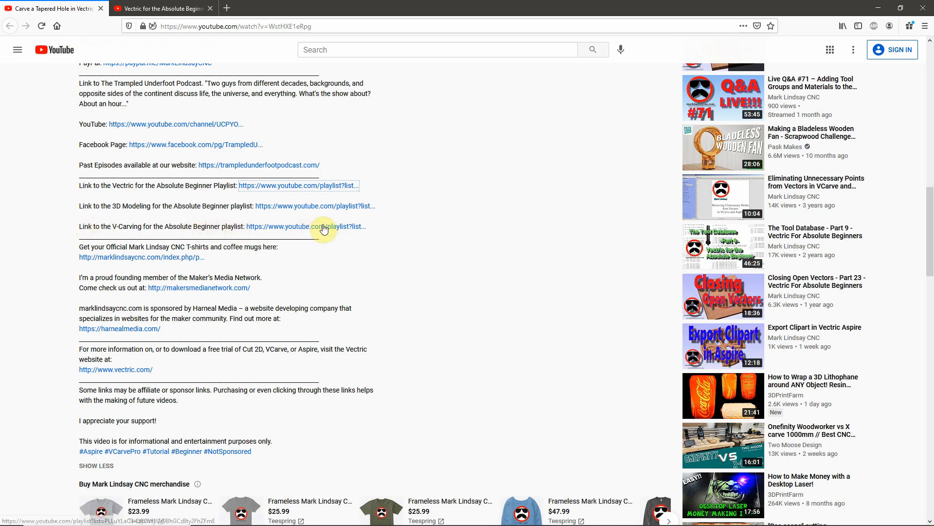
- Open the 5-video 'V-Carving for the Absolute Beginner' playlist in a new tab
click(306, 226)
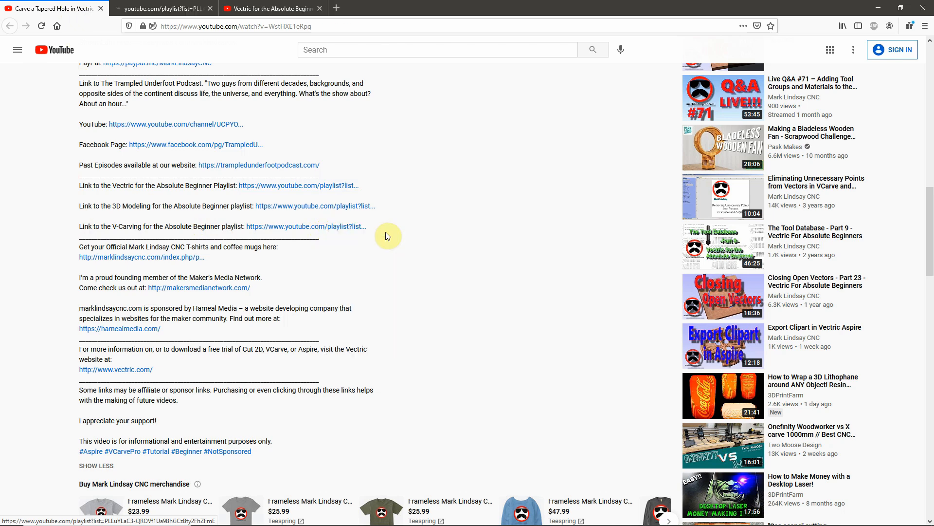
click(306, 226)
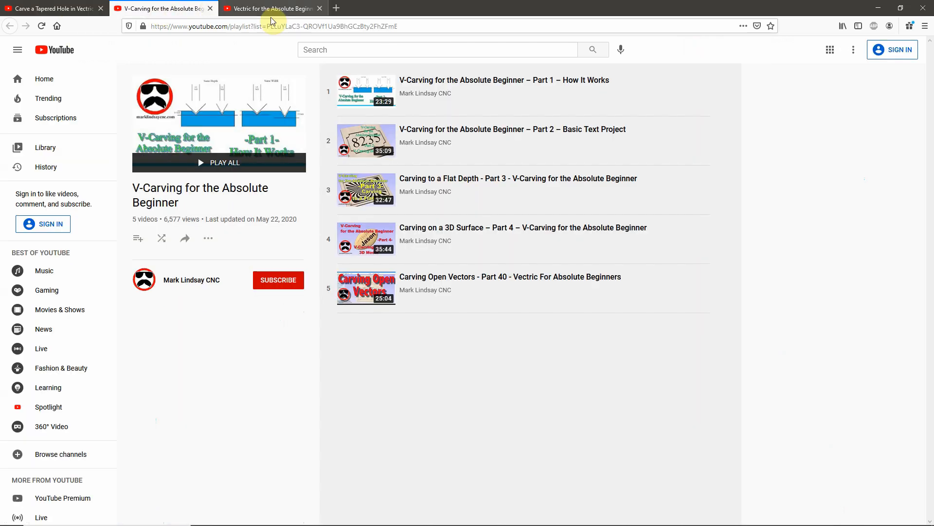
mouse_move(485, 280)
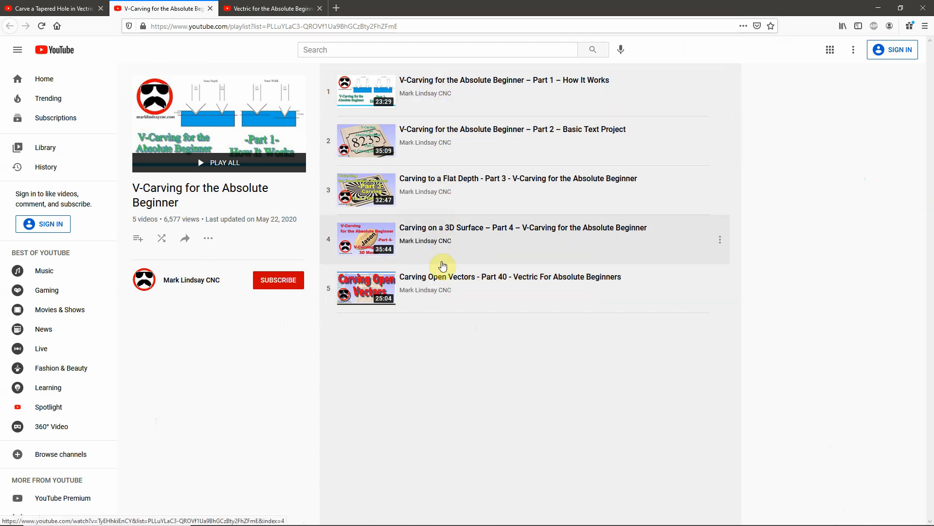
mouse_move(476, 366)
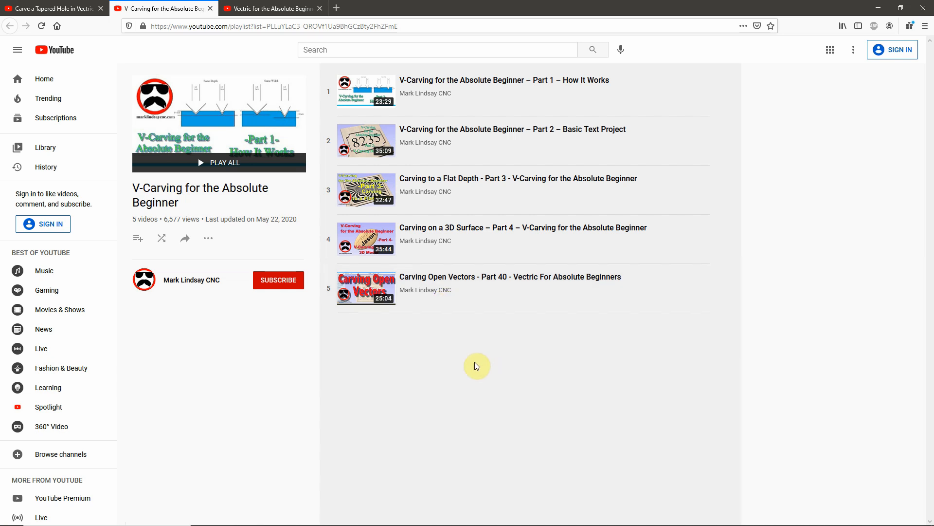
mouse_move(527, 387)
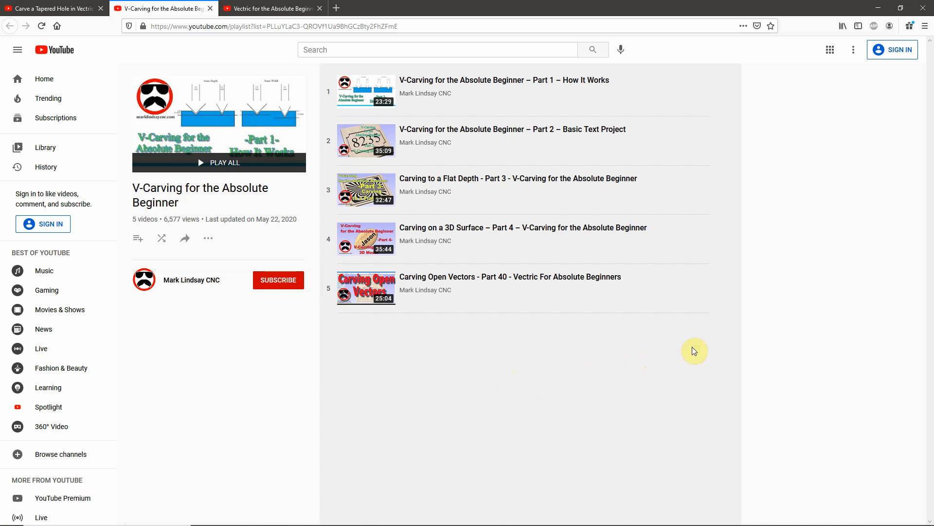
mouse_move(604, 366)
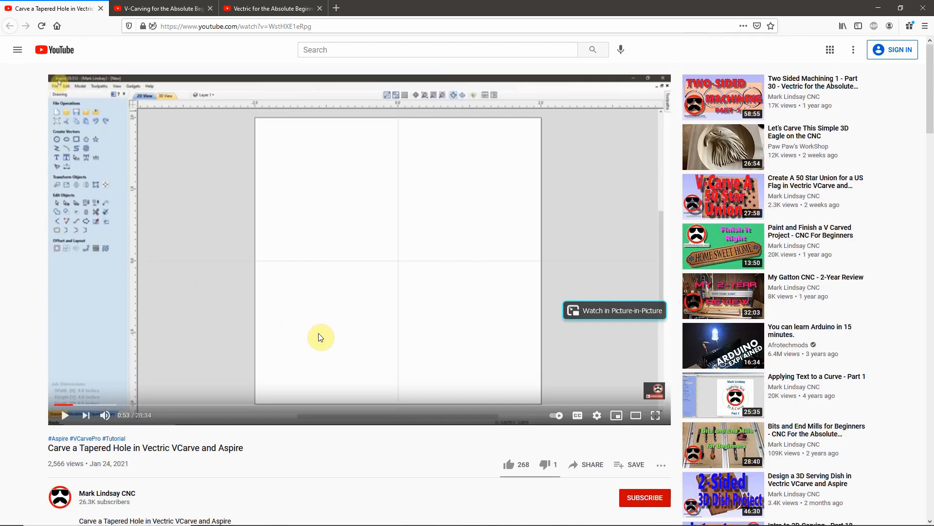
- Go to Mark Lindsay CNC's channel home page and pause the channel trailer
scroll(down, 3)
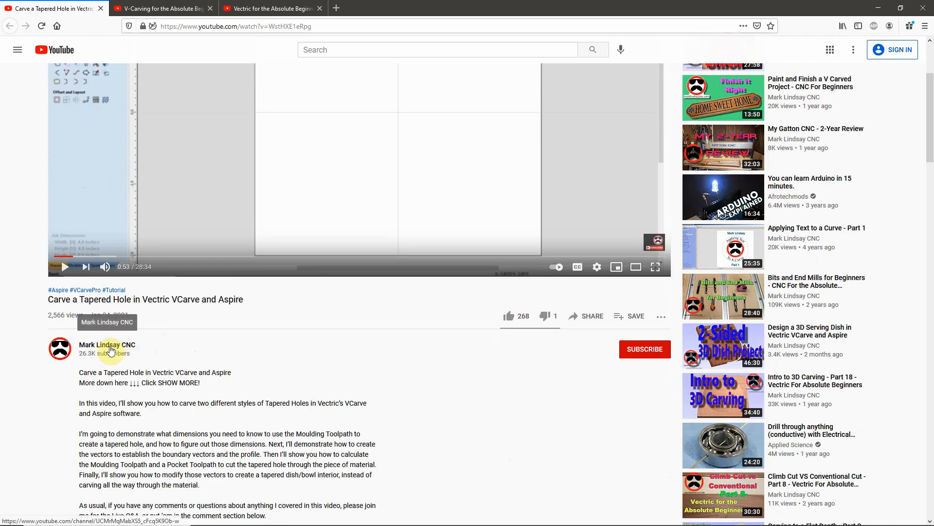
click(107, 345)
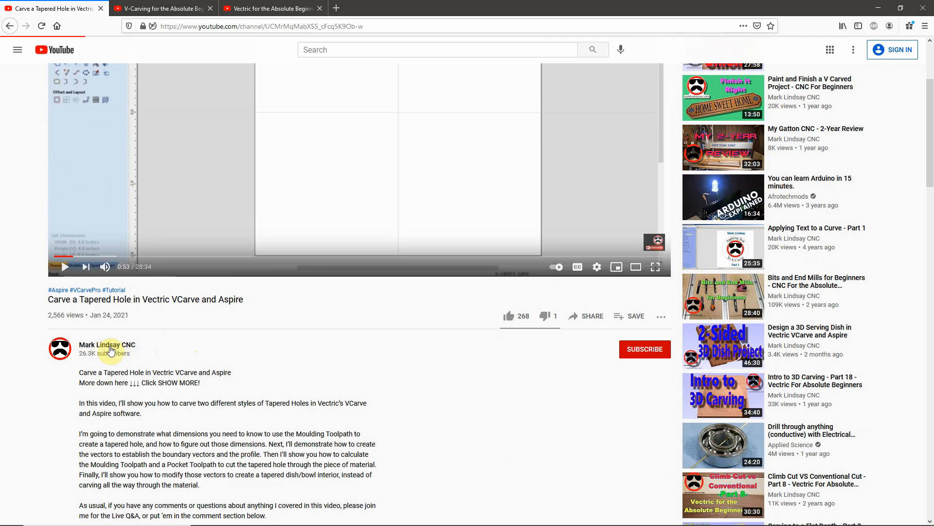
click(107, 345)
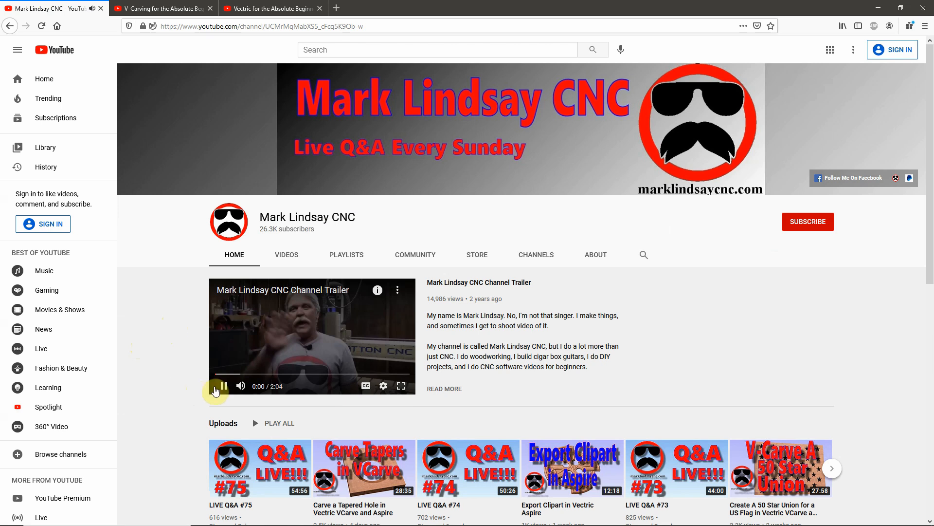
click(220, 386)
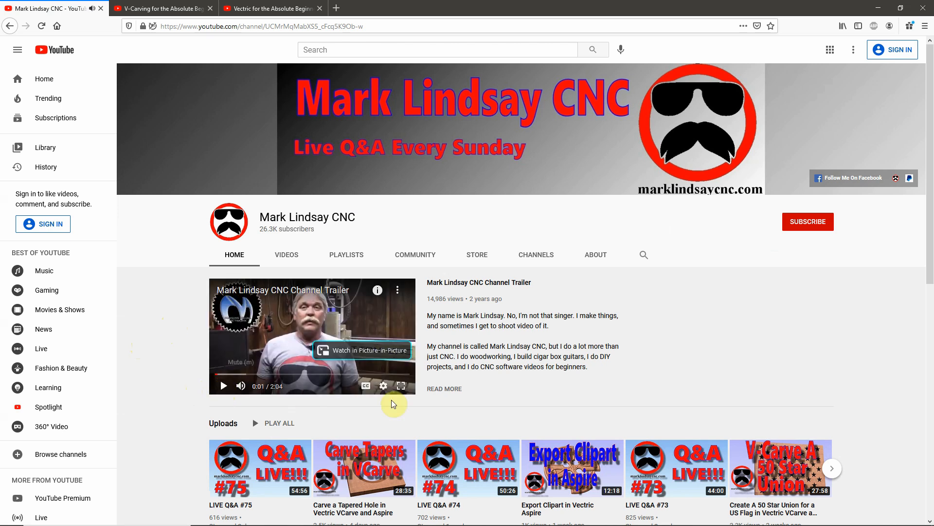
mouse_move(415, 453)
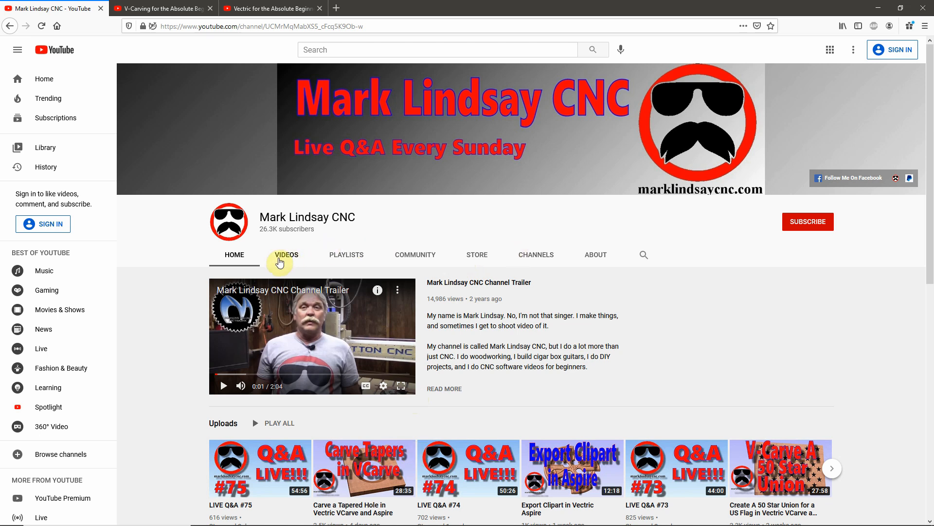
mouse_move(250, 265)
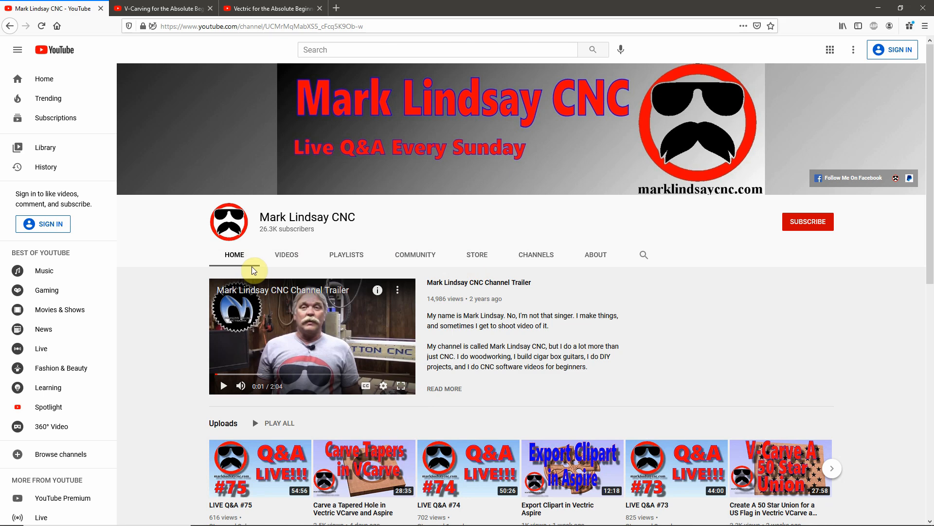
- Open the Videos tab and scroll to the Live Q&A episodes back to #60
click(286, 254)
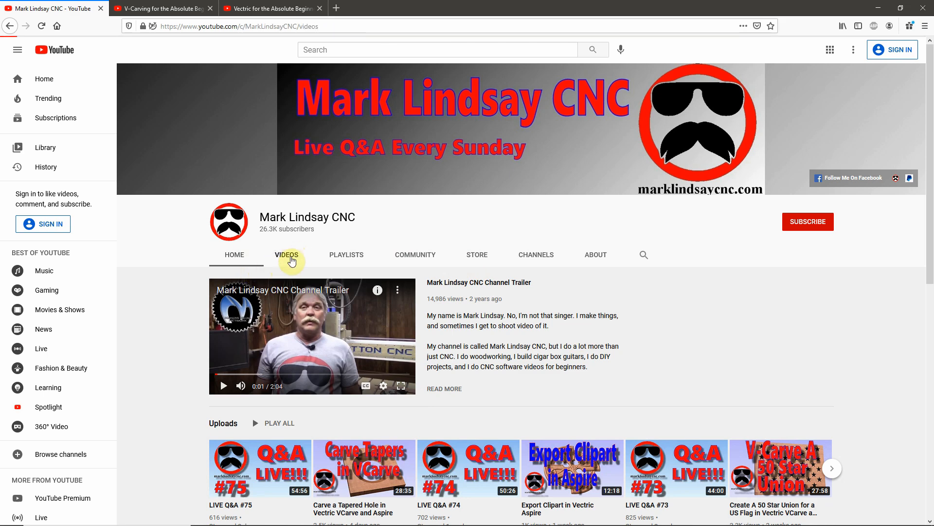
click(287, 255)
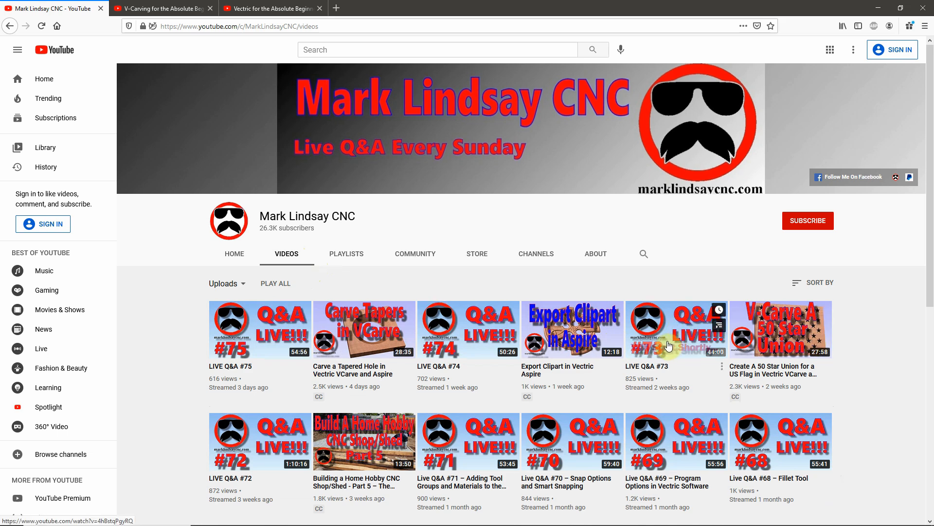
scroll(down, 3)
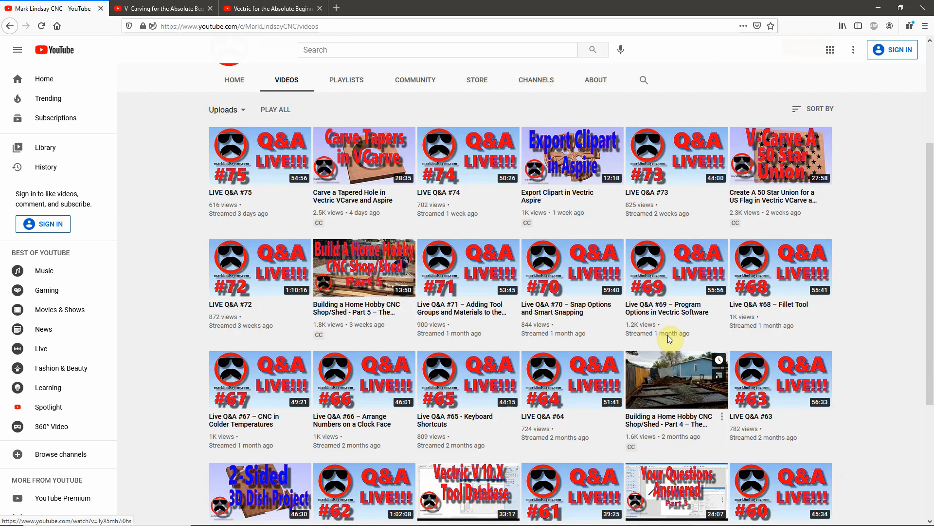
mouse_move(248, 296)
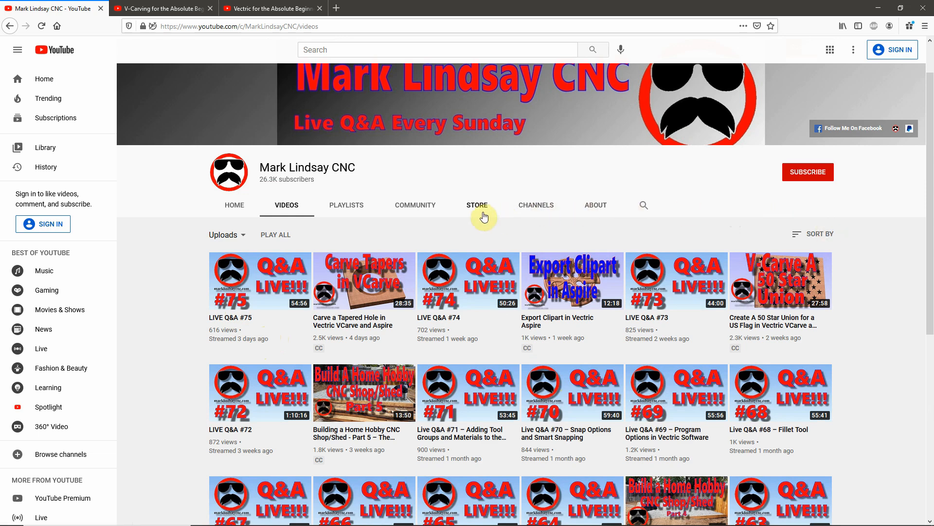
mouse_move(347, 209)
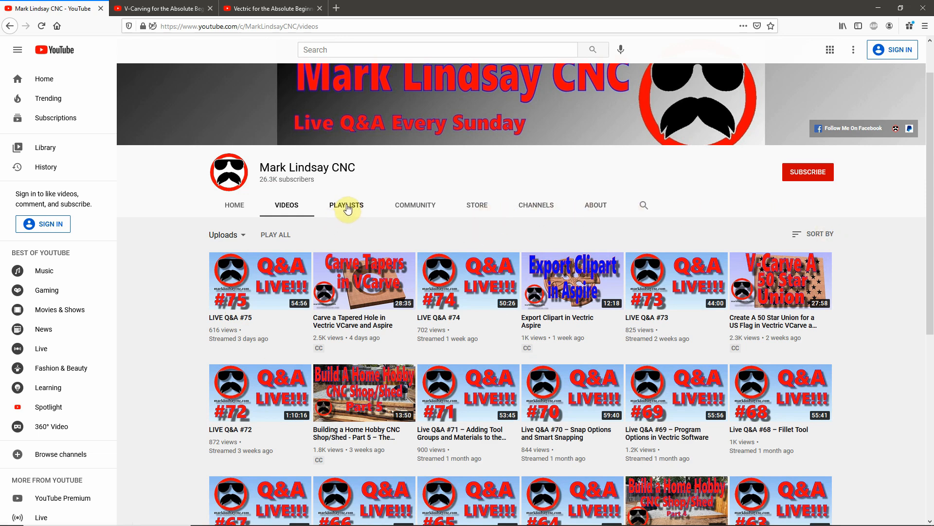
- Open the Playlists tab and scroll past the Gatton CNC and Joining Vectors playlists
click(346, 205)
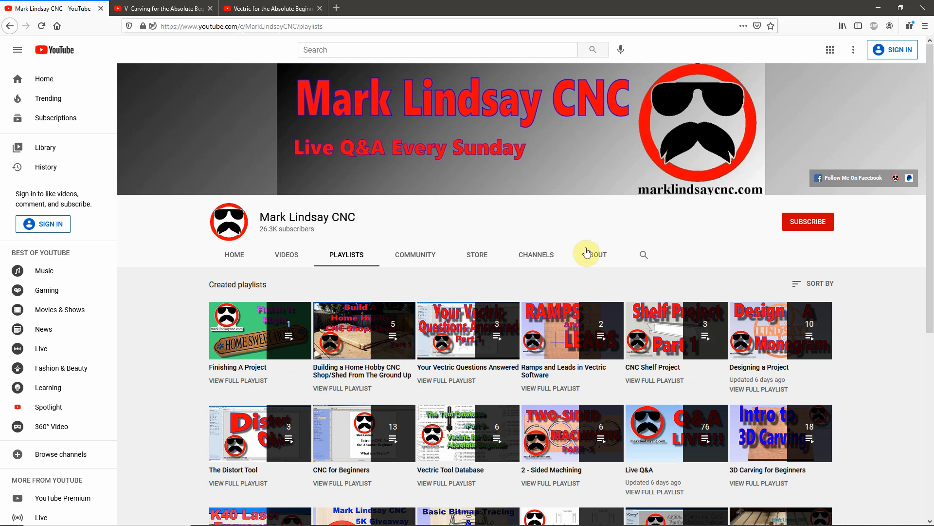
scroll(down, 3)
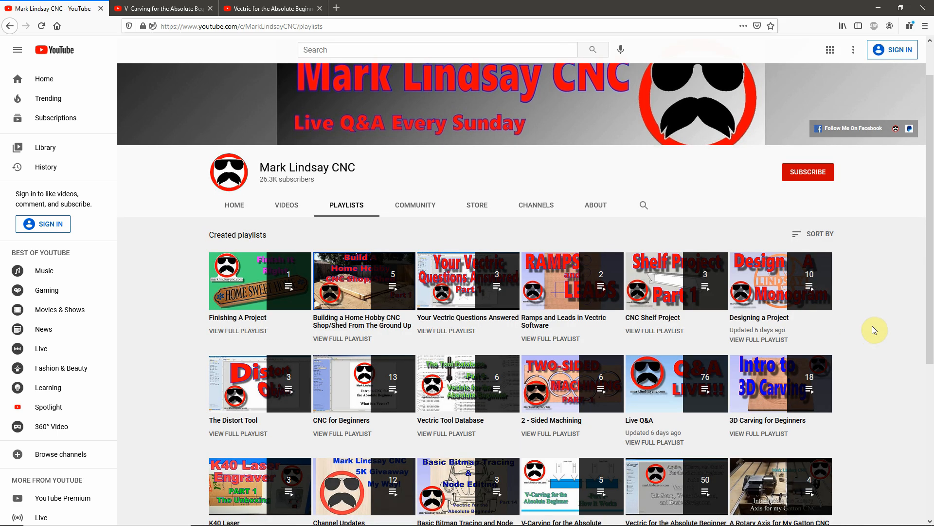
scroll(down, 3)
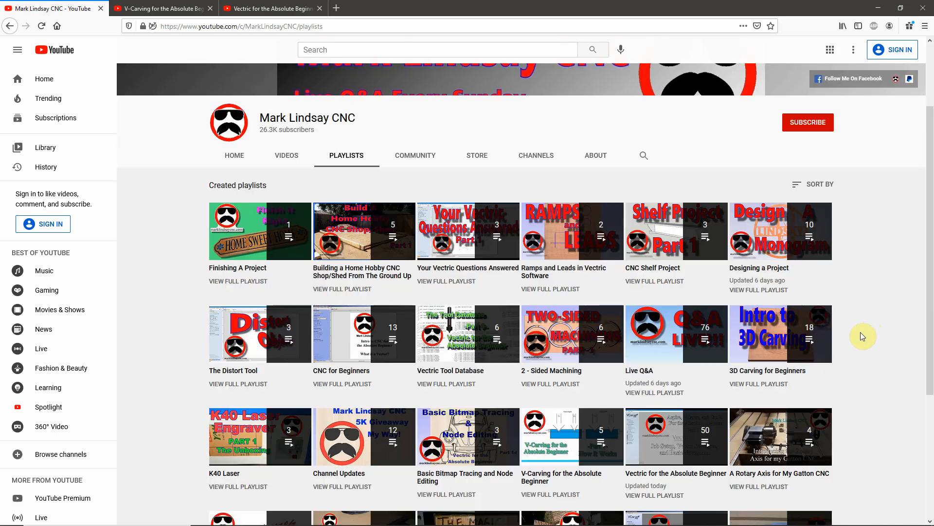
scroll(down, 3)
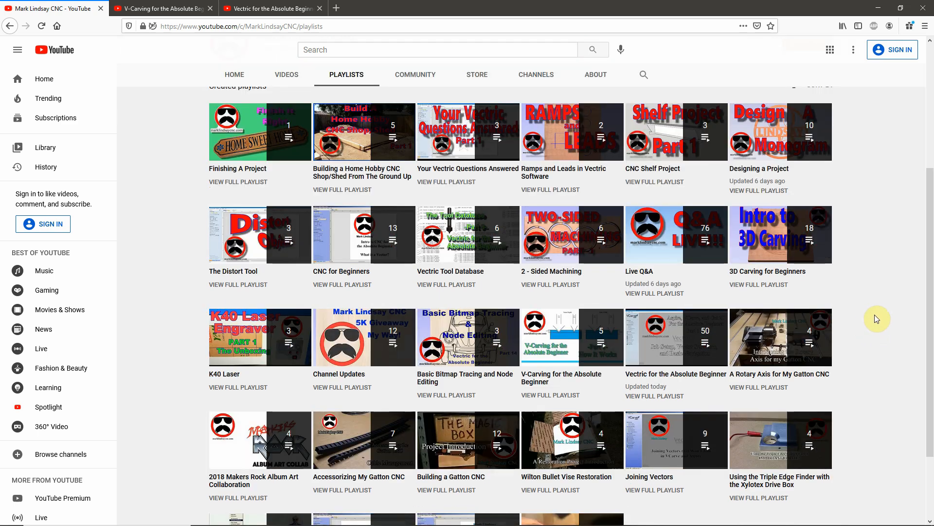
mouse_move(342, 224)
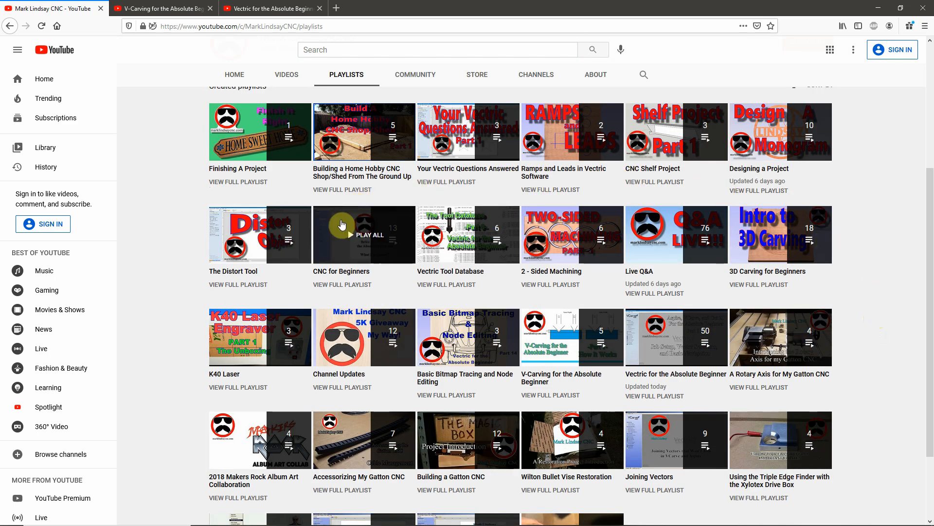
mouse_move(484, 286)
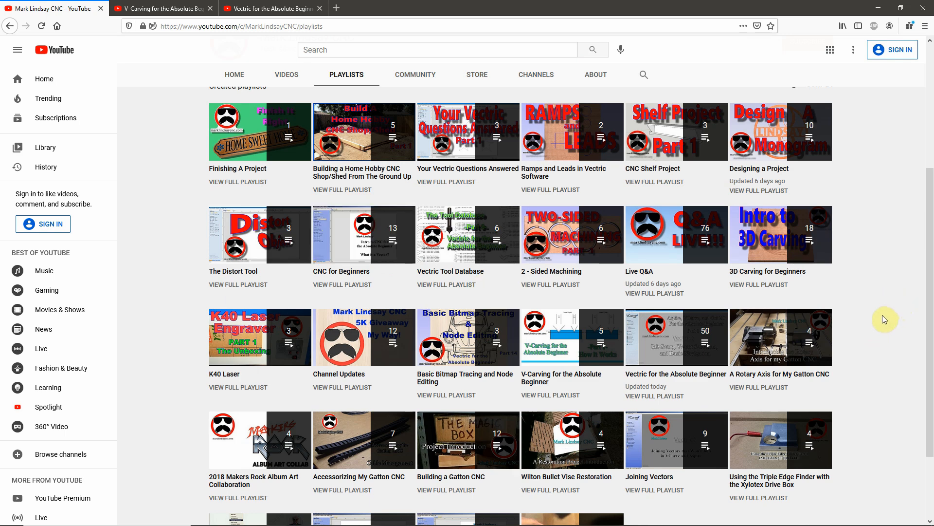
scroll(down, 3)
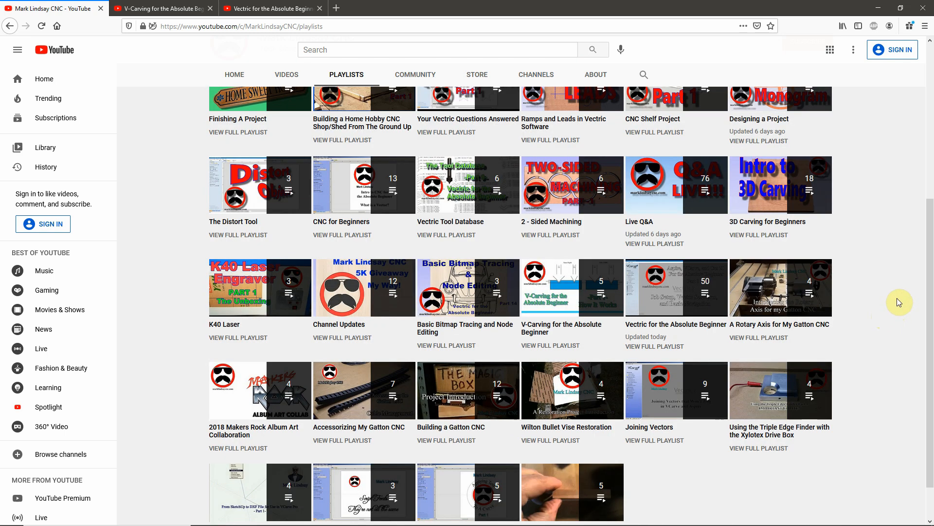
mouse_move(239, 225)
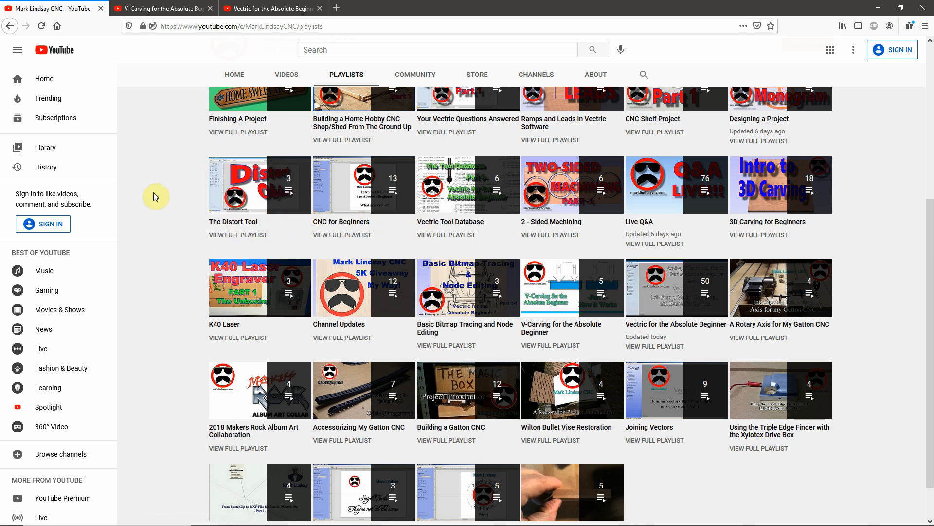
mouse_move(289, 178)
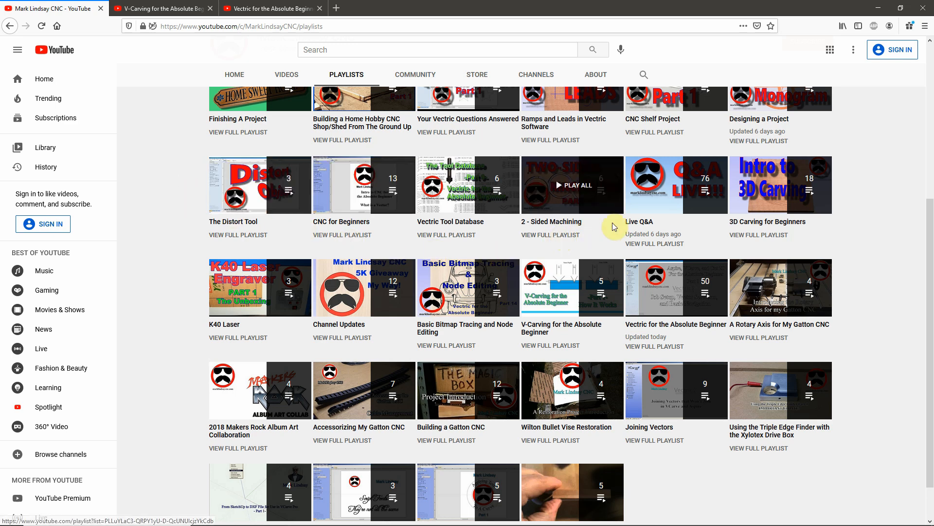
mouse_move(563, 229)
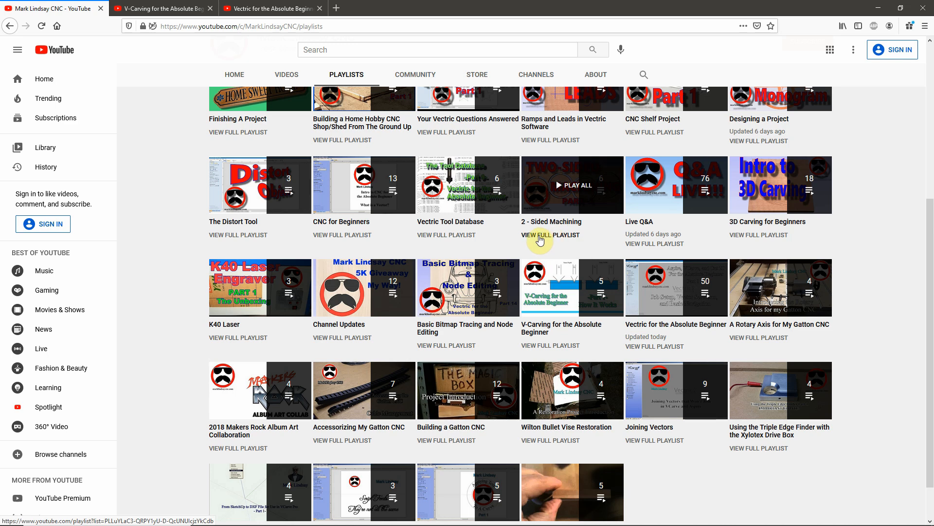
mouse_move(565, 239)
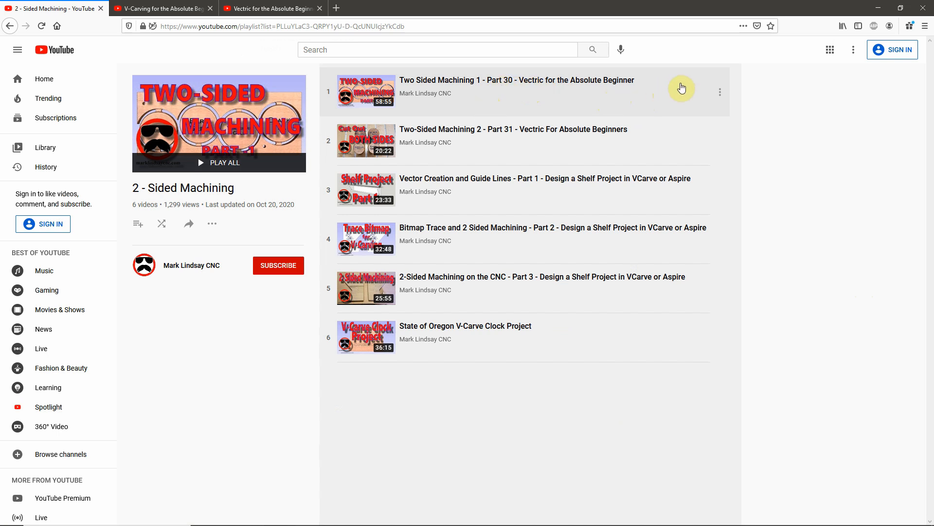
mouse_move(666, 191)
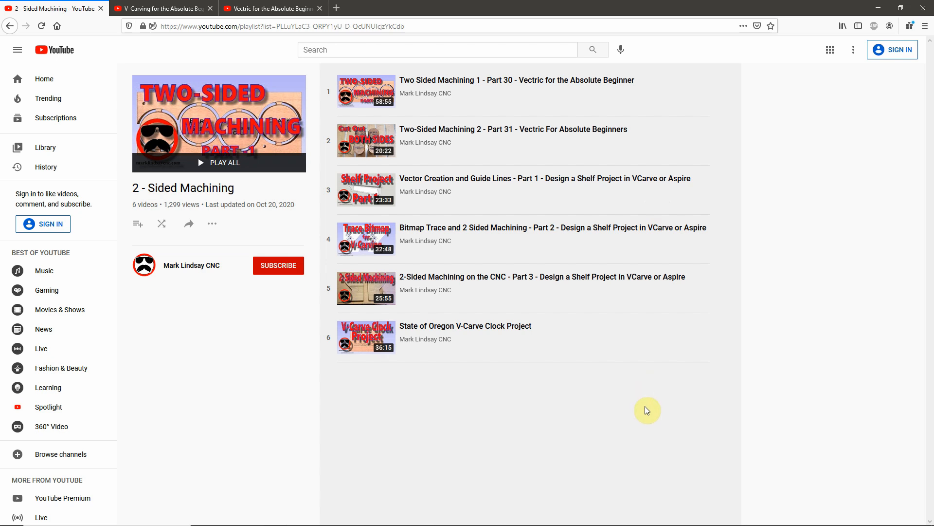
mouse_move(804, 333)
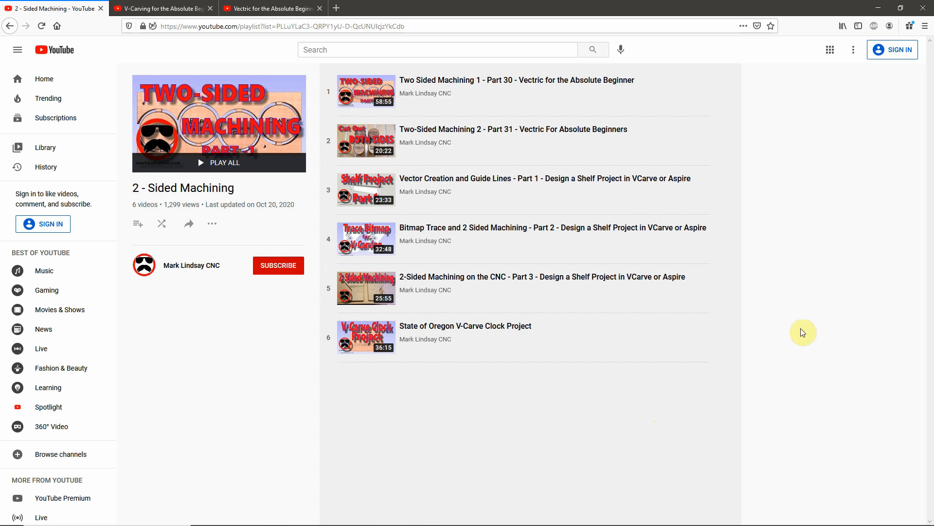
mouse_move(538, 89)
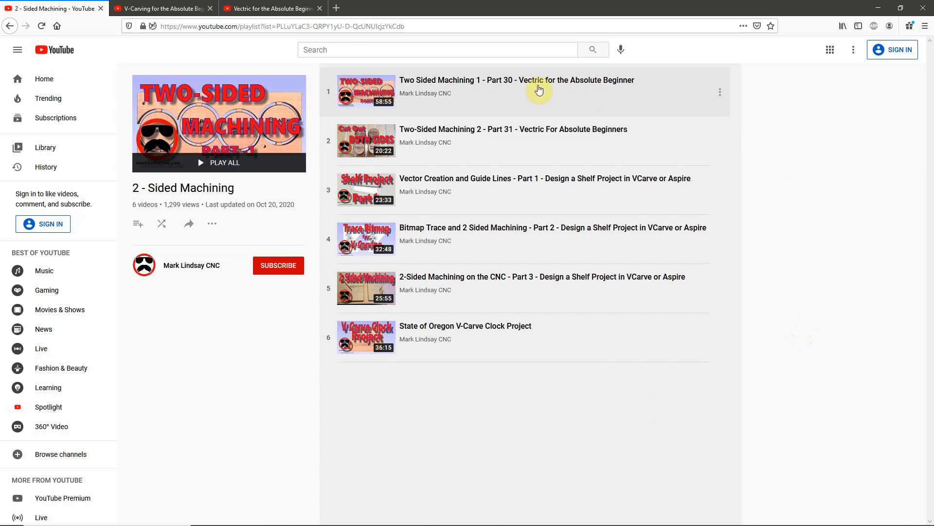
mouse_move(513, 342)
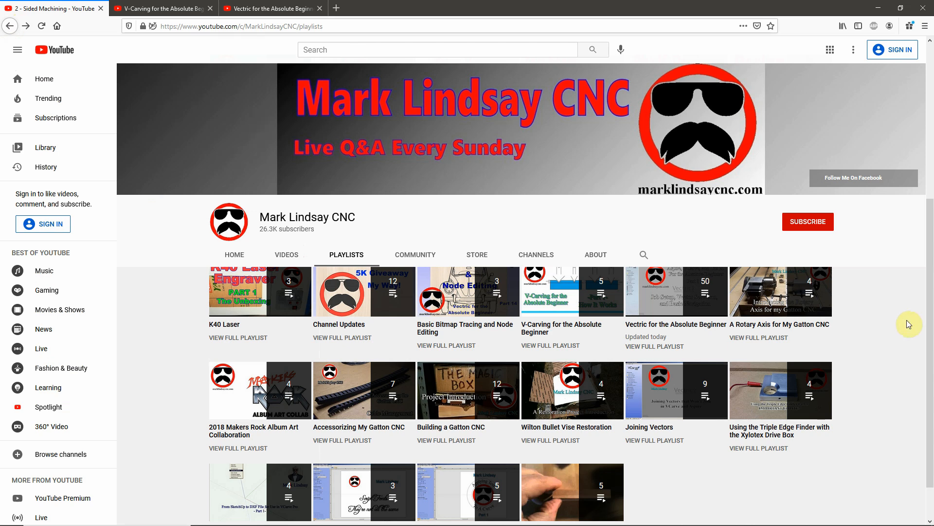
- Scroll the Playlists grid down to its fourth row, through the Triple Edge Finder playlist
scroll(down, 3)
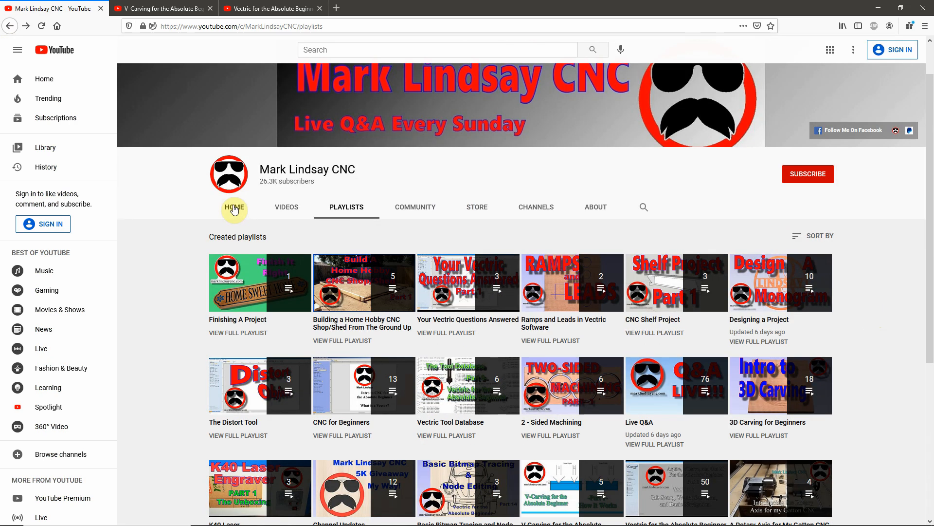
mouse_move(327, 206)
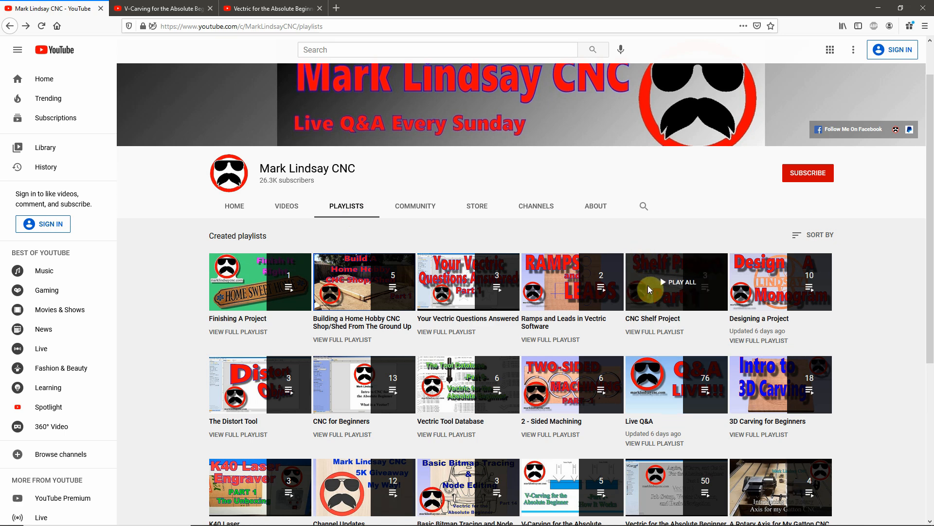
scroll(down, 3)
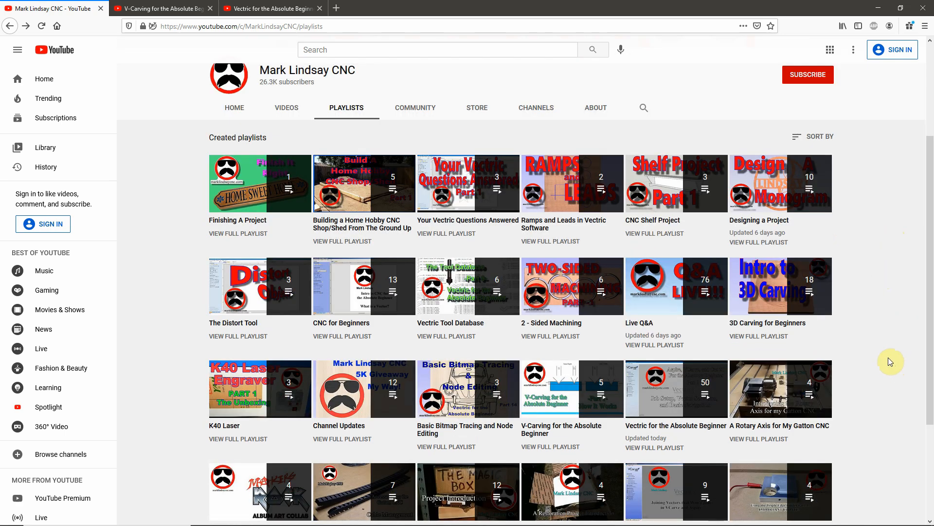
mouse_move(866, 249)
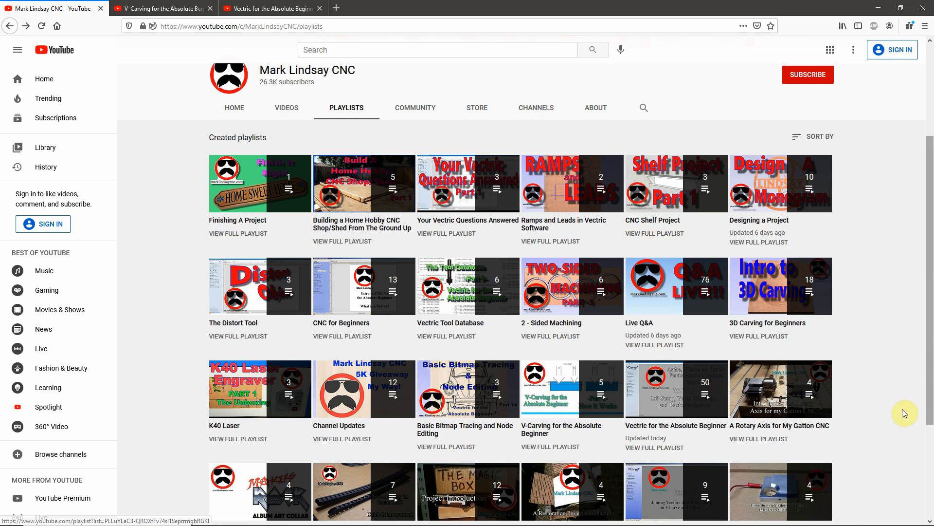
scroll(down, 3)
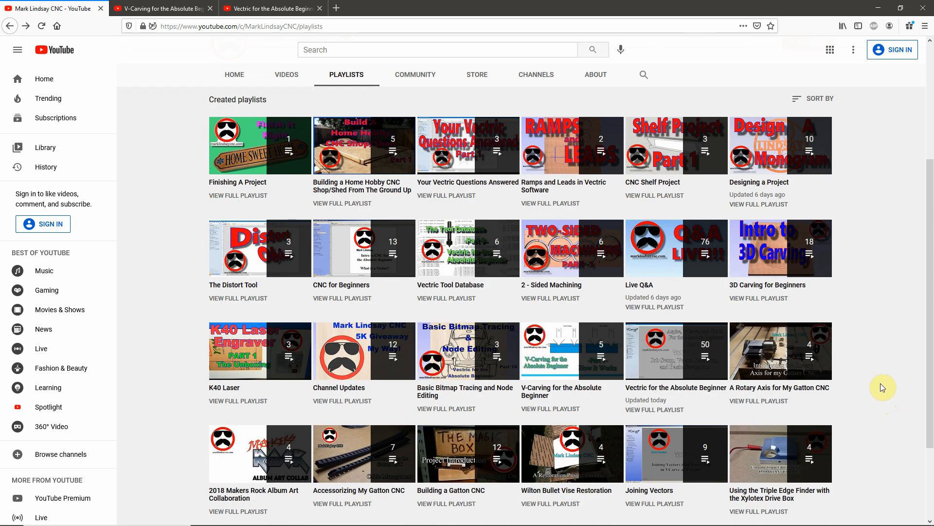
scroll(down, 3)
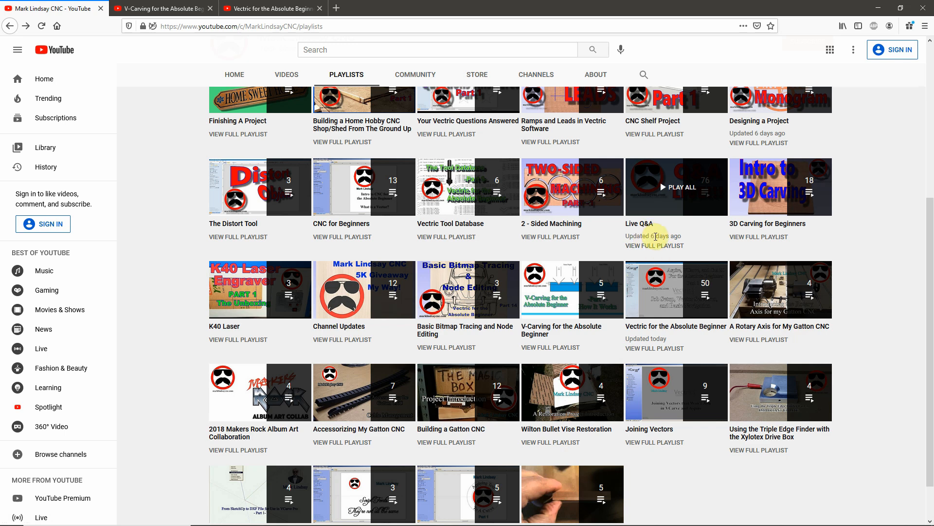
mouse_move(729, 216)
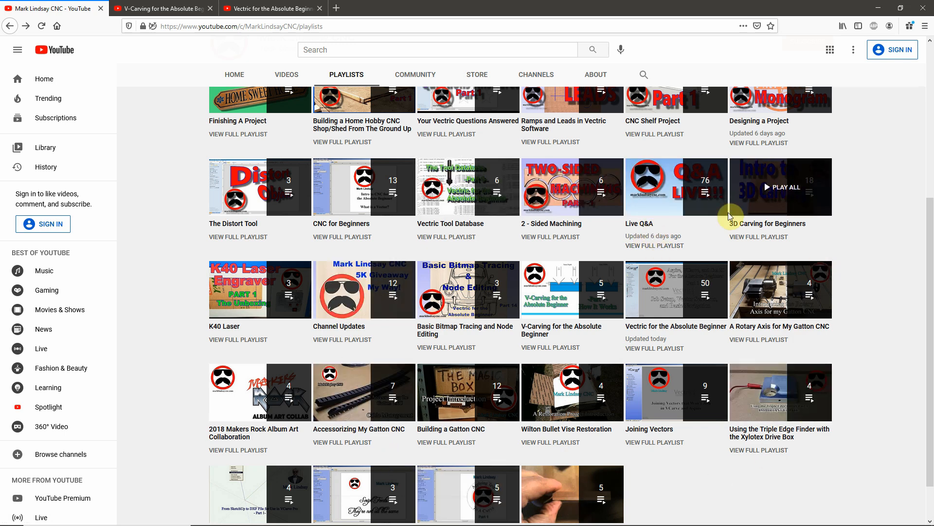
scroll(down, 3)
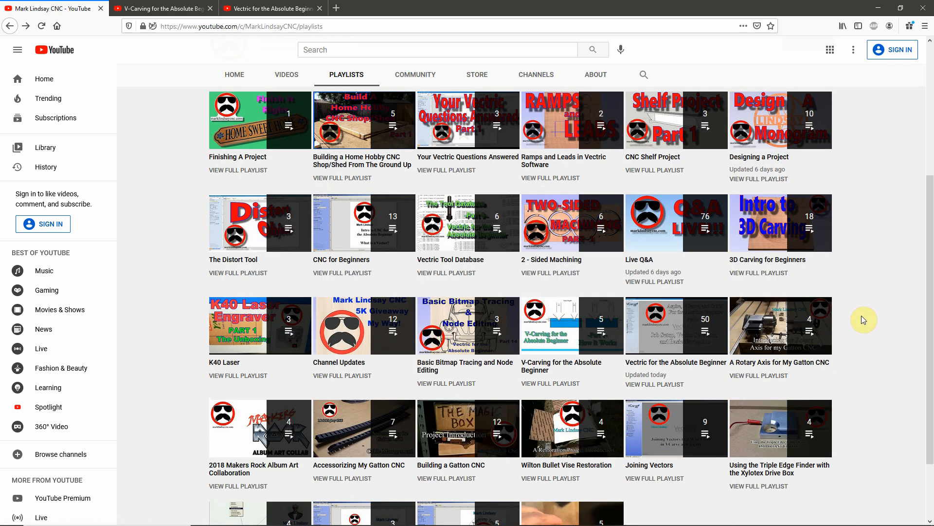
mouse_move(863, 355)
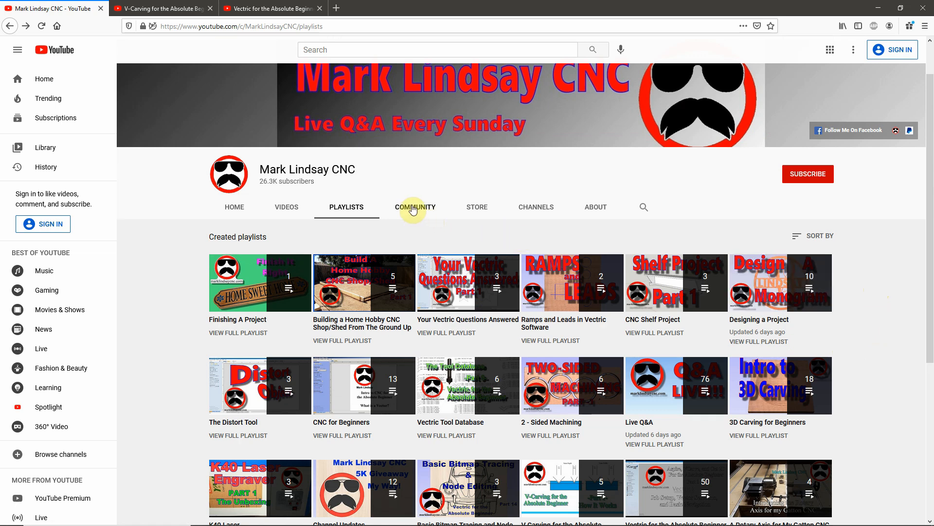
- Show Mark Lindsay CNC's Community posts, topped by the post on carving open vectors
click(414, 207)
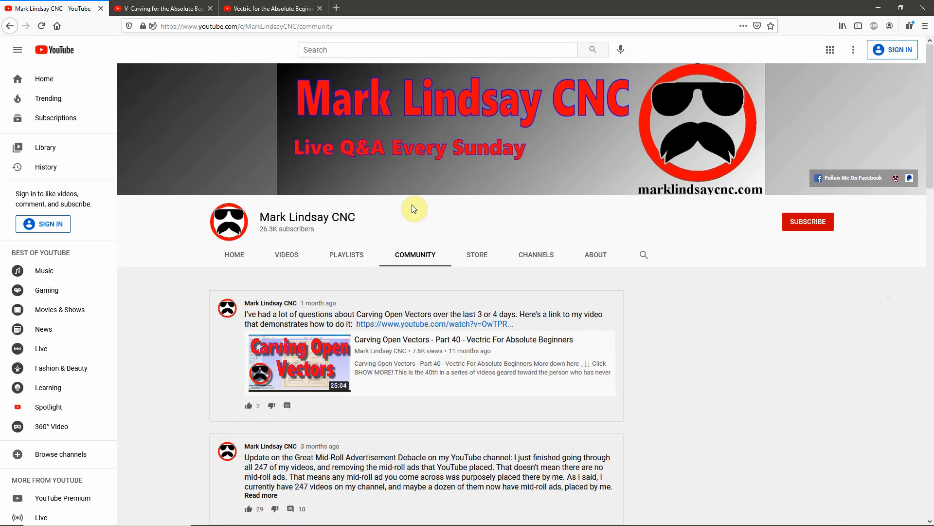
mouse_move(885, 351)
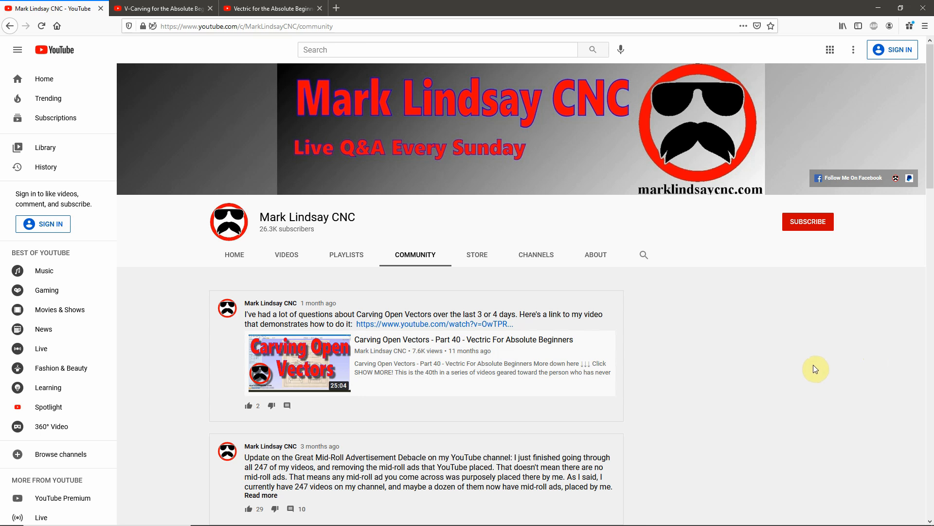
mouse_move(561, 314)
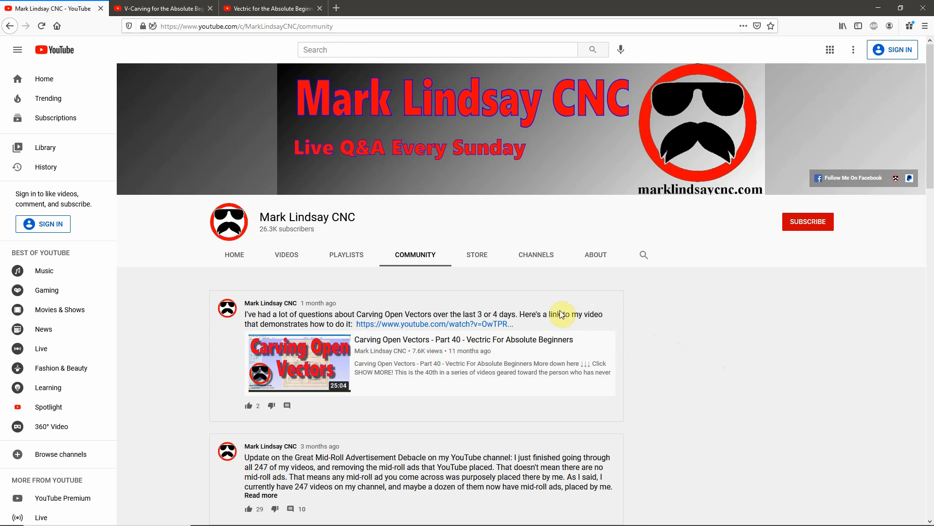
mouse_move(343, 314)
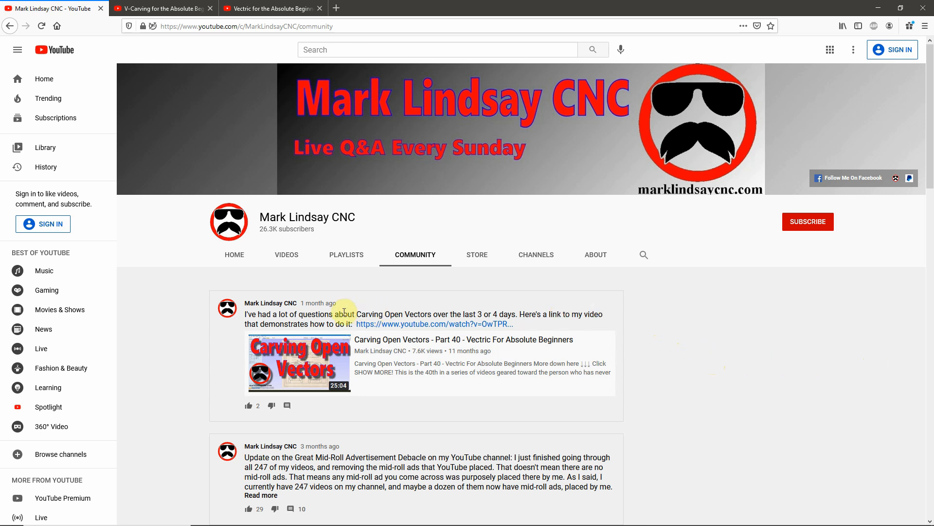
mouse_move(415, 355)
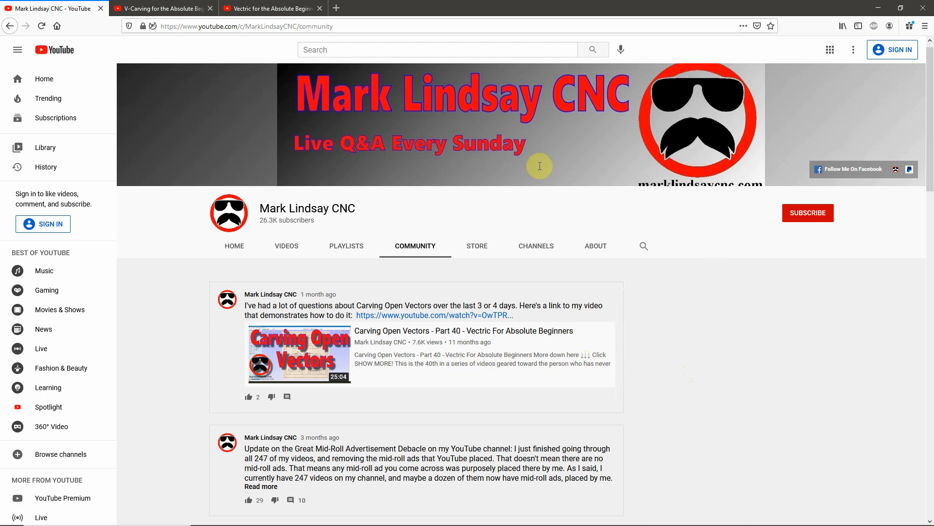
scroll(down, 3)
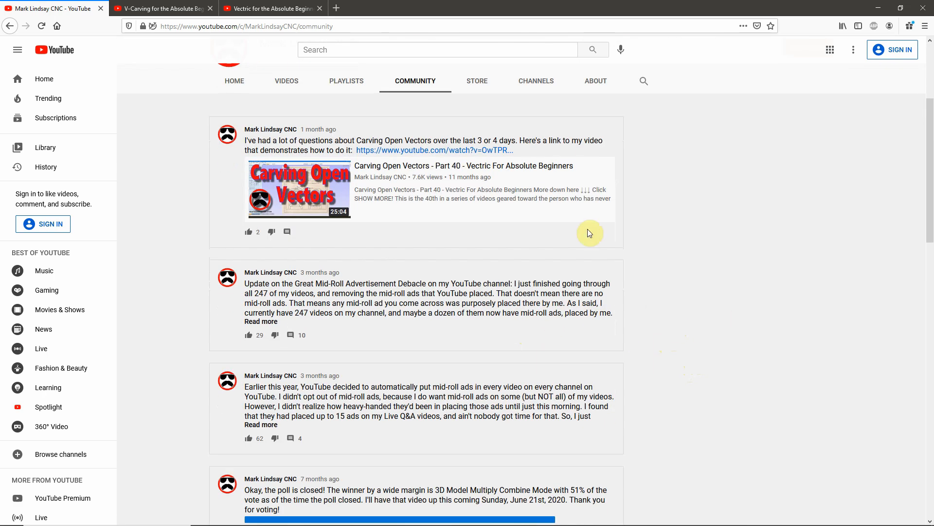
scroll(down, 3)
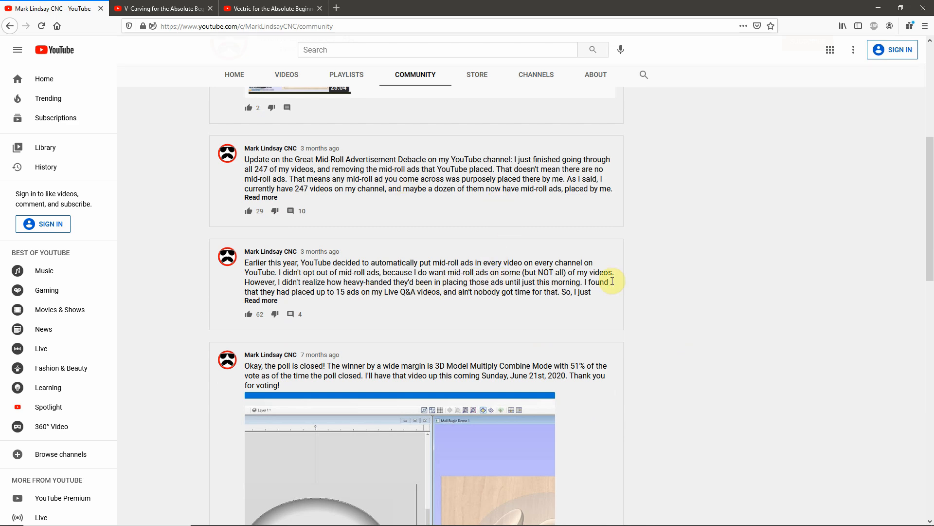
scroll(down, 3)
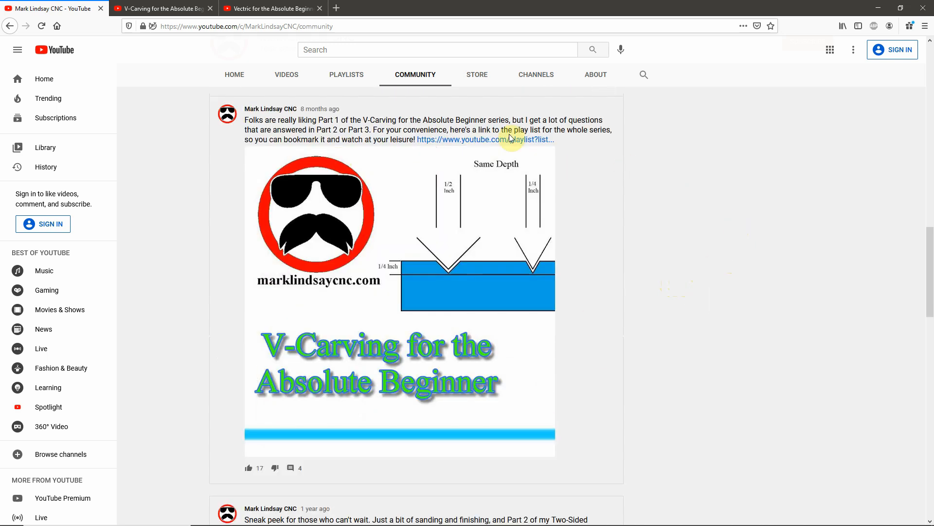
scroll(down, 3)
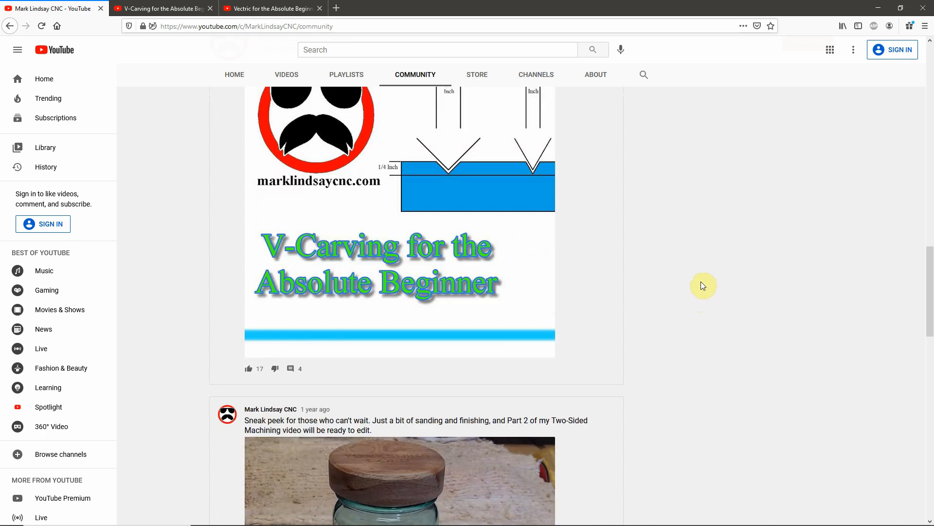
scroll(down, 3)
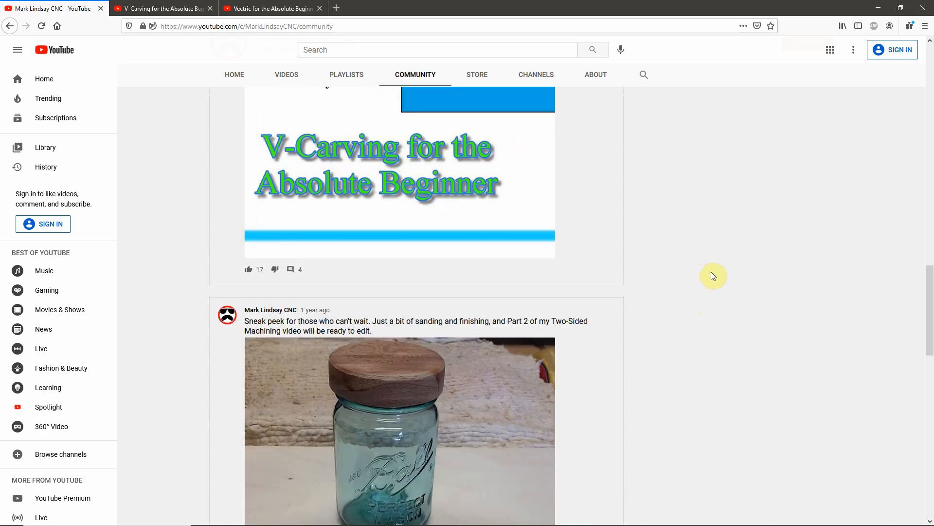
scroll(down, 3)
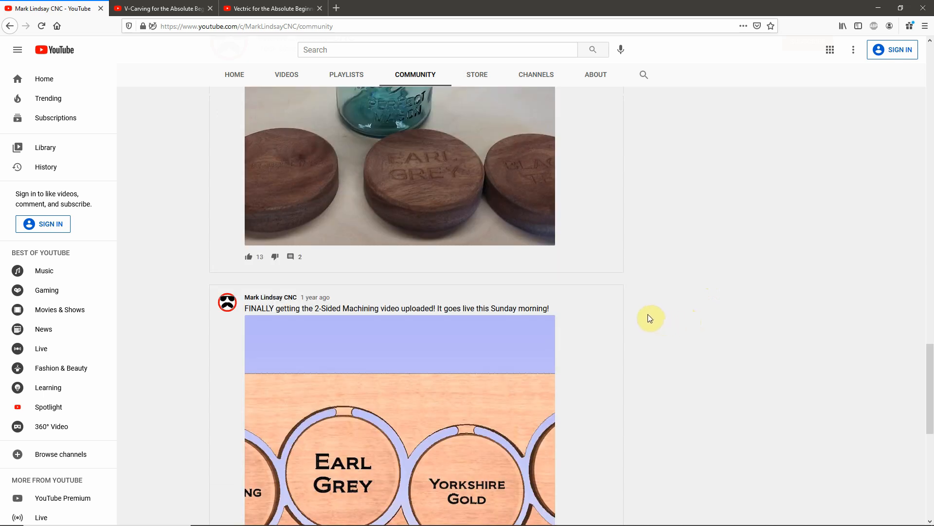
mouse_move(649, 299)
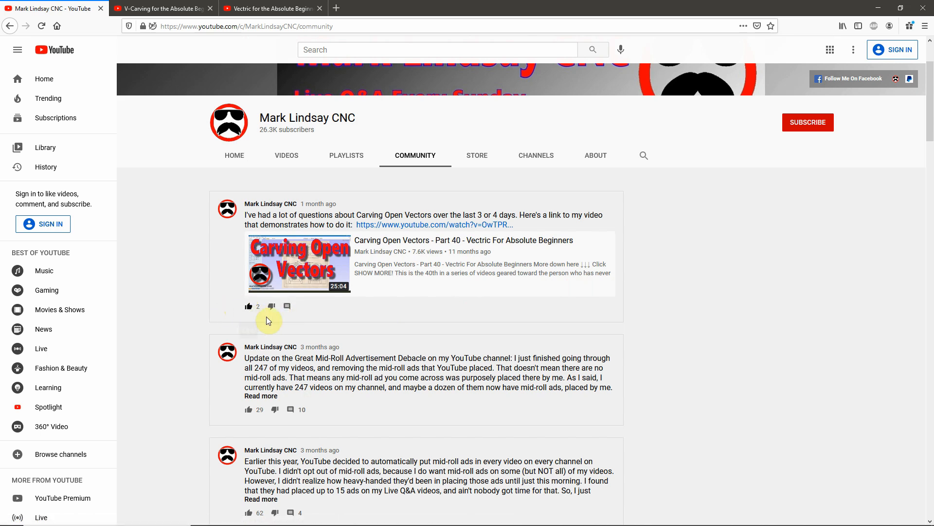
mouse_move(876, 302)
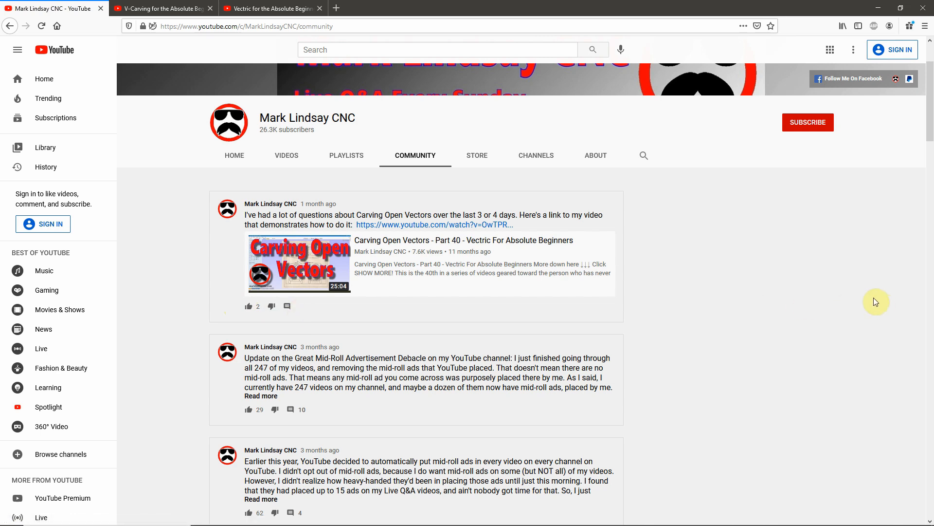
mouse_move(791, 274)
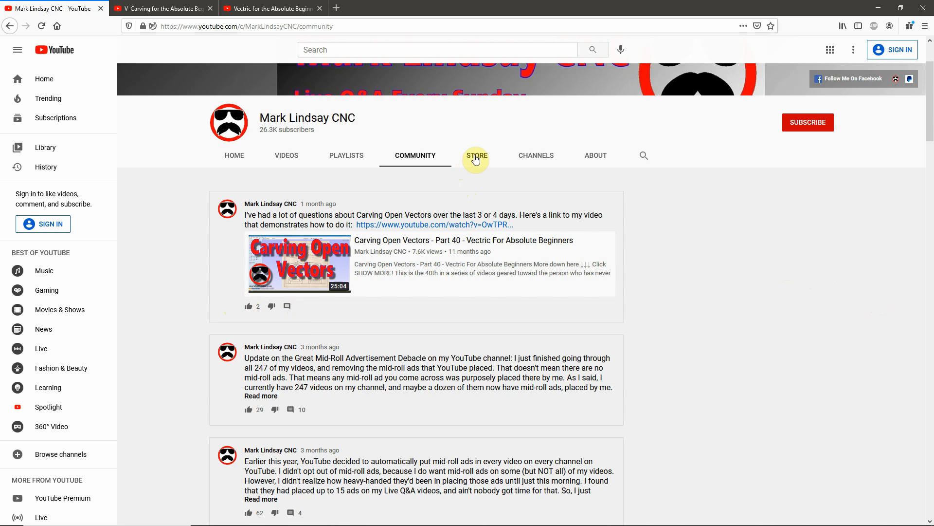
mouse_move(536, 161)
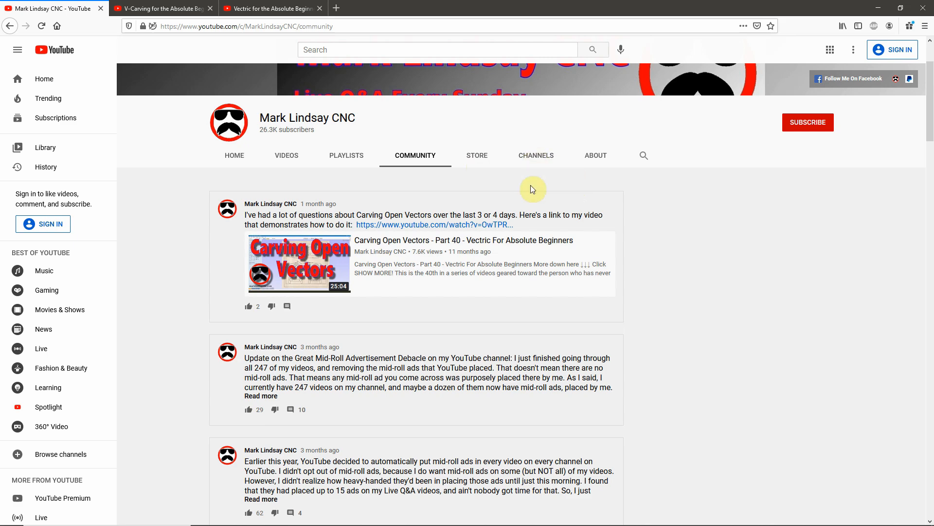
- View the About tab's channel description, August 2010 join date and total views
click(595, 155)
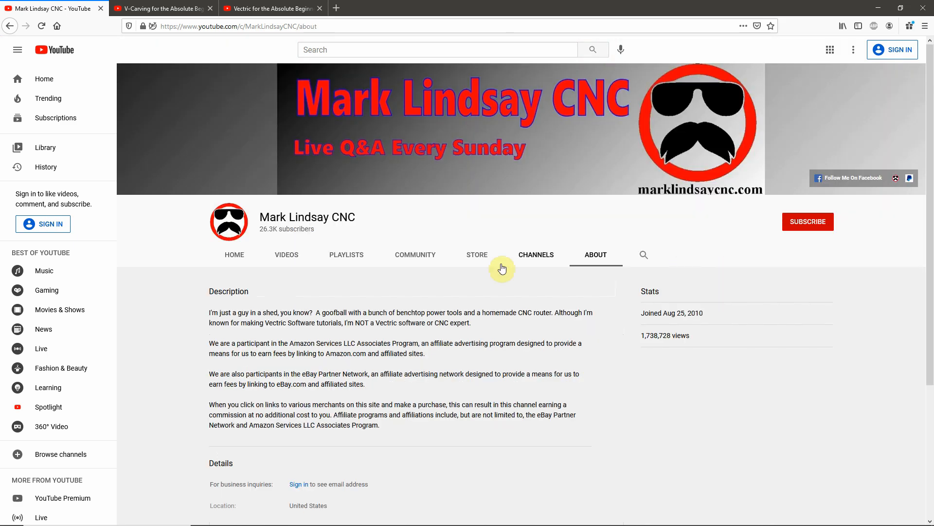
scroll(down, 3)
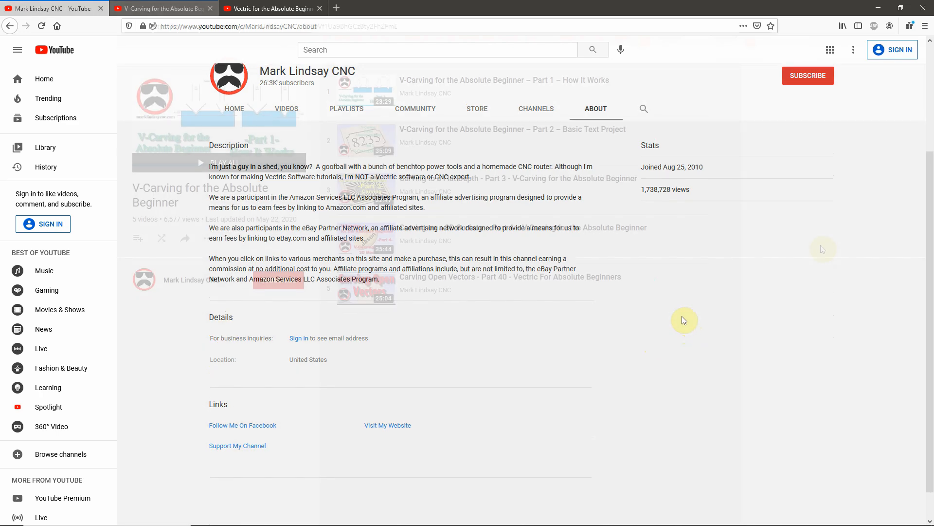
- Glance at the V-Carving playlist, then switch to the 50-video Vectric for the Absolute Beginner playlist
click(162, 8)
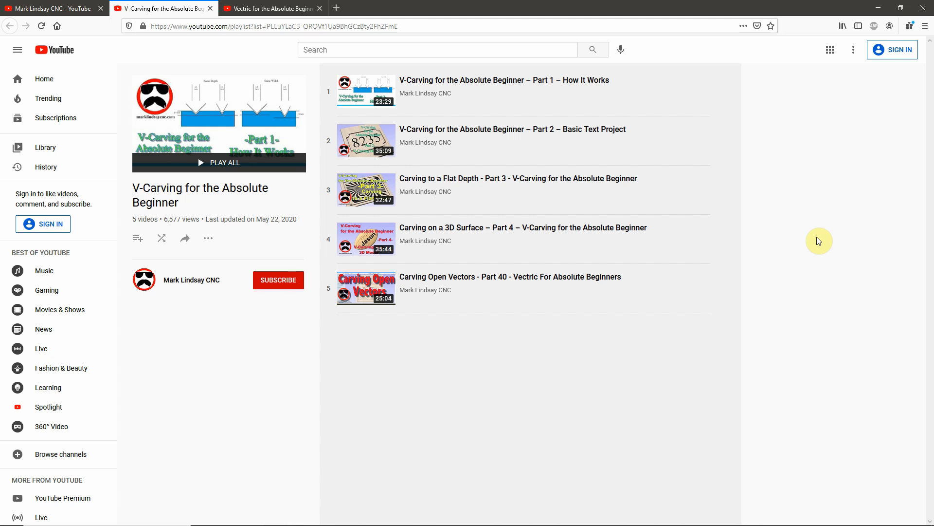
mouse_move(771, 210)
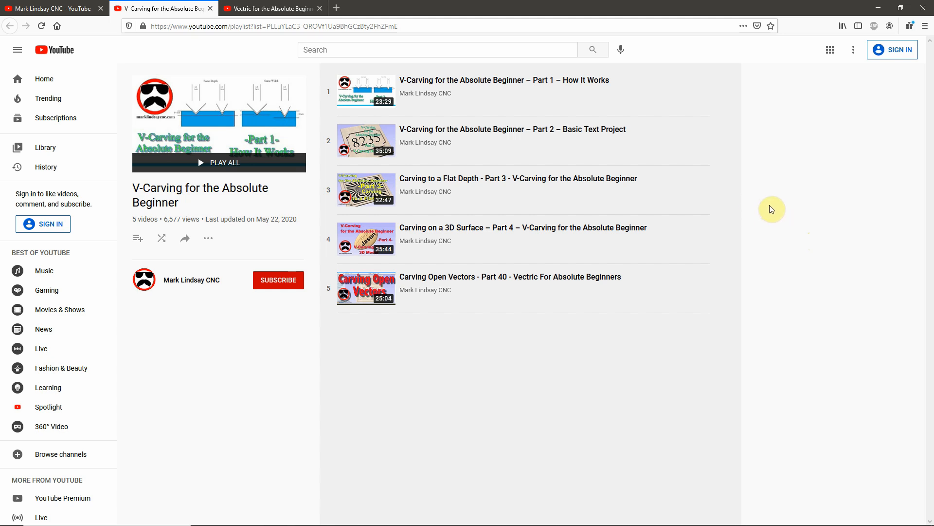
mouse_move(794, 184)
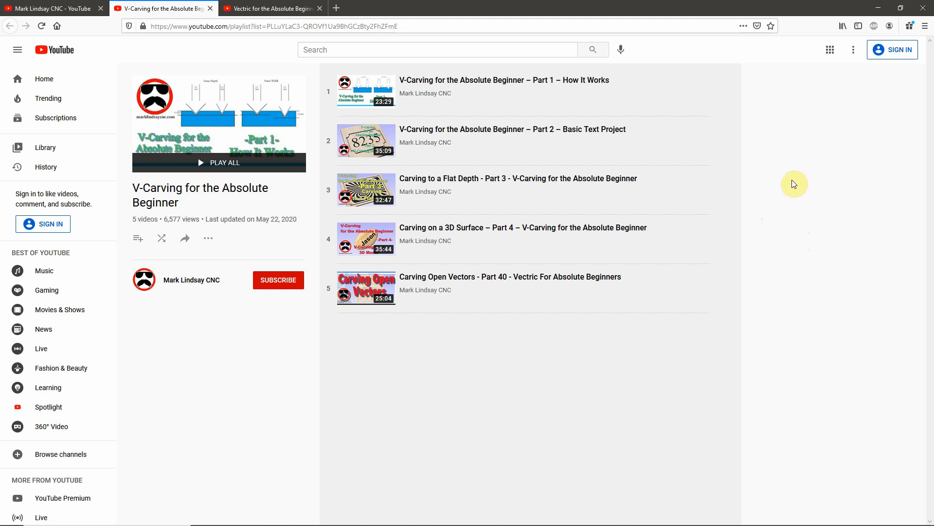
mouse_move(789, 180)
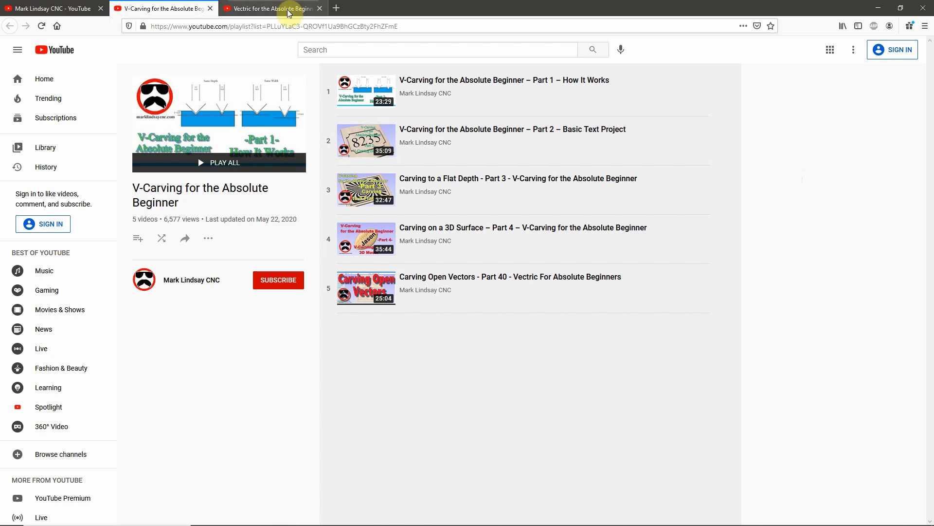
click(271, 8)
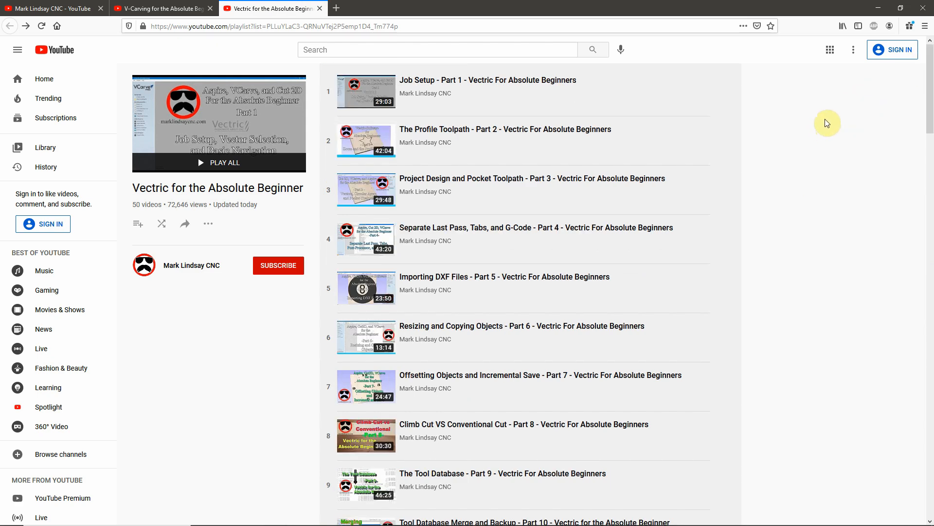
mouse_move(800, 126)
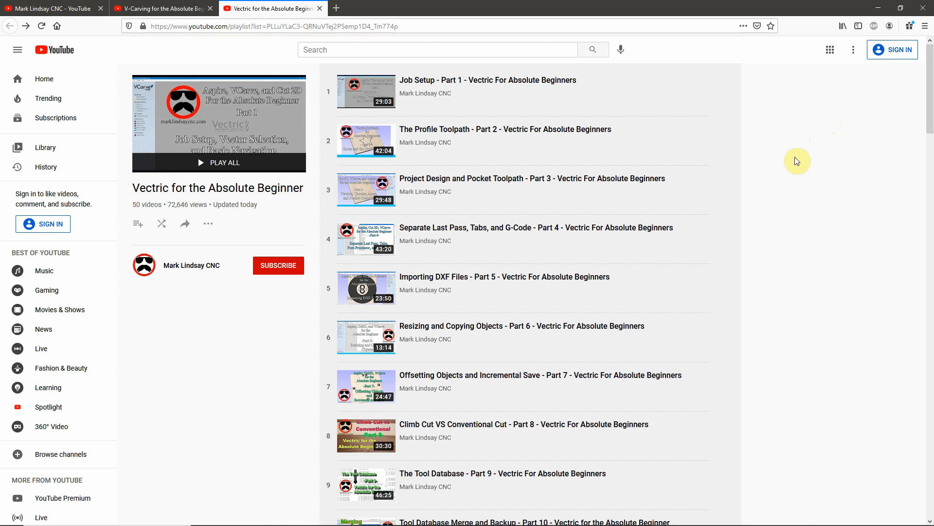
mouse_move(784, 165)
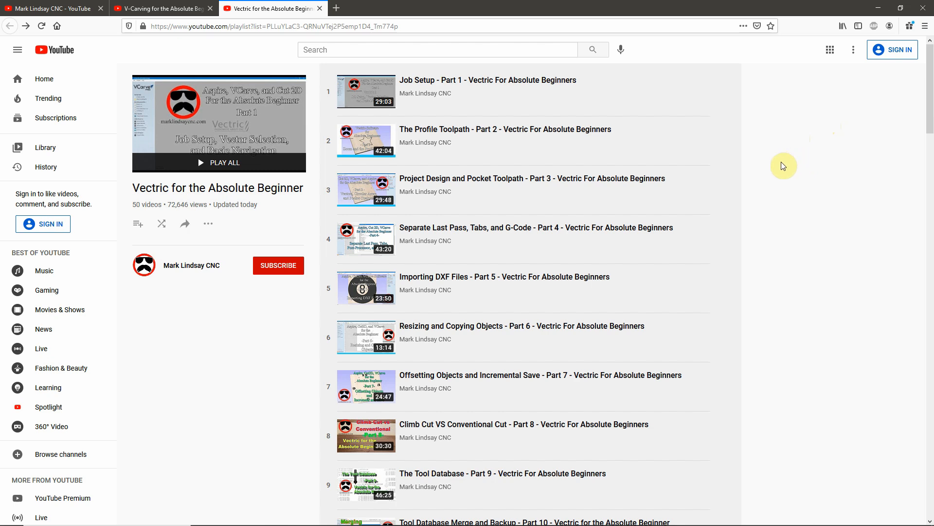
- Return to the Mark Lindsay CNC channel and show its created playlists grid
click(51, 9)
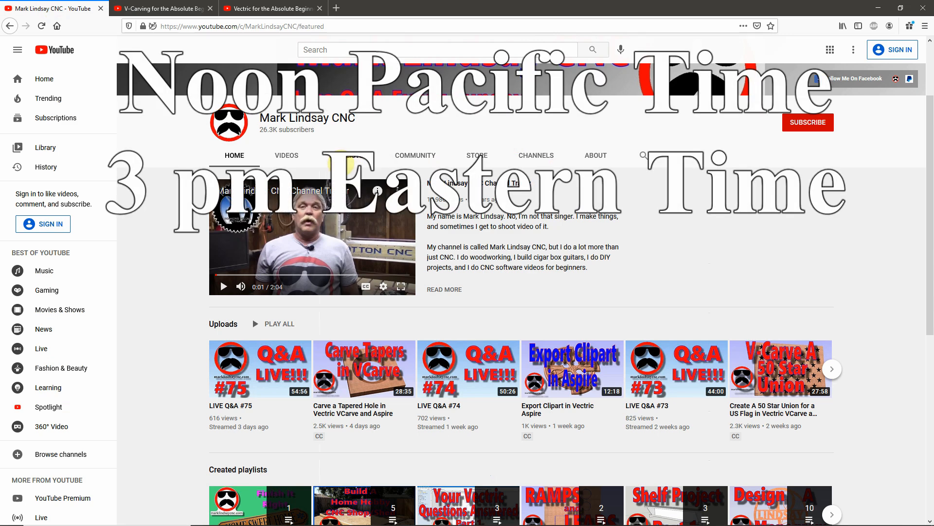
click(346, 254)
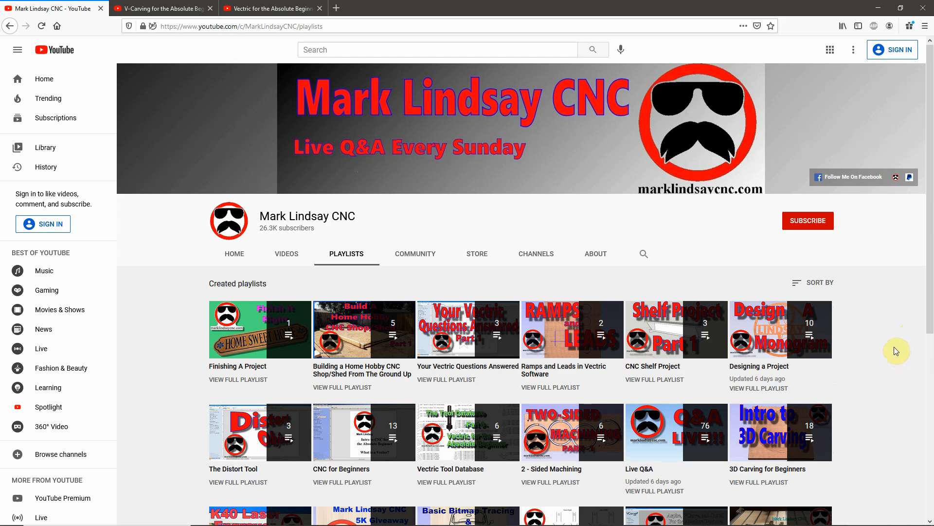
- Scroll through the 76-video Live Q&A playlist down to its final entry, LIVE Q&A #75
scroll(down, 3)
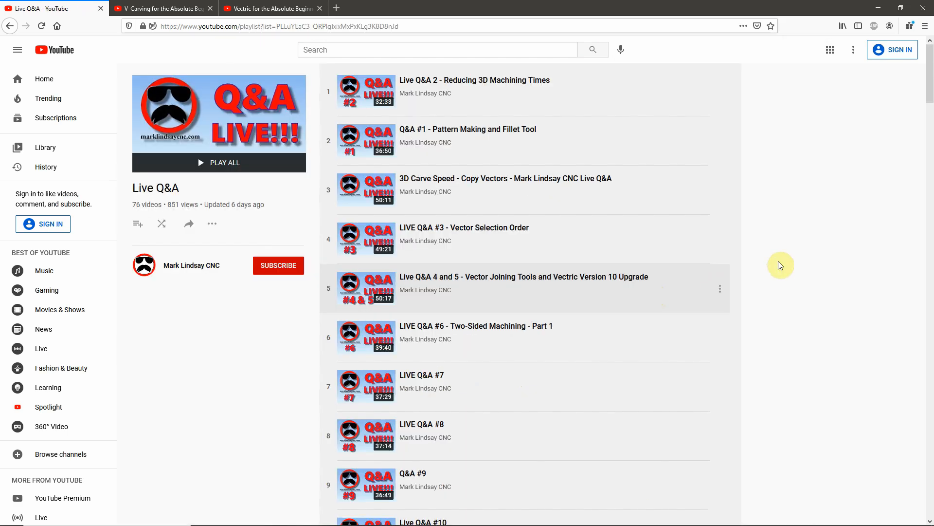
mouse_move(777, 202)
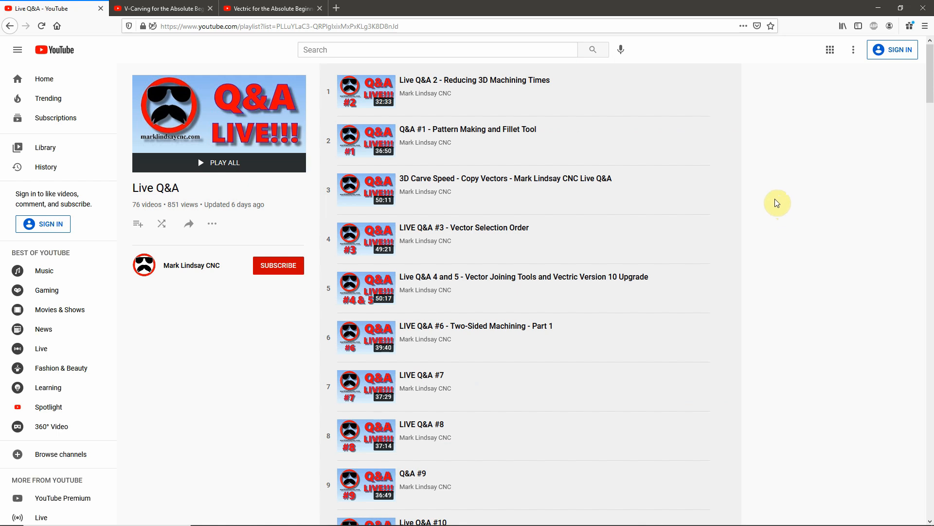
mouse_move(654, 169)
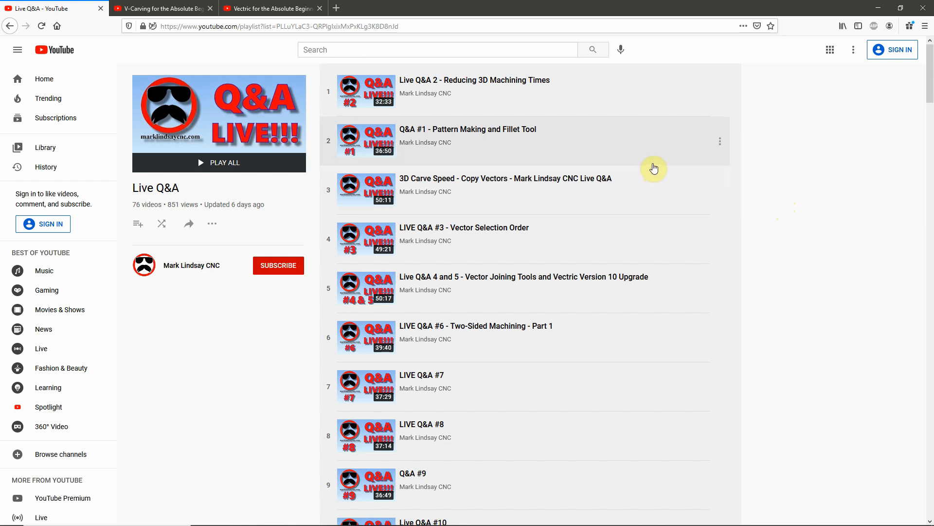
scroll(down, 3)
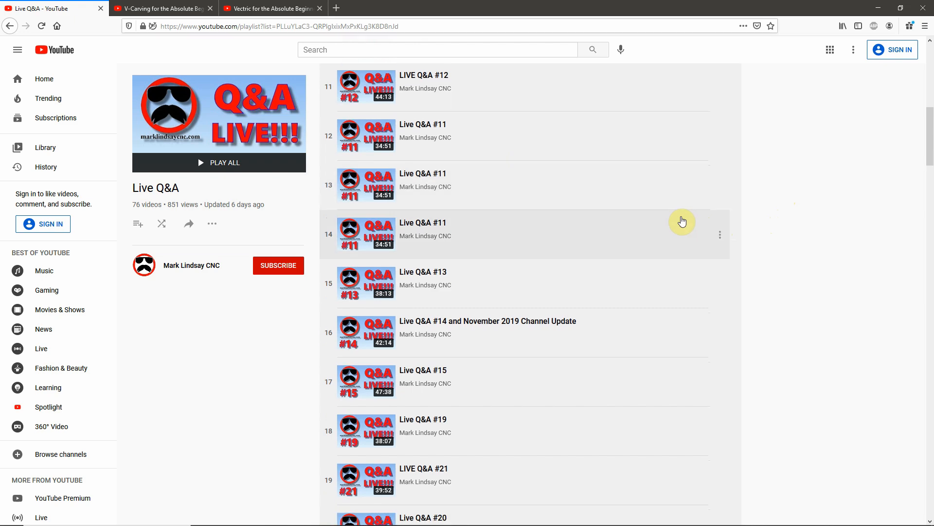
scroll(down, 3)
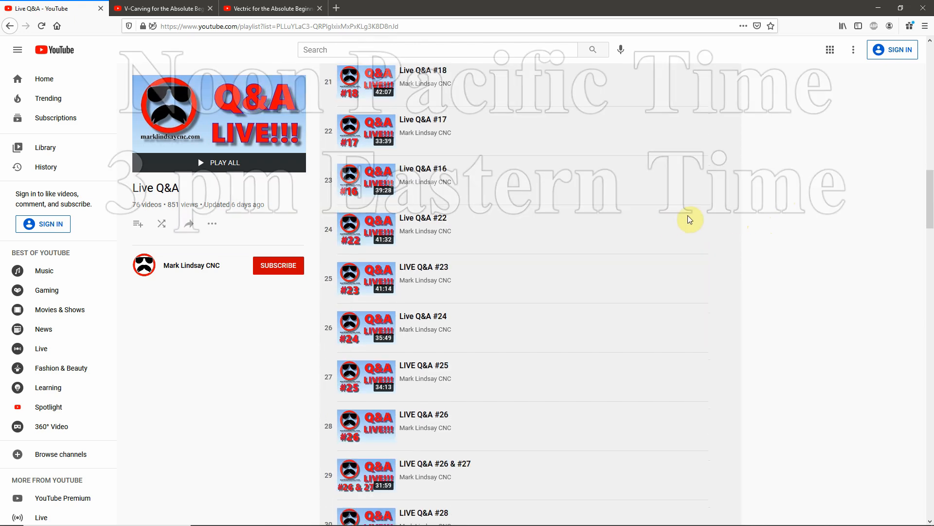
scroll(down, 3)
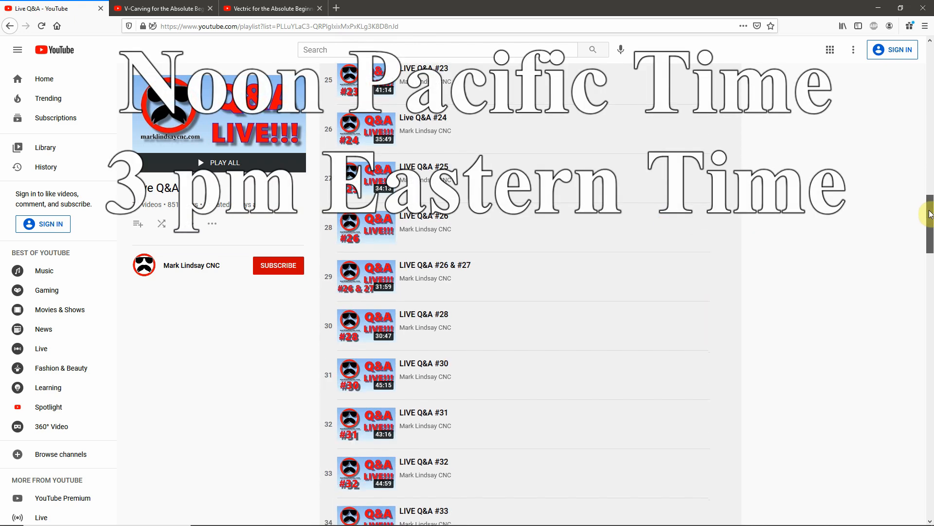
scroll(down, 3)
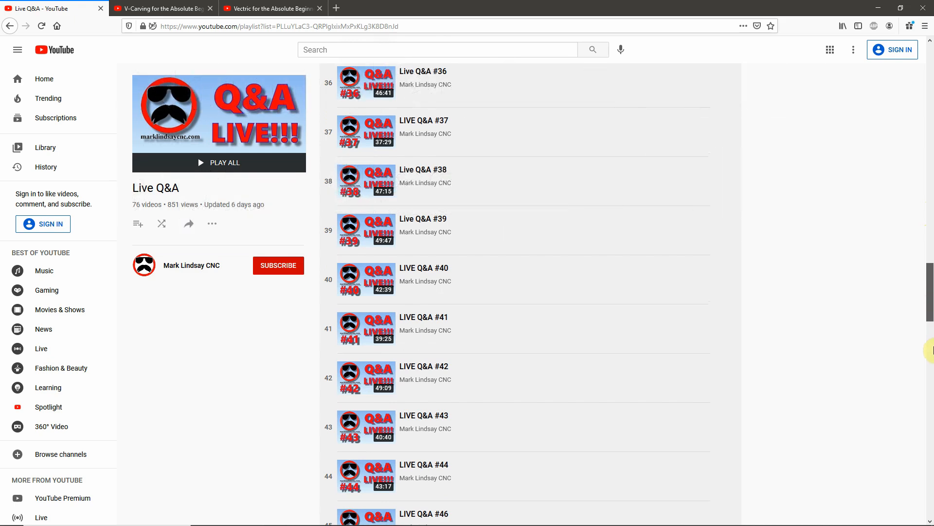
scroll(down, 3)
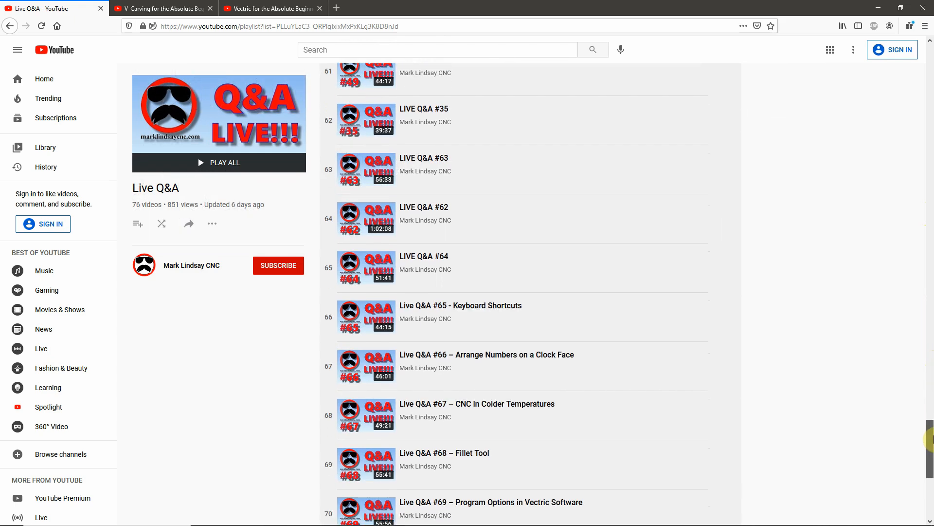
scroll(down, 3)
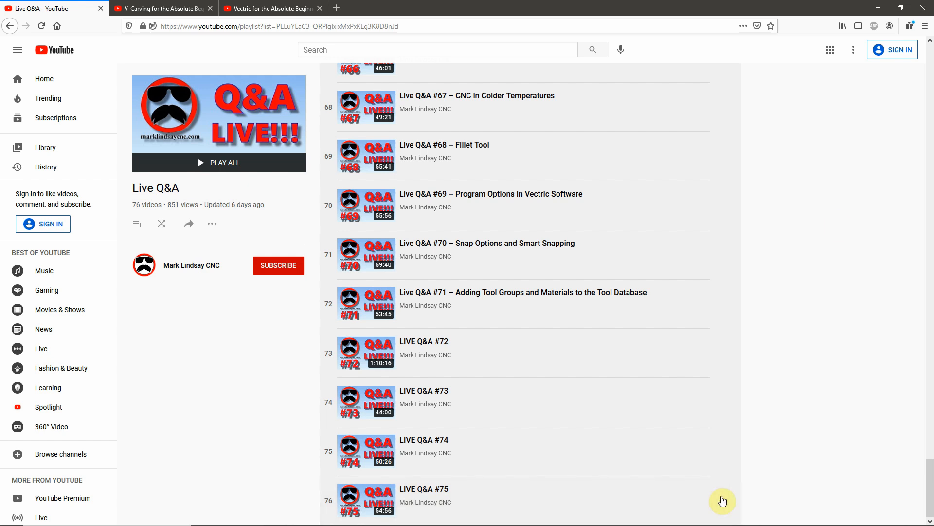
mouse_move(844, 207)
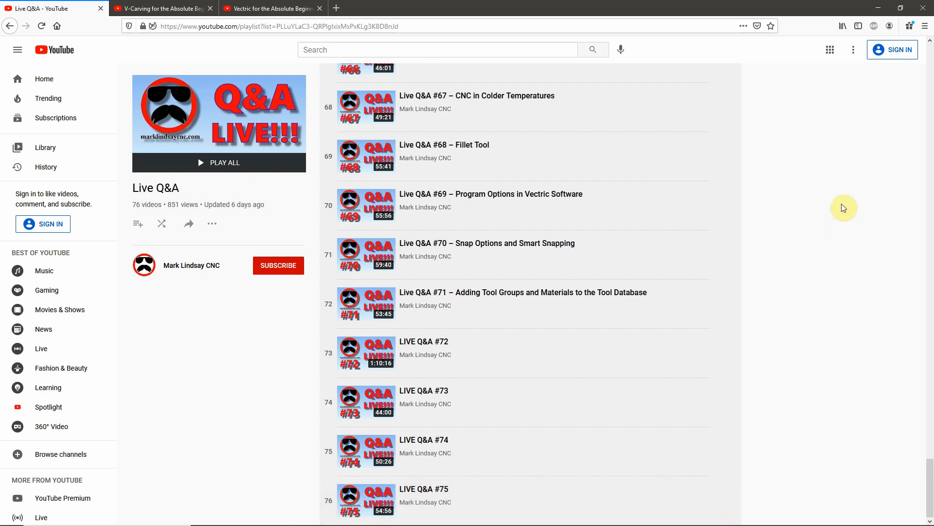